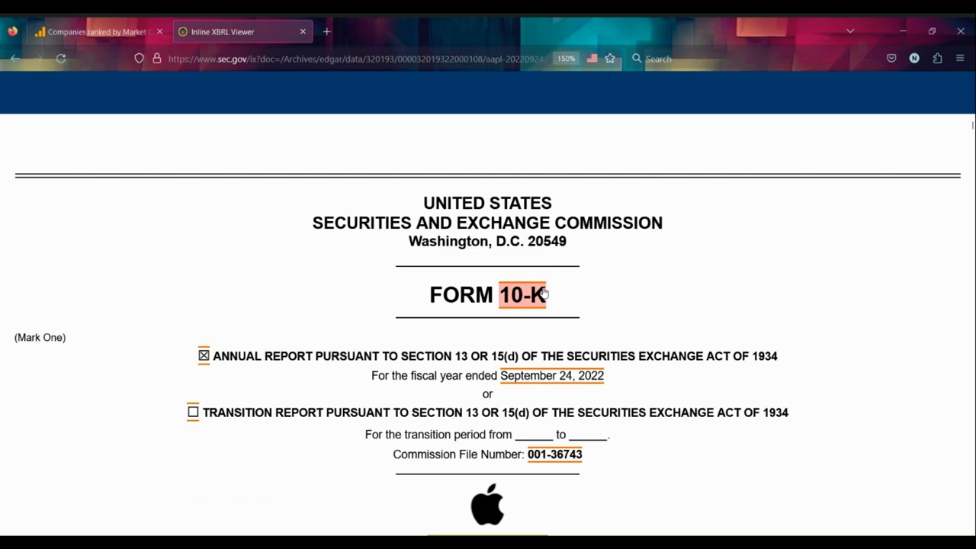
# Return to the 'Companies ranked by Market Cap' tab, where Apple leads at $3.080 T.
pyautogui.scroll(-3)
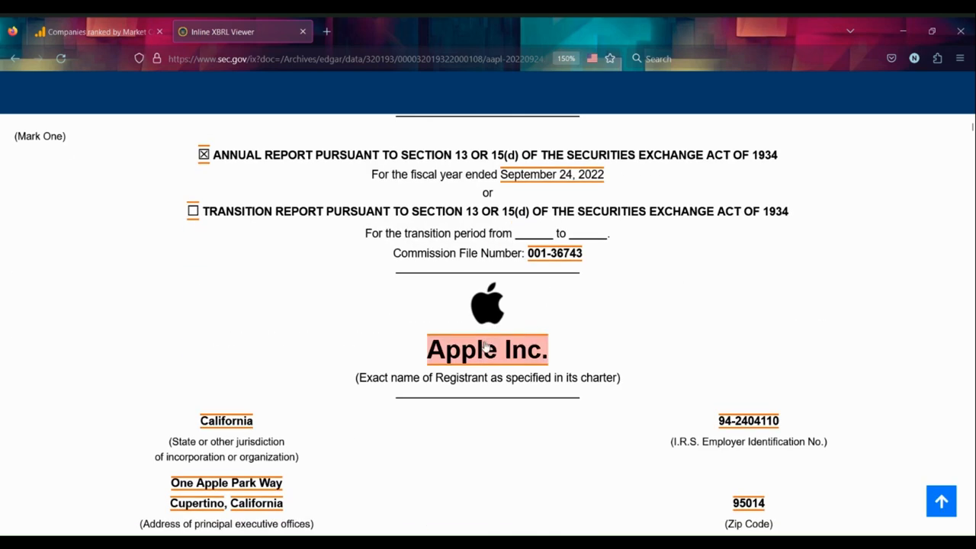
pyautogui.click(341, 447)
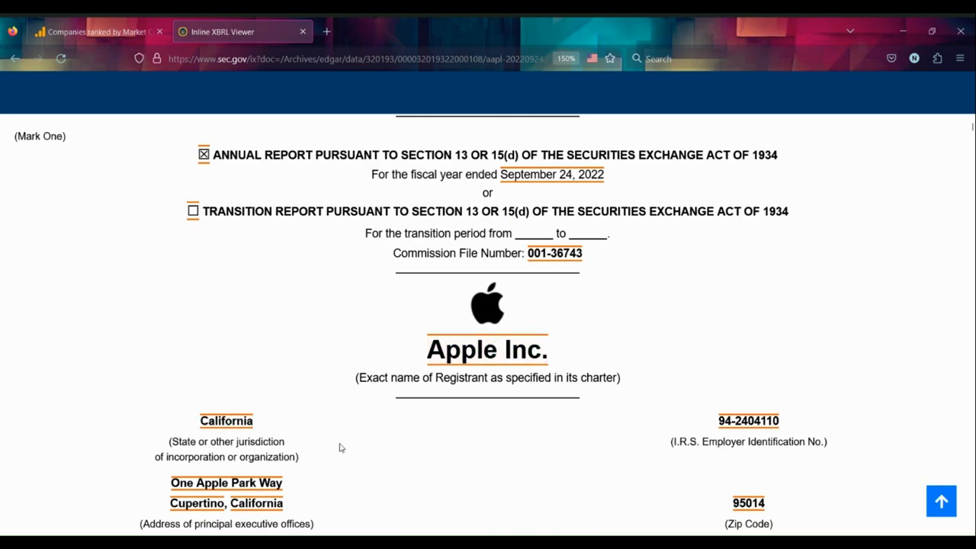
pyautogui.moveTo(671, 371)
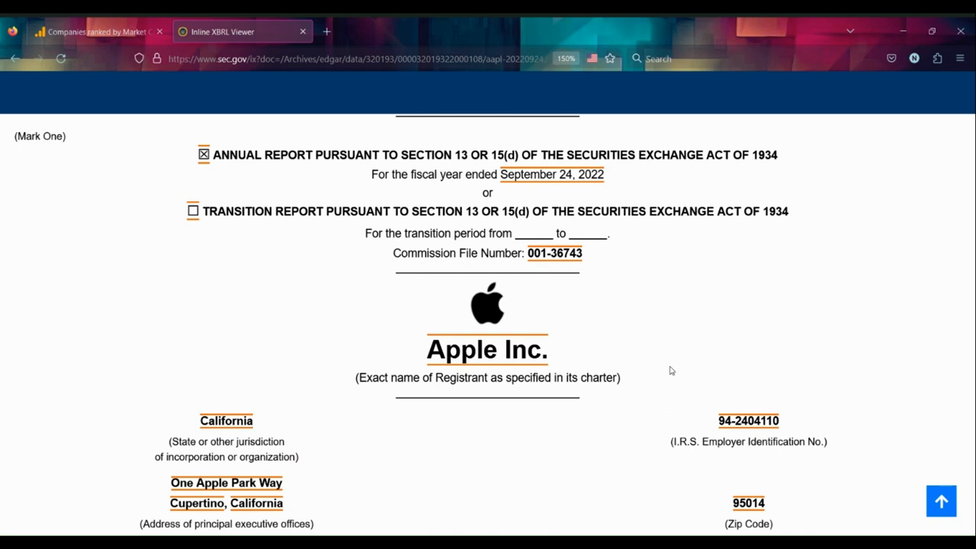
pyautogui.click(92, 31)
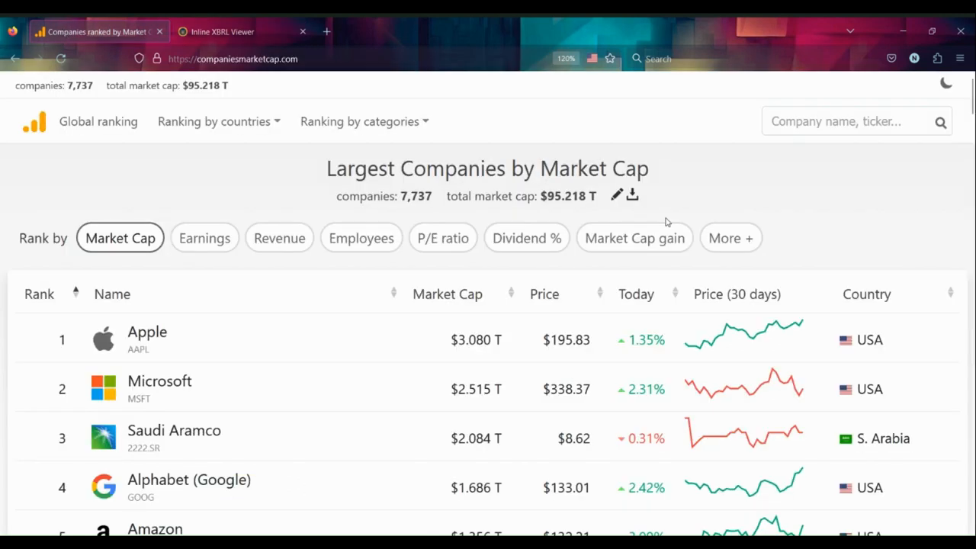
pyautogui.moveTo(507, 349)
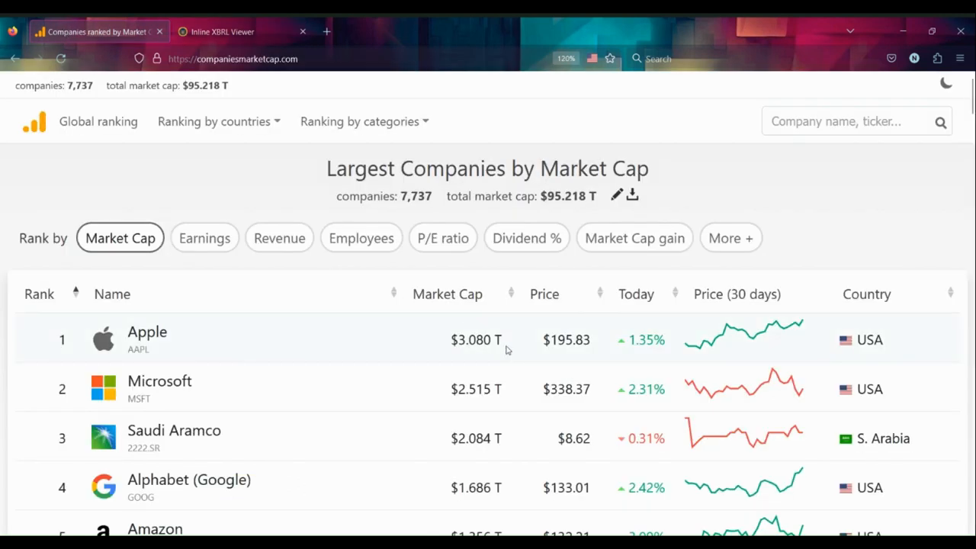
pyautogui.moveTo(519, 350)
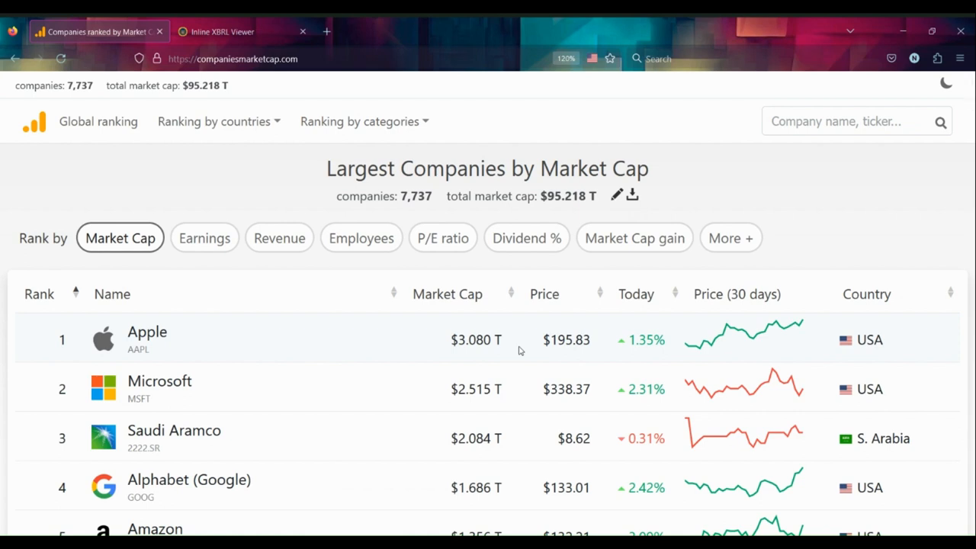
pyautogui.moveTo(320, 291)
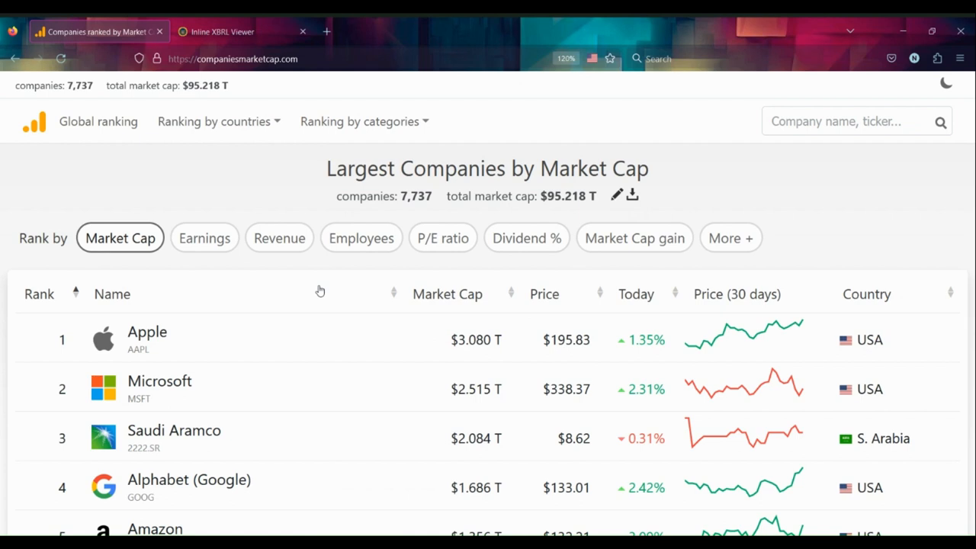
# Switch back to Apple's 10-K and find Item 8, Financial Statements, at page 28.
pyautogui.click(222, 31)
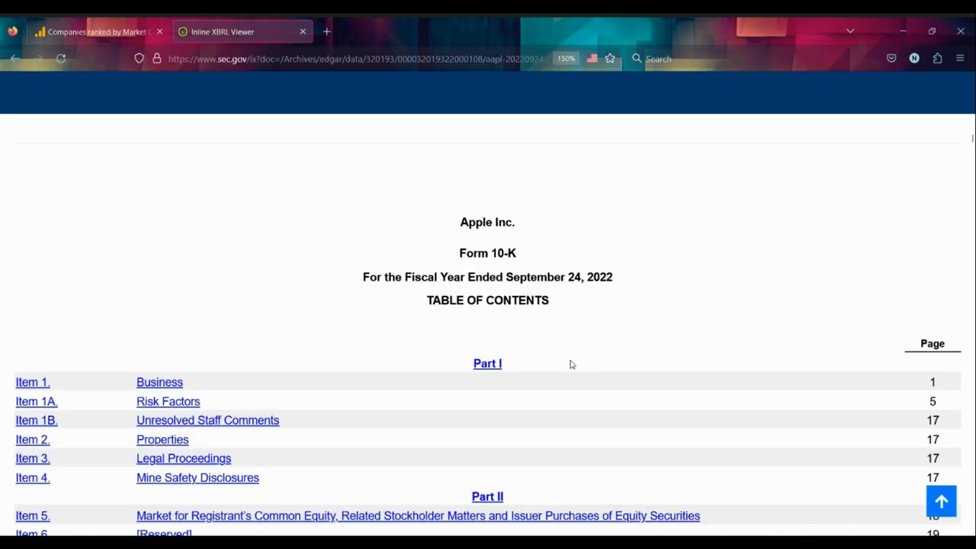
pyautogui.moveTo(510, 295)
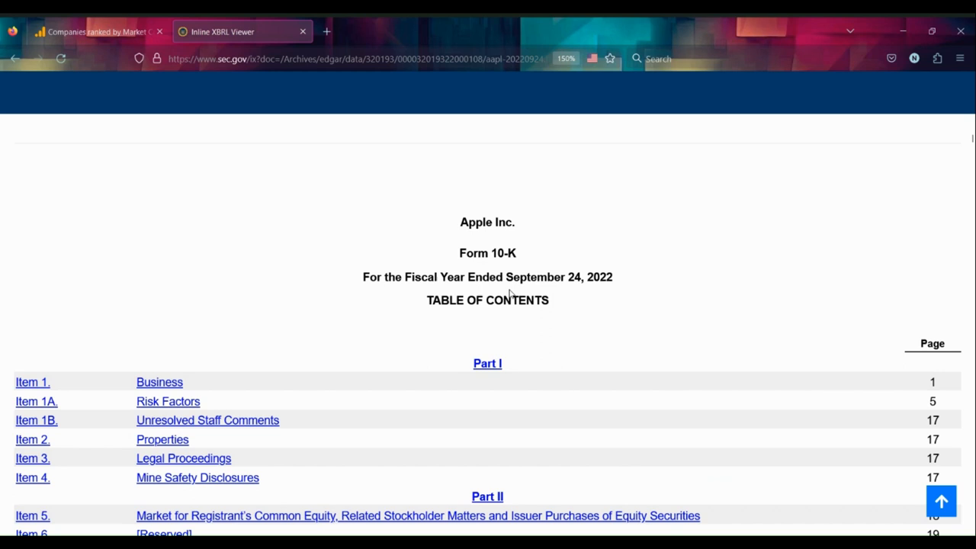
pyautogui.moveTo(490, 314)
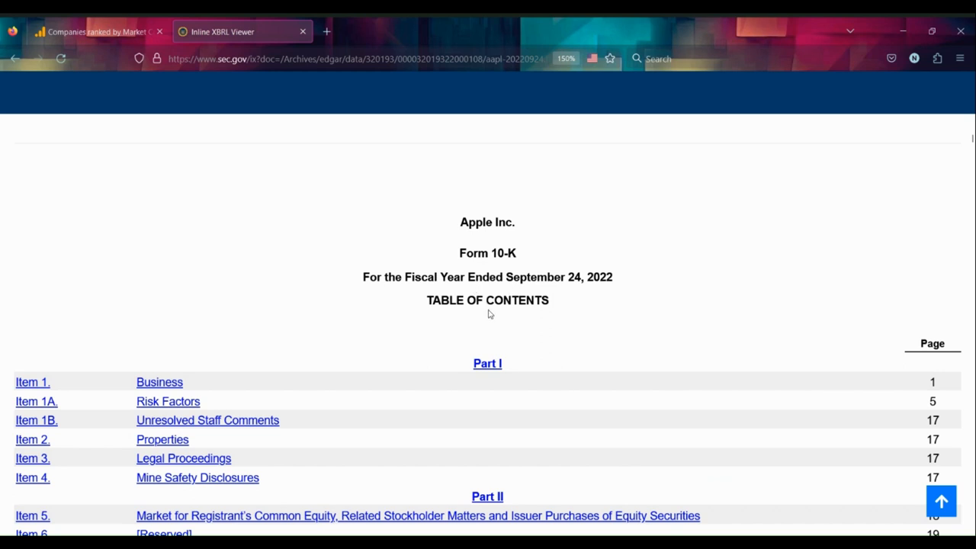
pyautogui.scroll(-3)
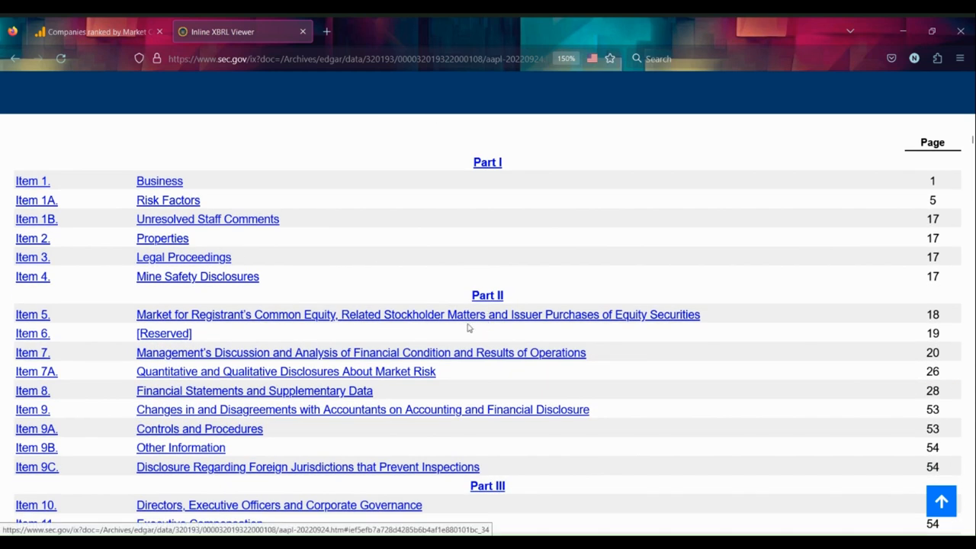
pyautogui.moveTo(75, 199)
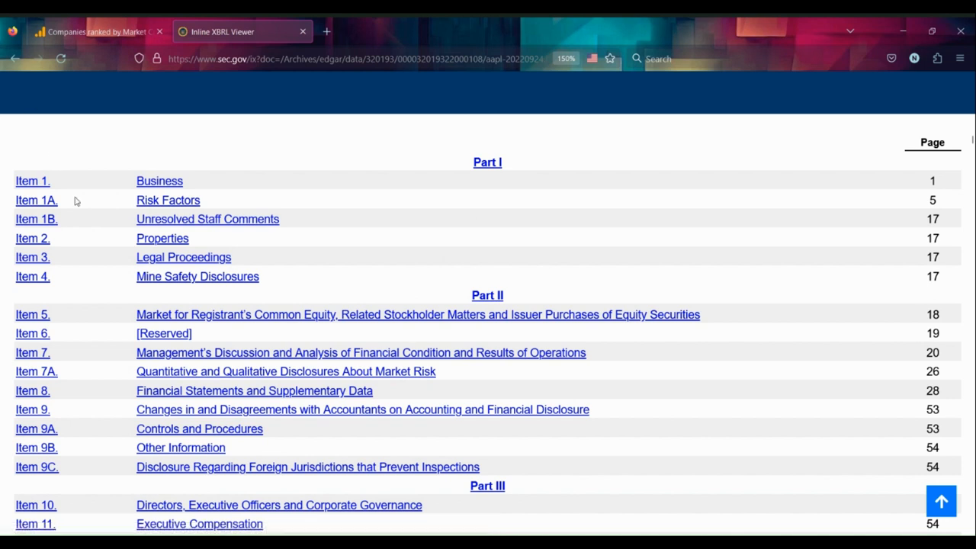
pyautogui.moveTo(122, 363)
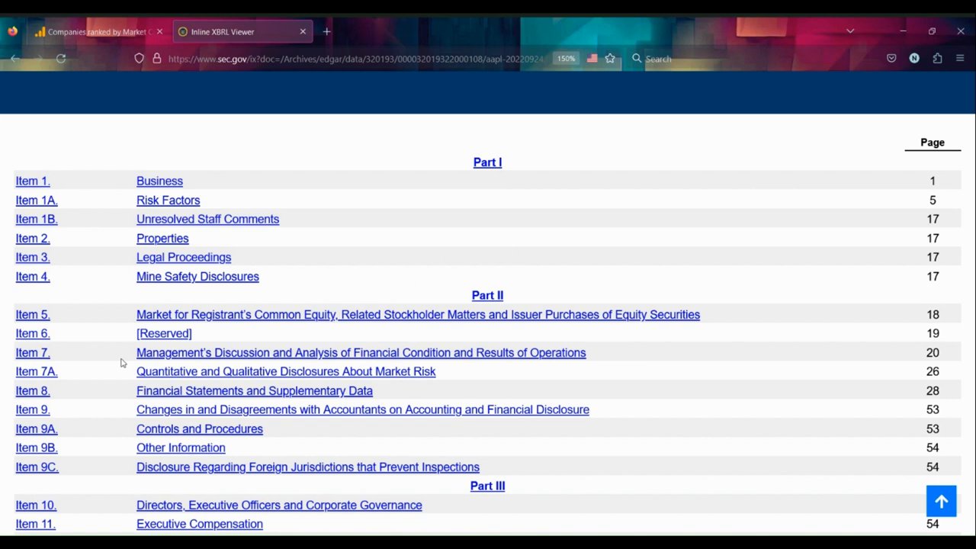
pyautogui.moveTo(143, 177)
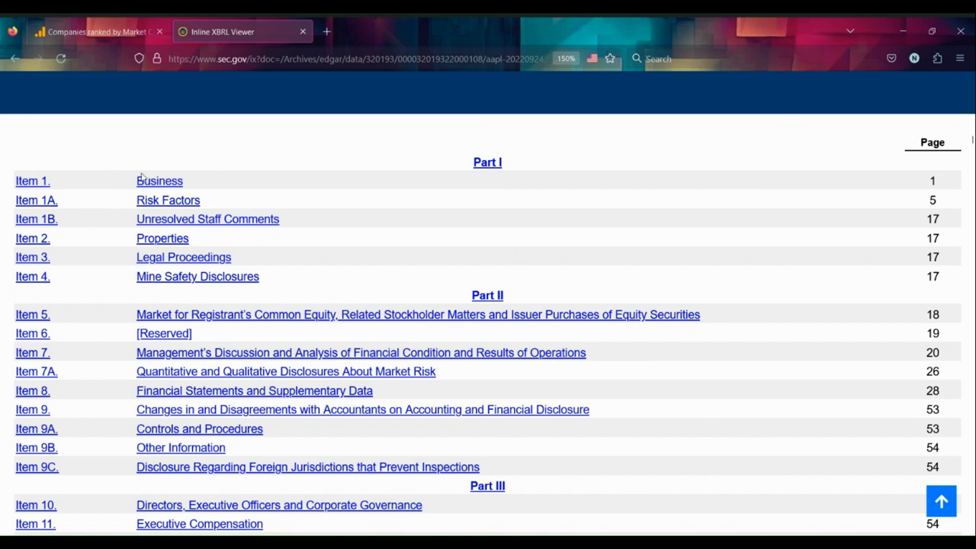
pyautogui.moveTo(173, 175)
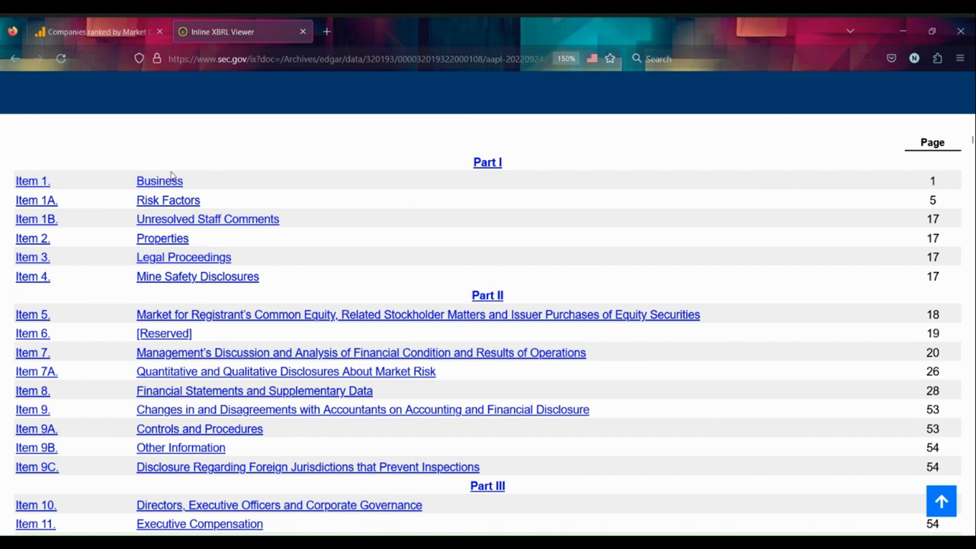
pyautogui.moveTo(261, 294)
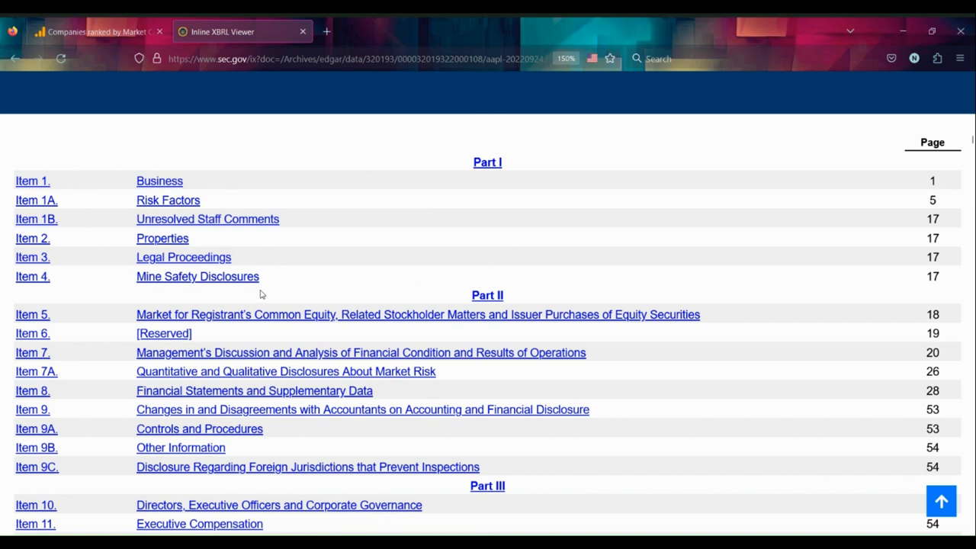
pyautogui.moveTo(279, 263)
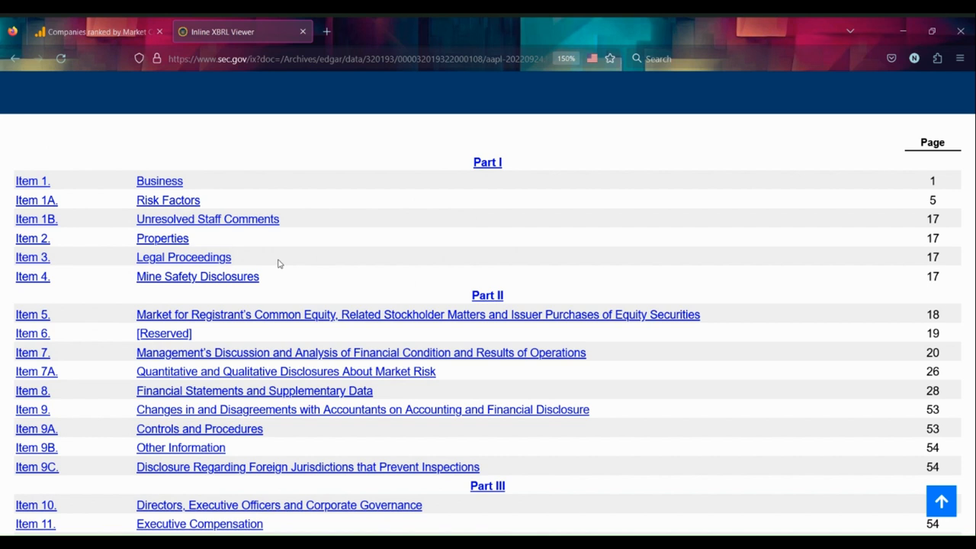
pyautogui.moveTo(311, 274)
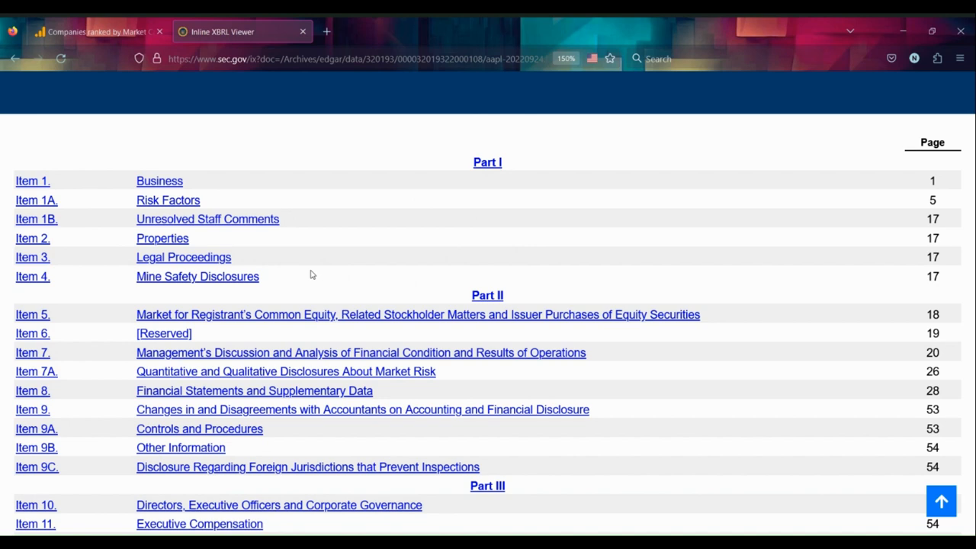
pyautogui.scroll(-3)
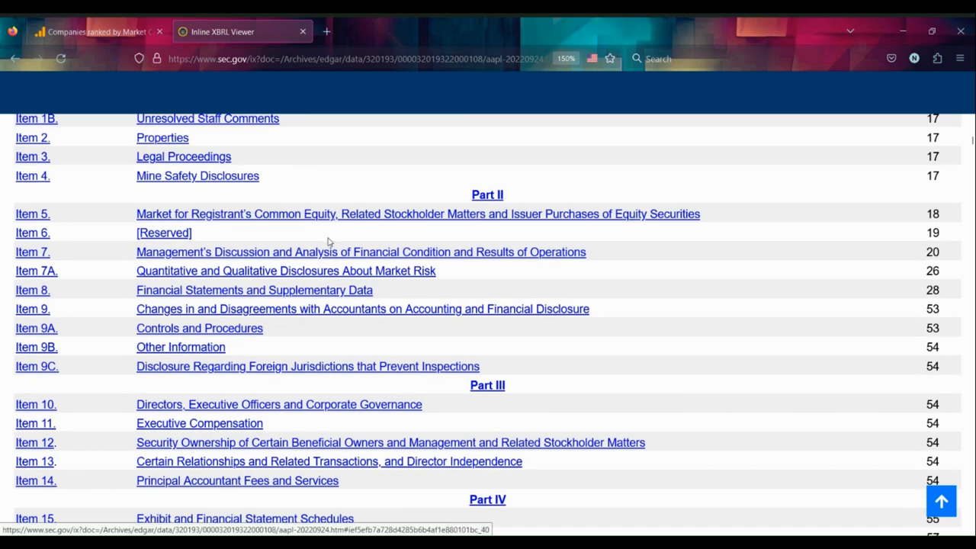
pyautogui.scroll(-3)
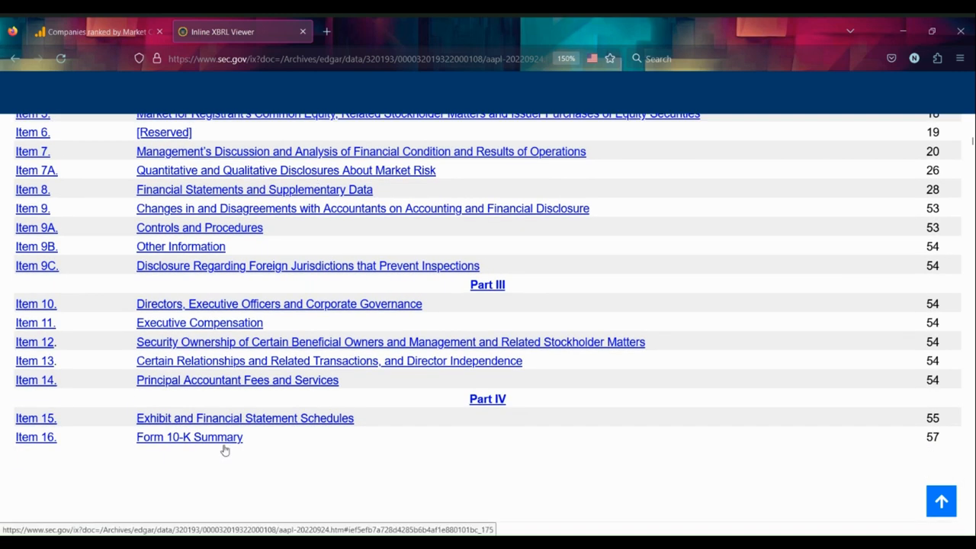
pyautogui.moveTo(389, 406)
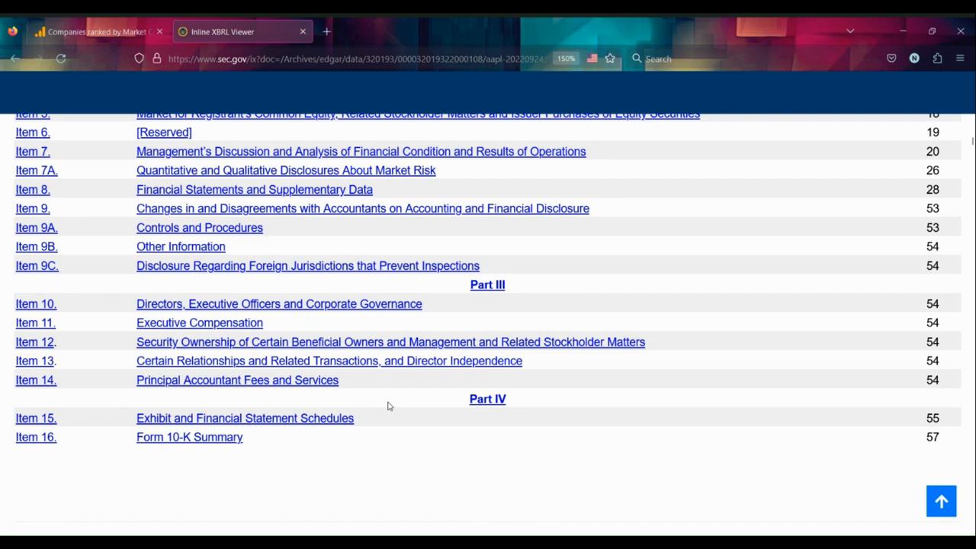
pyautogui.scroll(3)
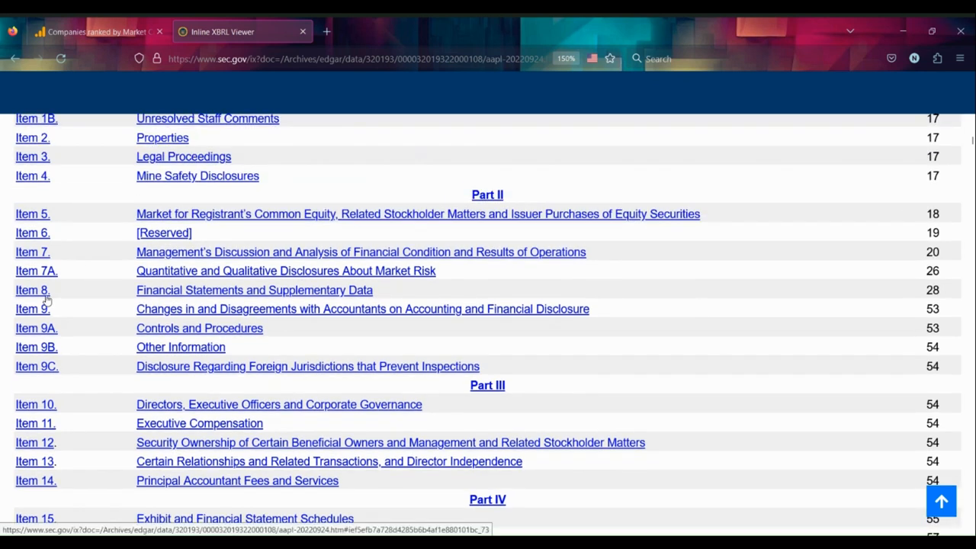
pyautogui.moveTo(246, 300)
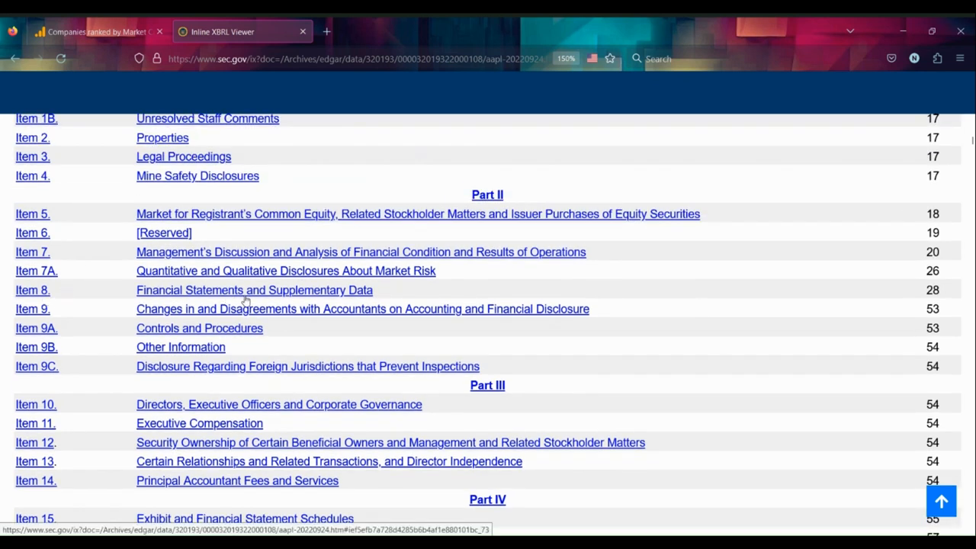
pyautogui.moveTo(107, 293)
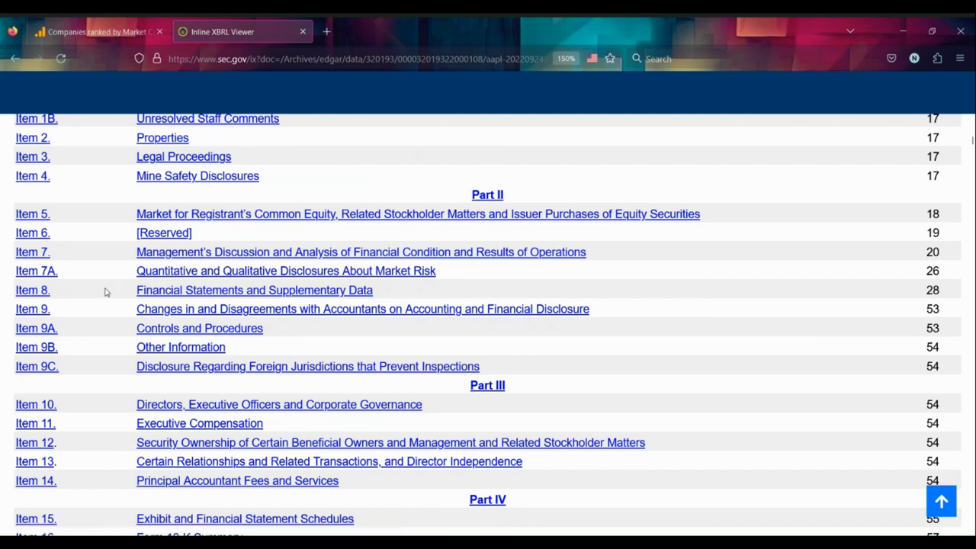
pyautogui.doubleClick(254, 290)
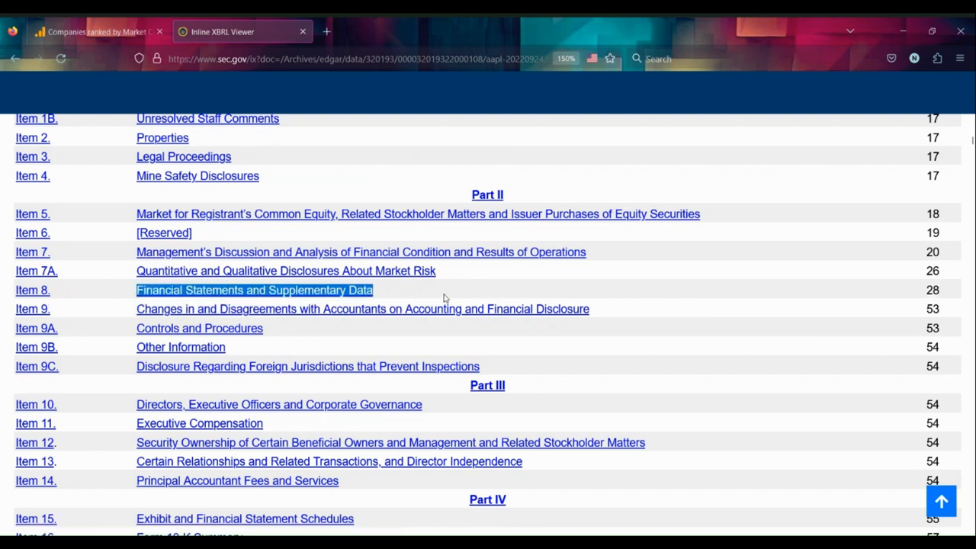
# Follow the Item 8 link to the Statements of Operations, with 2022 net sales of $394,328 million.
pyautogui.click(254, 290)
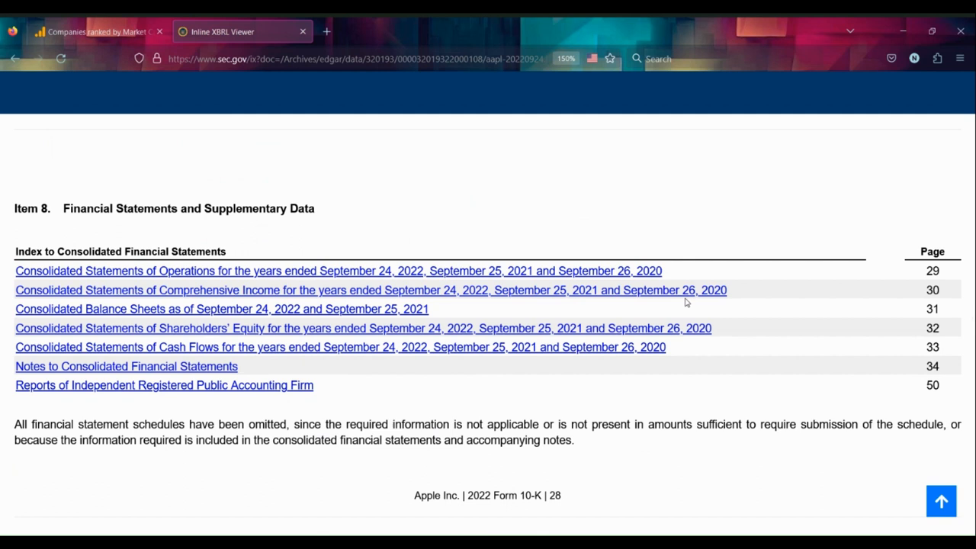
pyautogui.moveTo(252, 328)
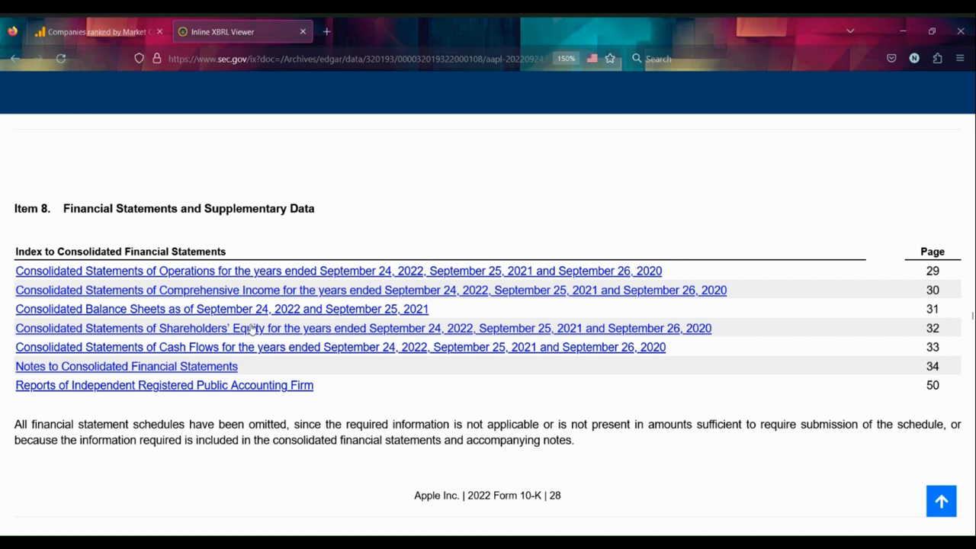
pyautogui.moveTo(456, 251)
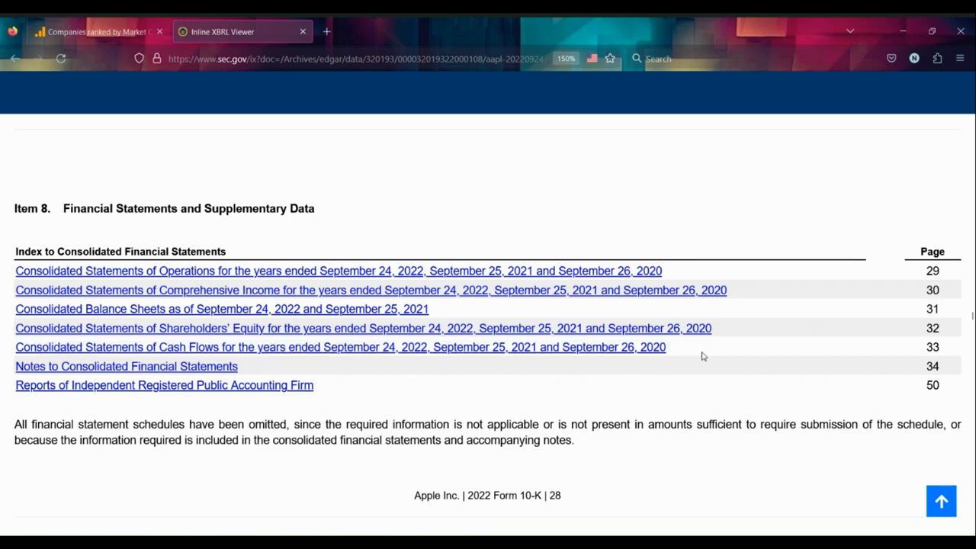
pyautogui.click(338, 271)
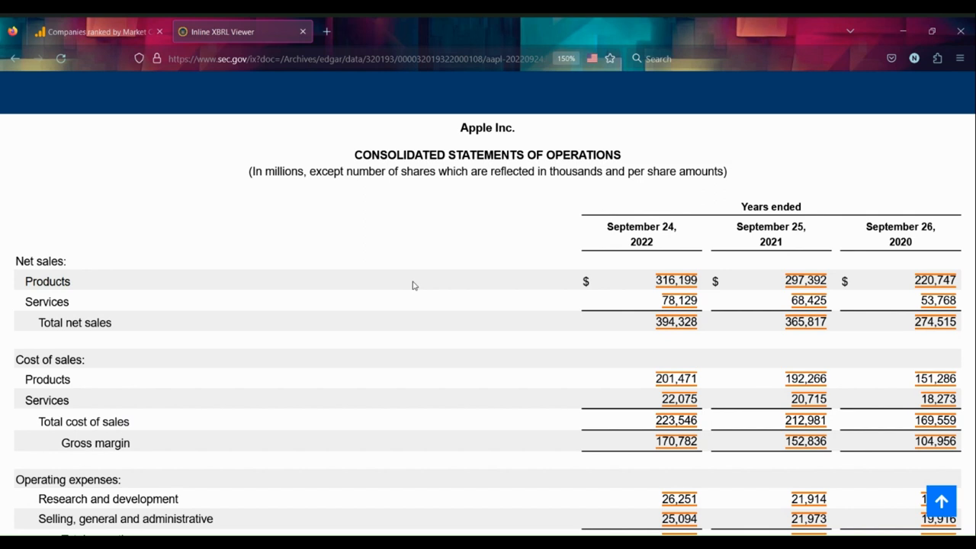
# Scroll down the income statement and briefly highlight the Provision for income taxes label.
pyautogui.scroll(-3)
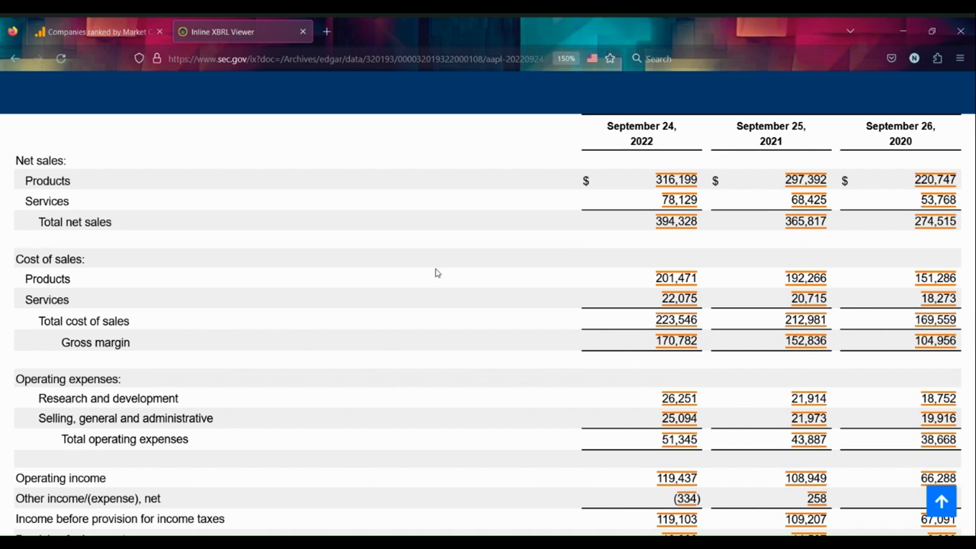
pyautogui.moveTo(439, 241)
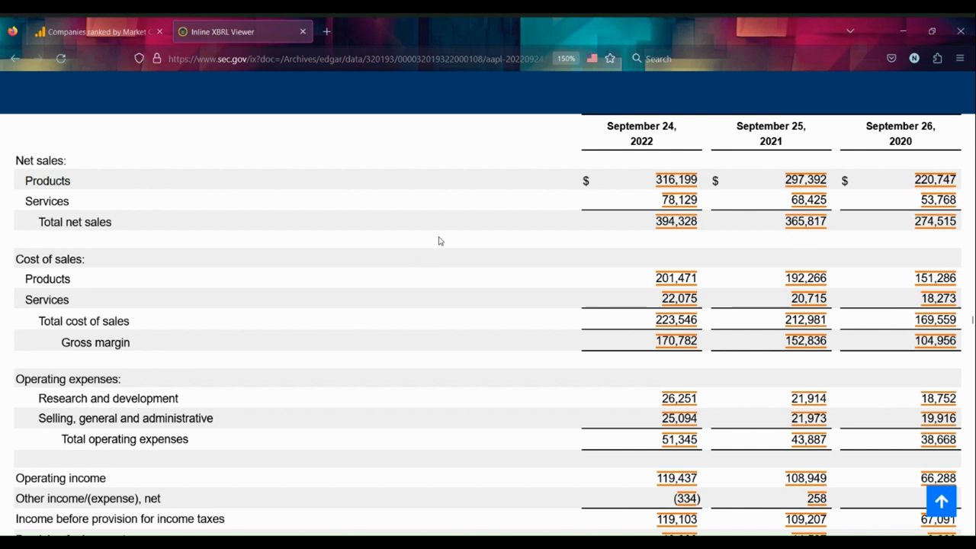
pyautogui.scroll(-3)
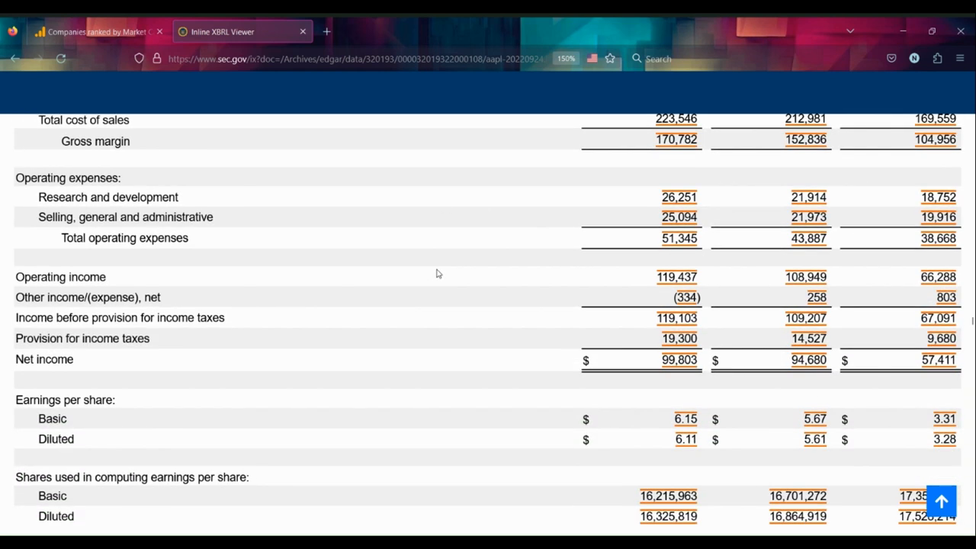
pyautogui.doubleClick(107, 339)
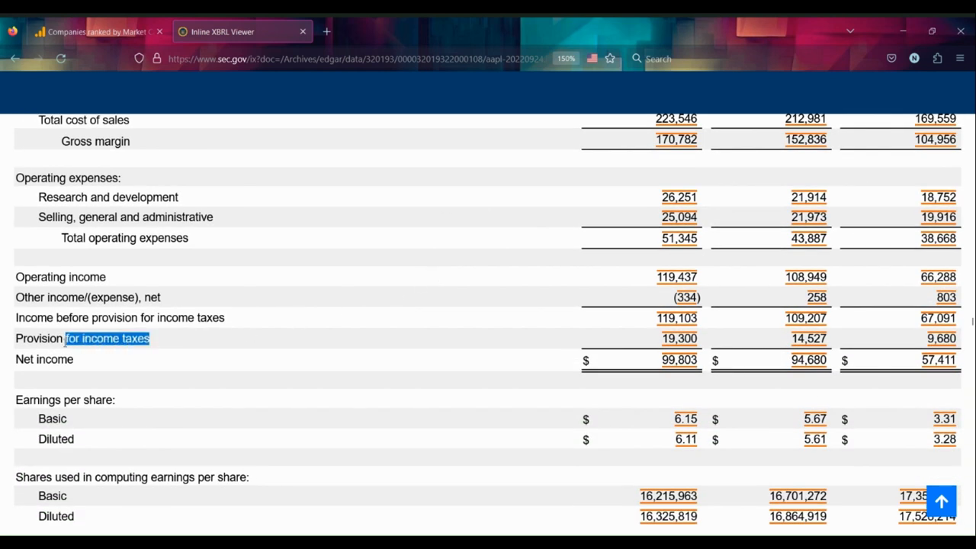
pyautogui.click(620, 332)
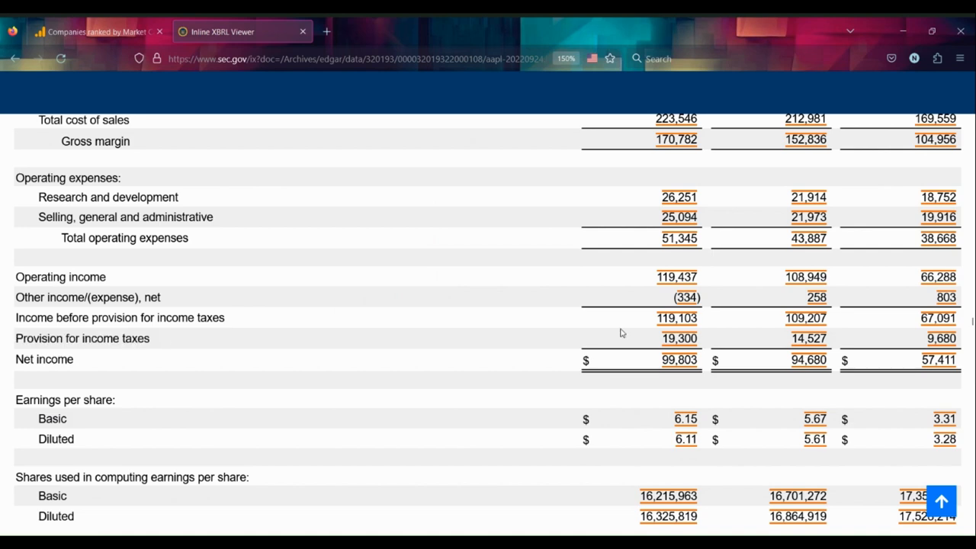
# Scroll around the Statements of Operations, highlighting several line-item labels.
pyautogui.scroll(3)
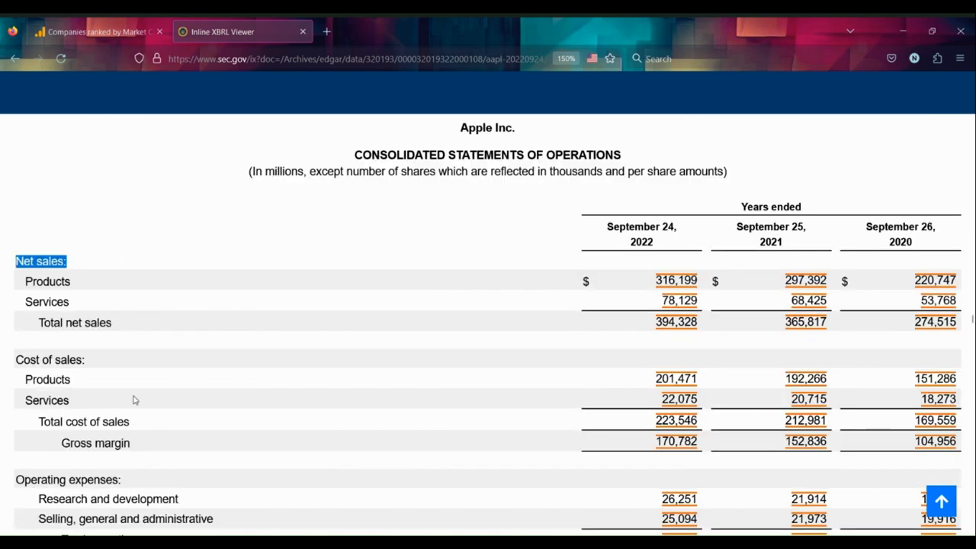
pyautogui.scroll(-3)
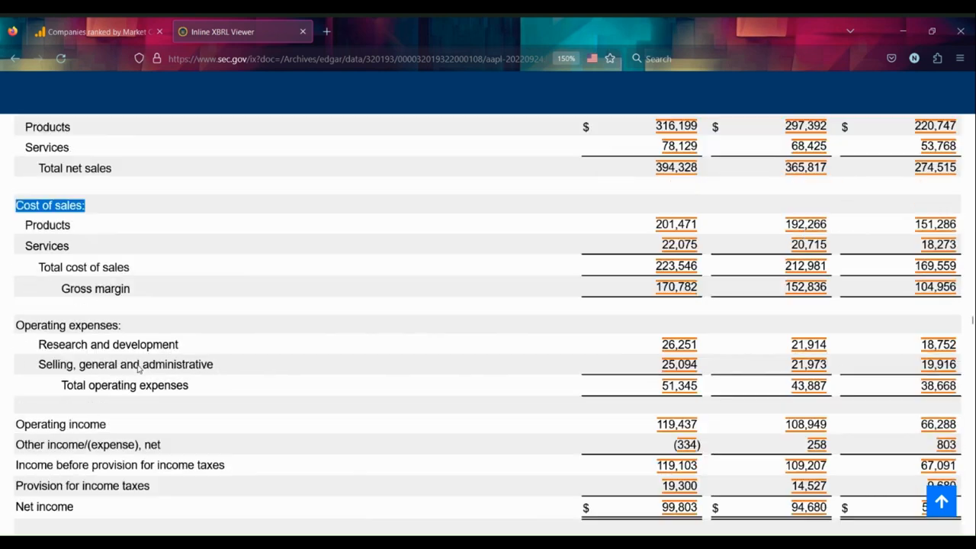
pyautogui.scroll(-3)
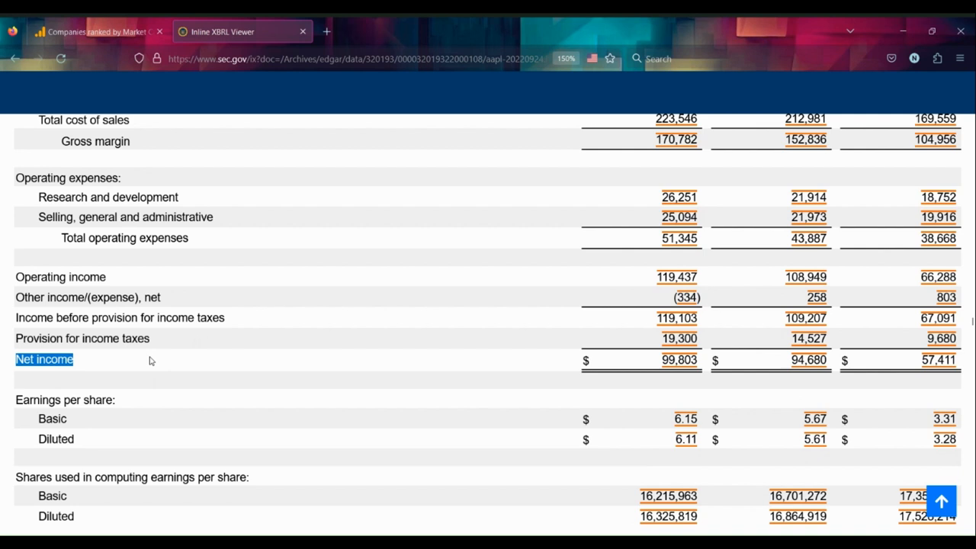
pyautogui.scroll(-3)
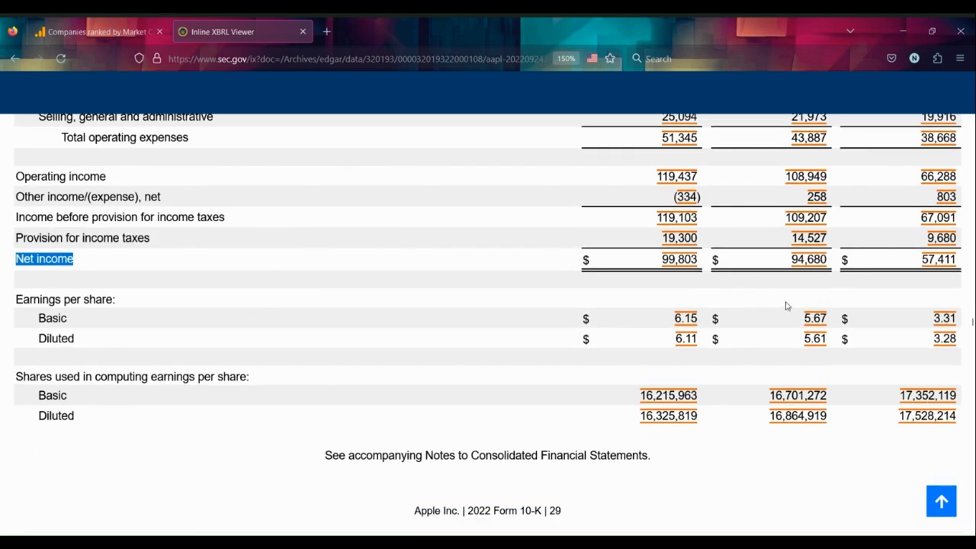
pyautogui.moveTo(705, 329)
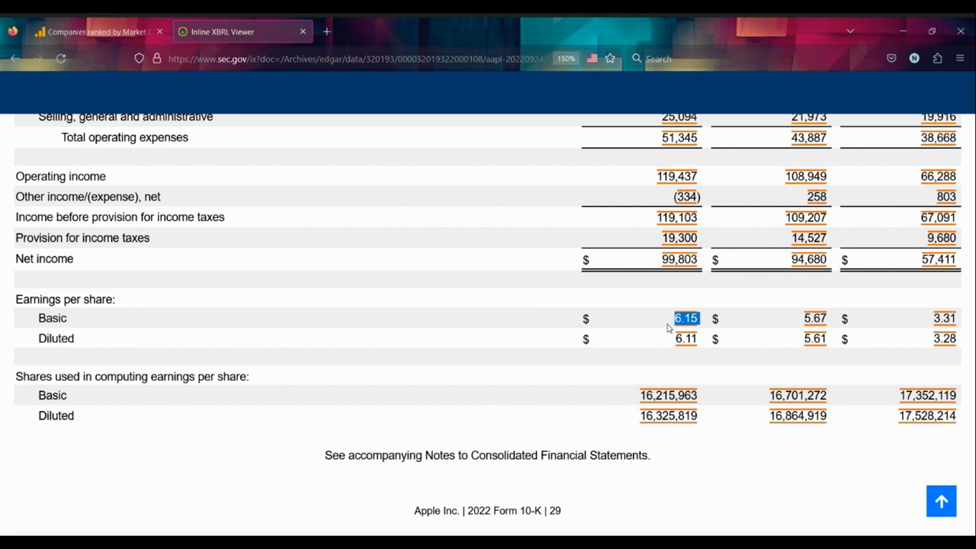
pyautogui.scroll(3)
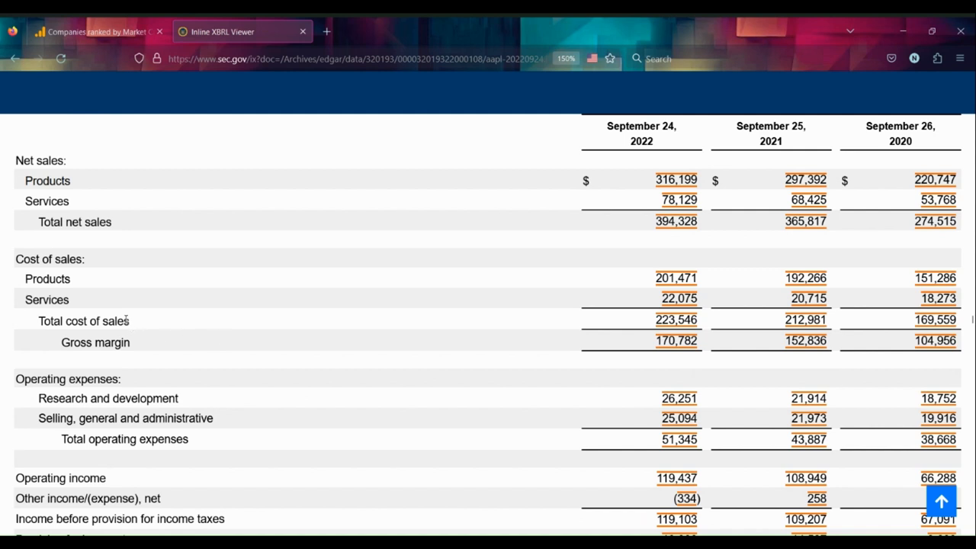
pyautogui.doubleClick(49, 258)
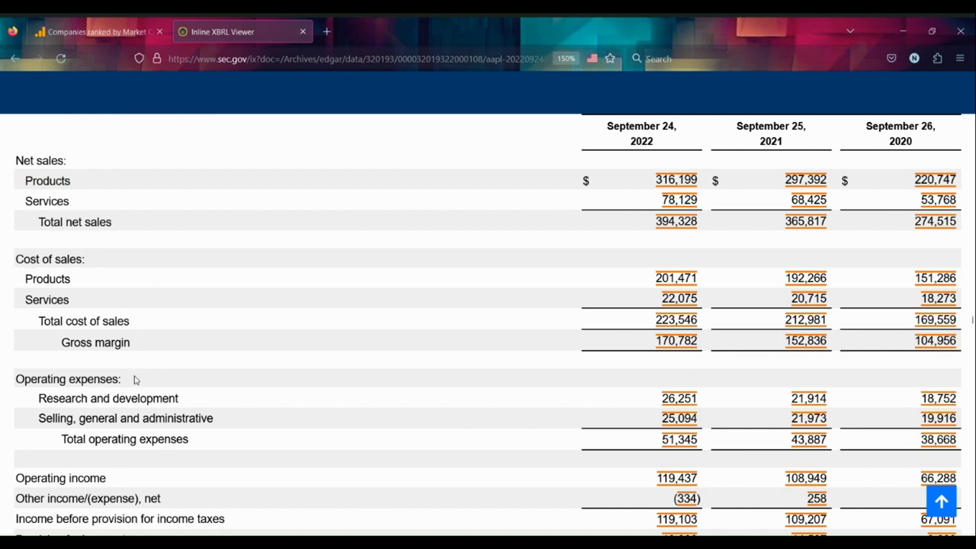
pyautogui.doubleClick(68, 379)
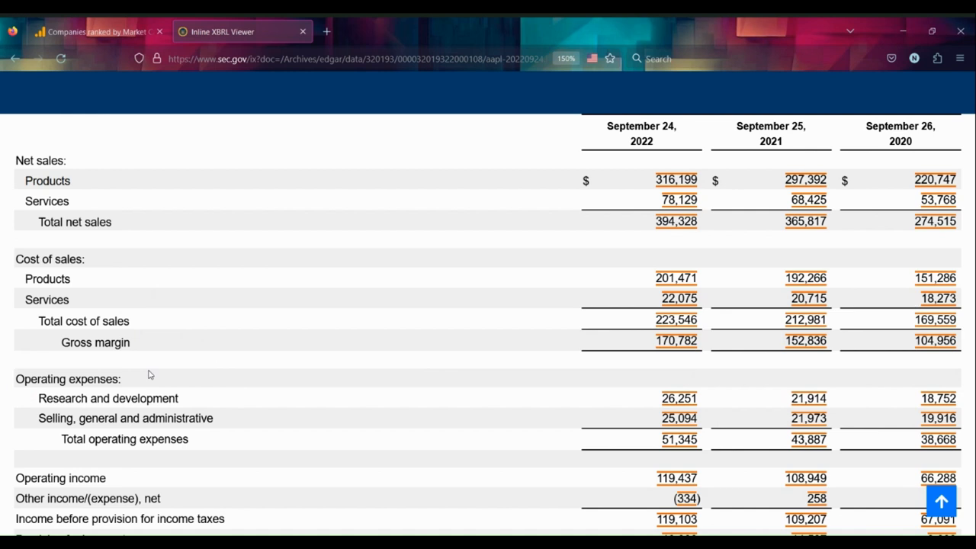
pyautogui.moveTo(341, 370)
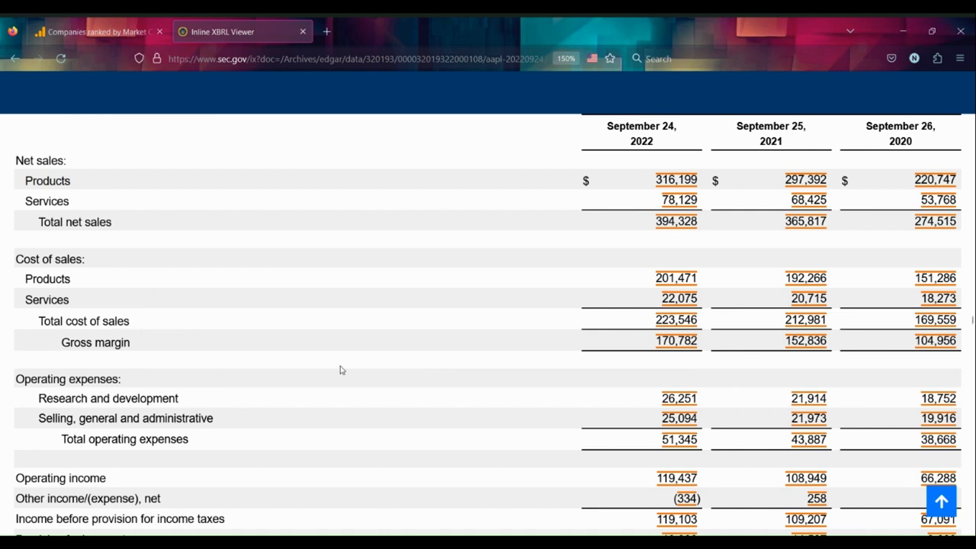
# Point out the 2021 net income figure and the 2022 gross margin figure.
pyautogui.scroll(3)
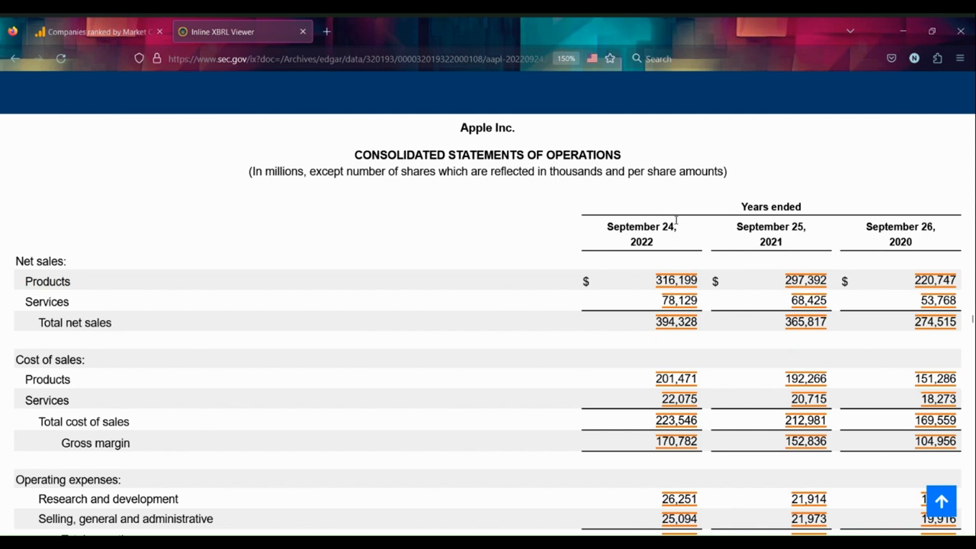
pyautogui.moveTo(879, 255)
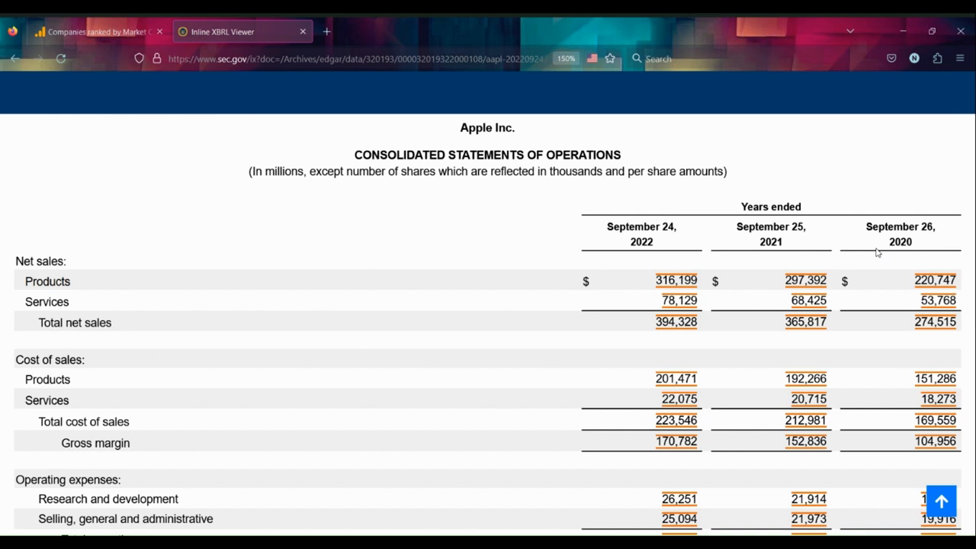
pyautogui.moveTo(871, 301)
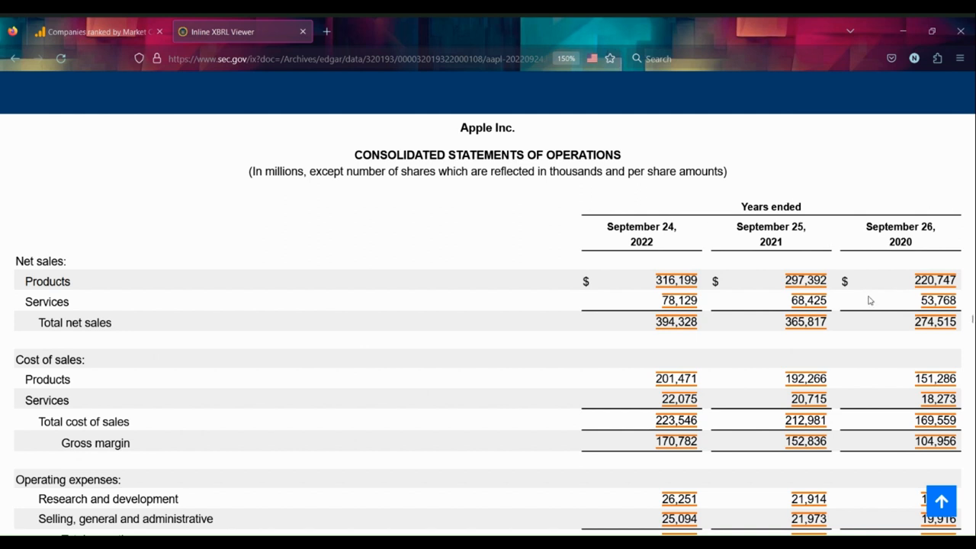
pyautogui.scroll(-3)
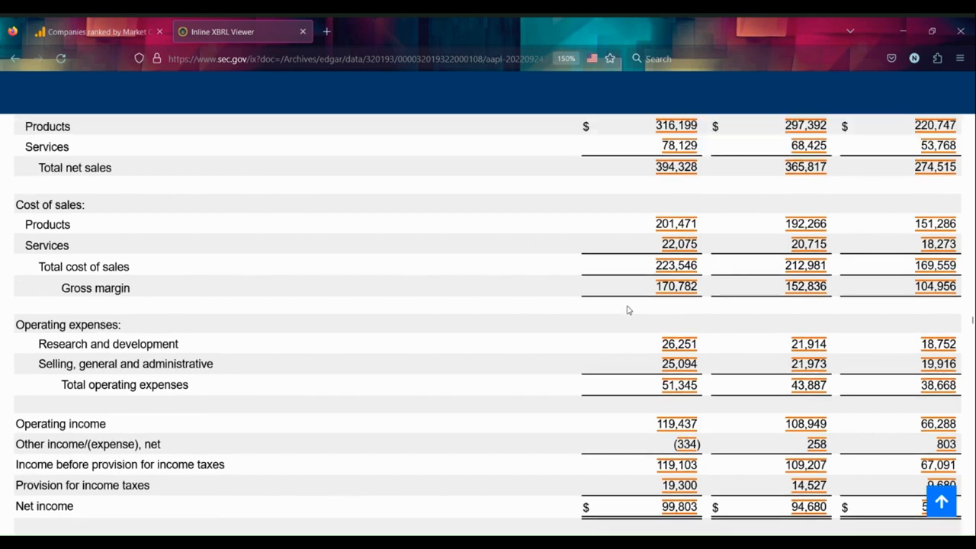
pyautogui.scroll(-3)
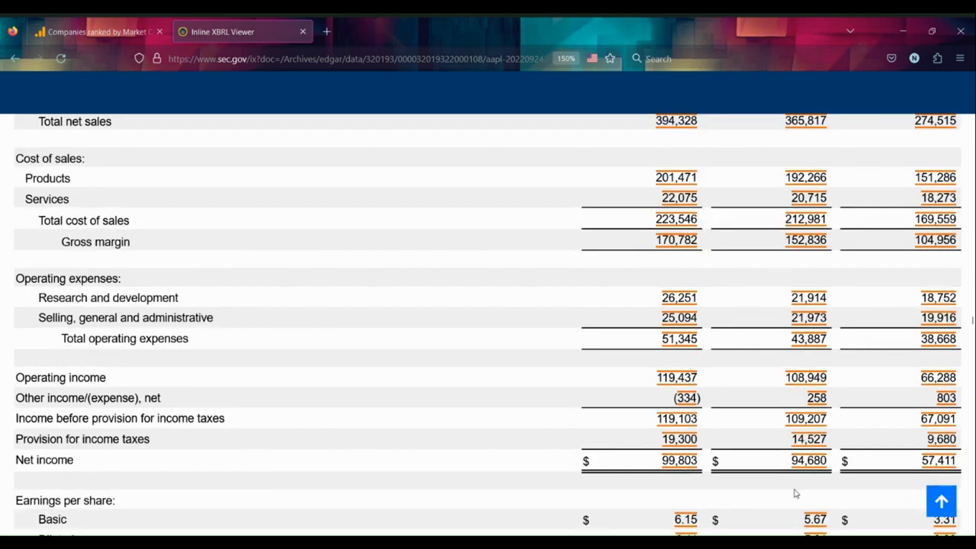
pyautogui.click(809, 460)
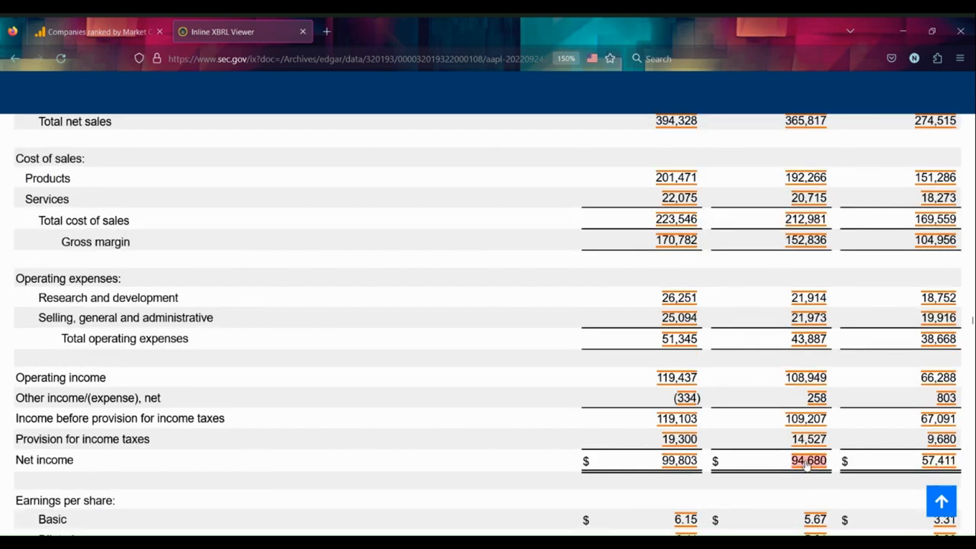
pyautogui.moveTo(352, 466)
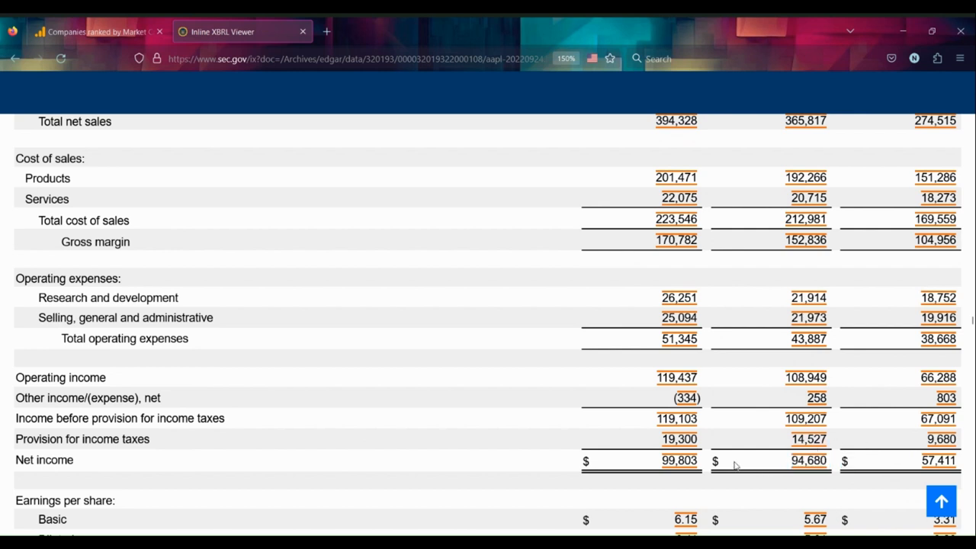
pyautogui.moveTo(534, 424)
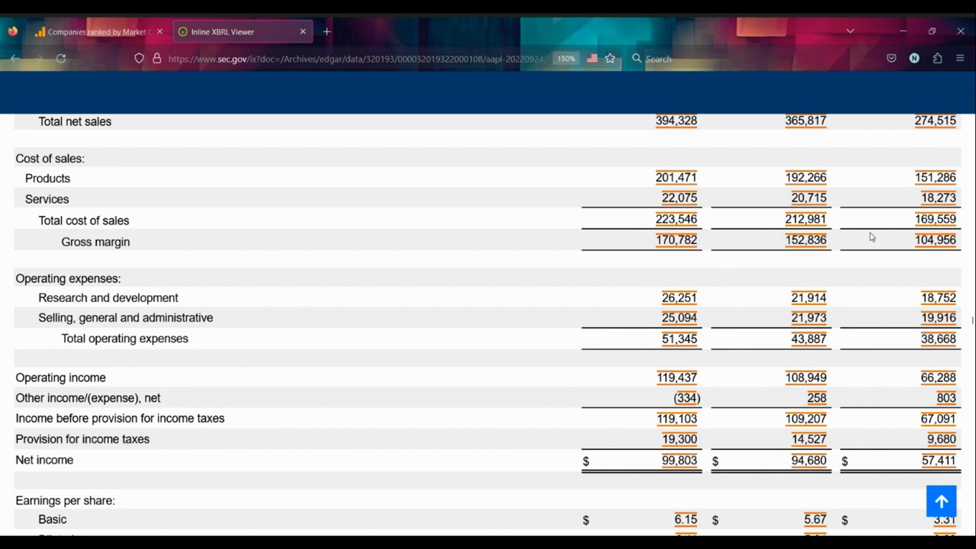
pyautogui.moveTo(896, 230)
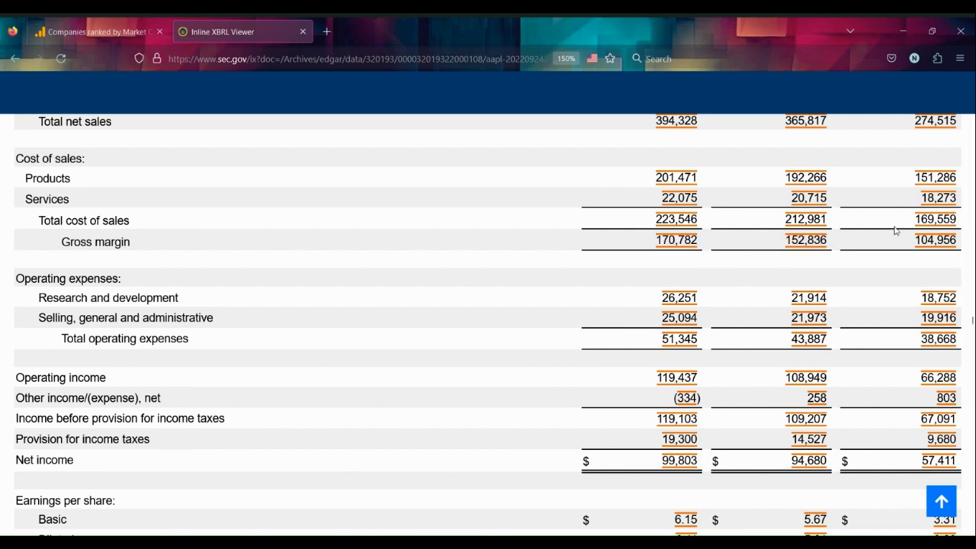
pyautogui.click(805, 219)
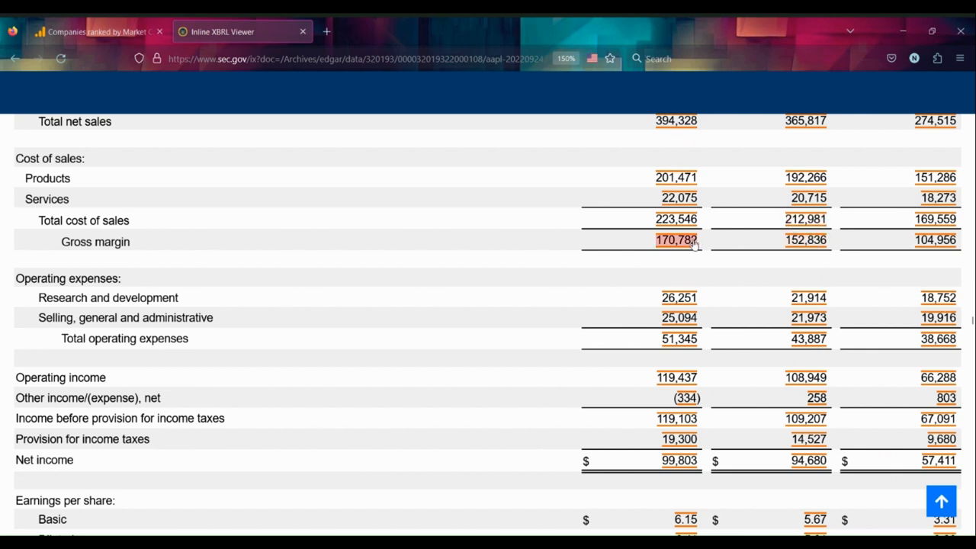
# Highlight Operating expenses, then reach the EPS rows: 2022 net income $99,803 million, basic EPS $6.15.
pyautogui.doubleClick(67, 278)
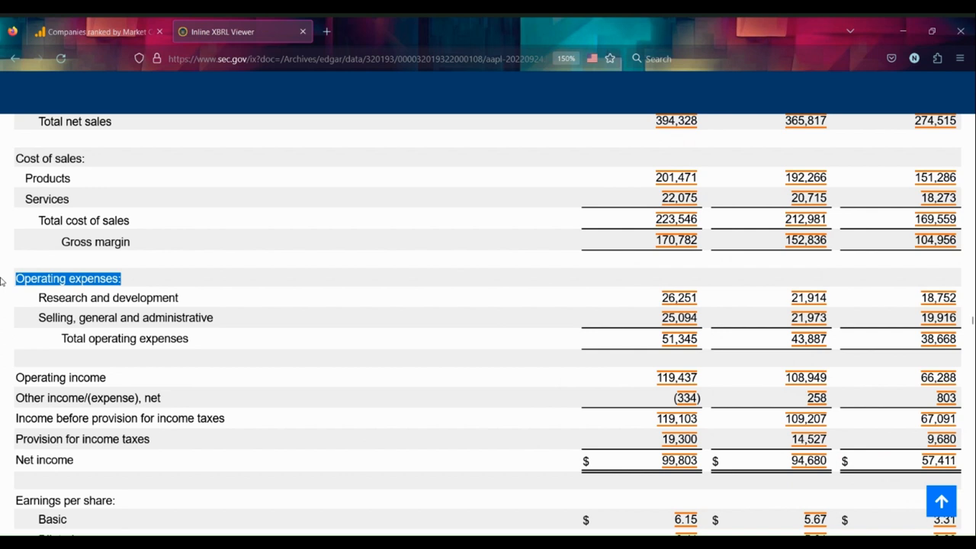
pyautogui.moveTo(759, 270)
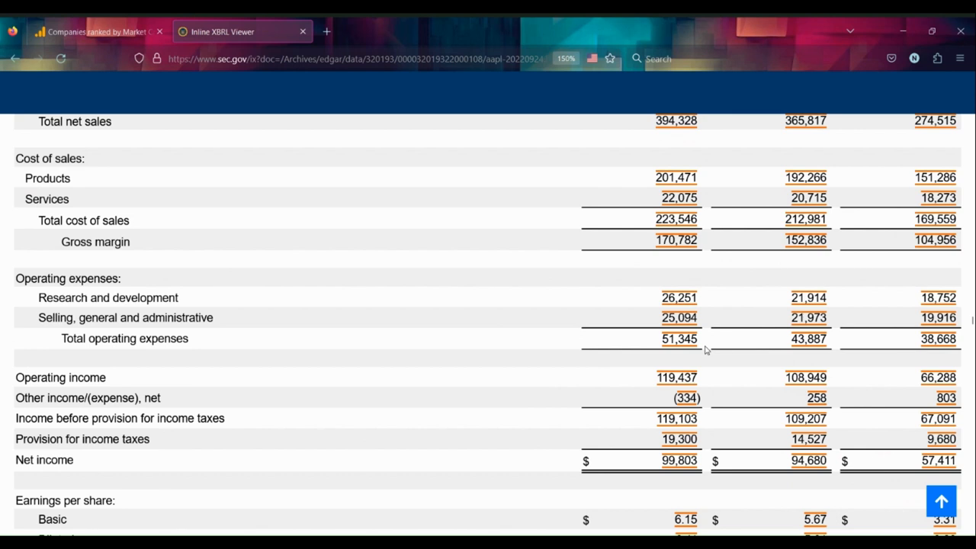
pyautogui.scroll(-3)
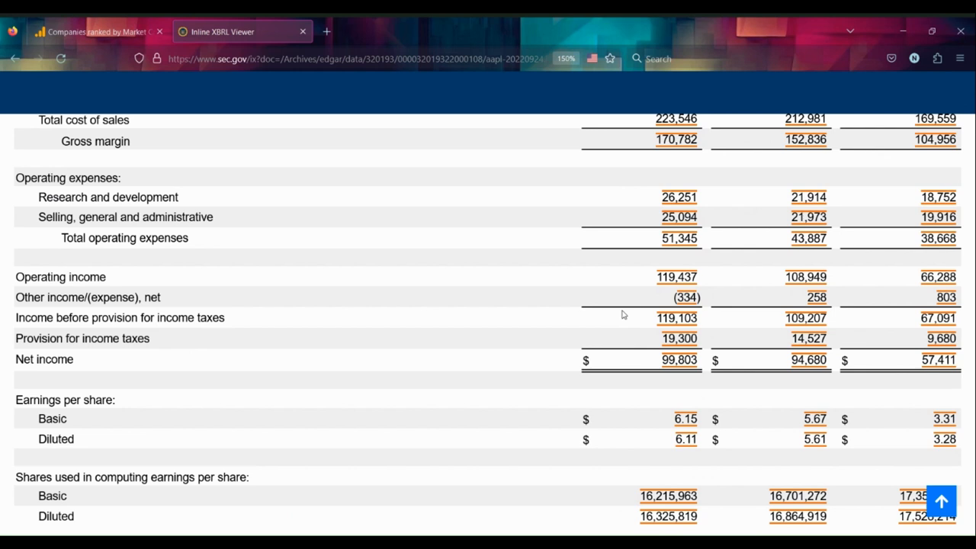
pyautogui.moveTo(412, 81)
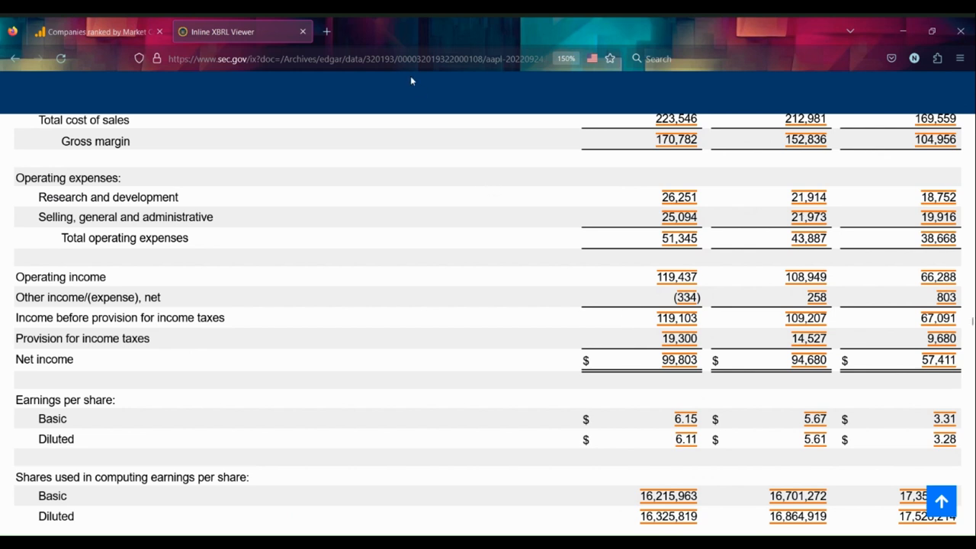
pyautogui.doubleClick(125, 217)
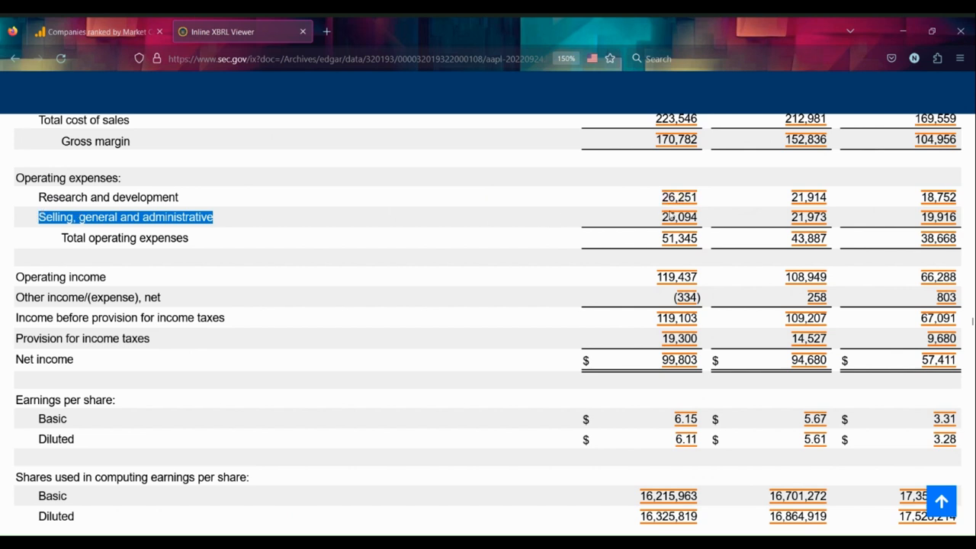
pyautogui.moveTo(706, 298)
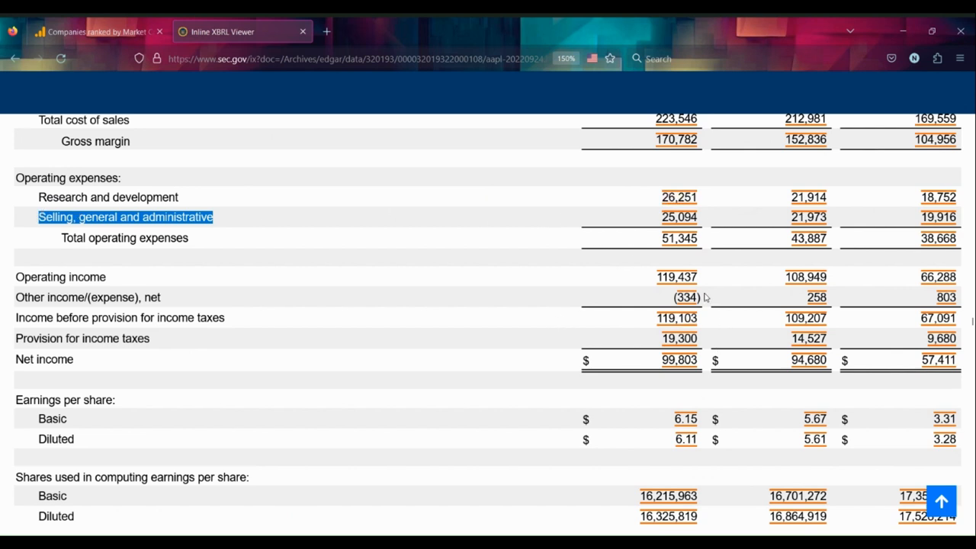
pyautogui.scroll(-3)
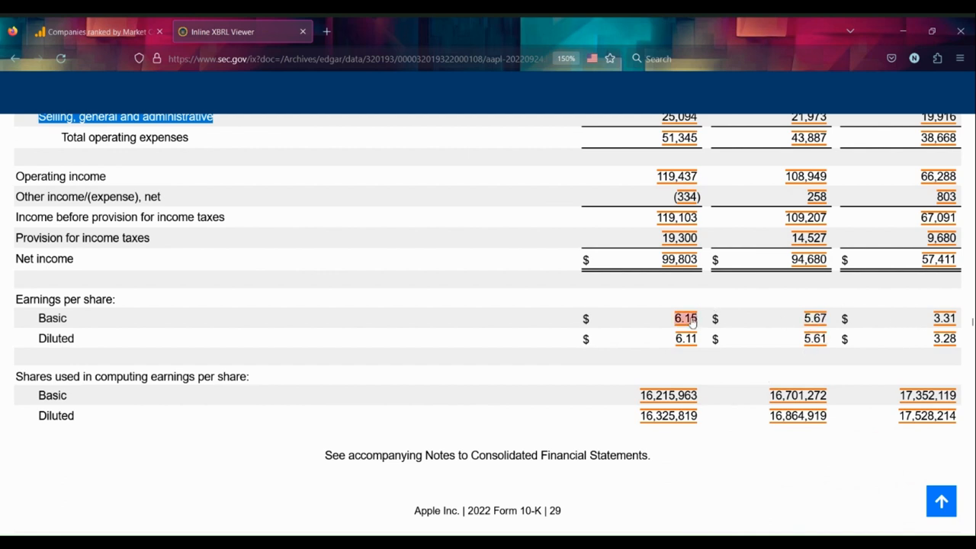
# Scroll through the Comprehensive Income statement to 2022 total comprehensive income of $88,531 million.
pyautogui.scroll(-3)
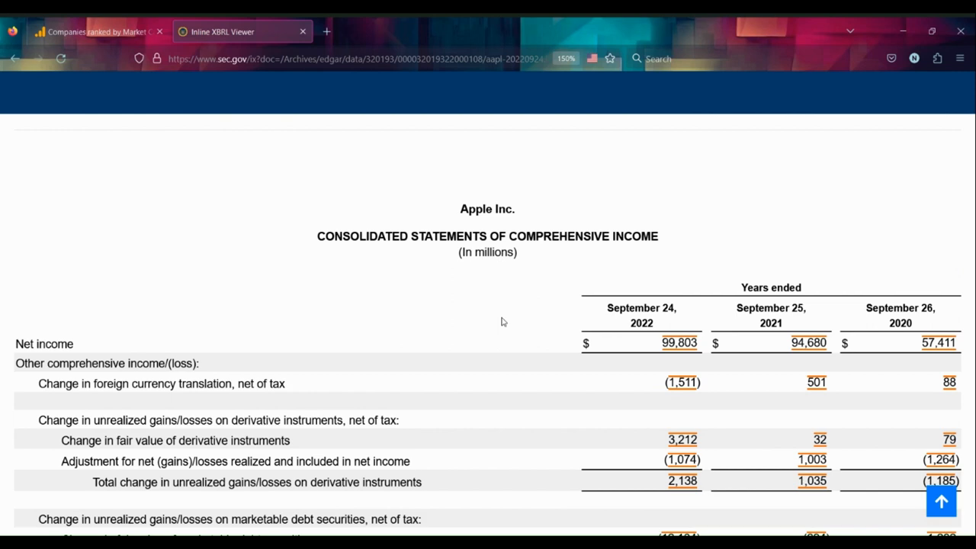
pyautogui.scroll(-3)
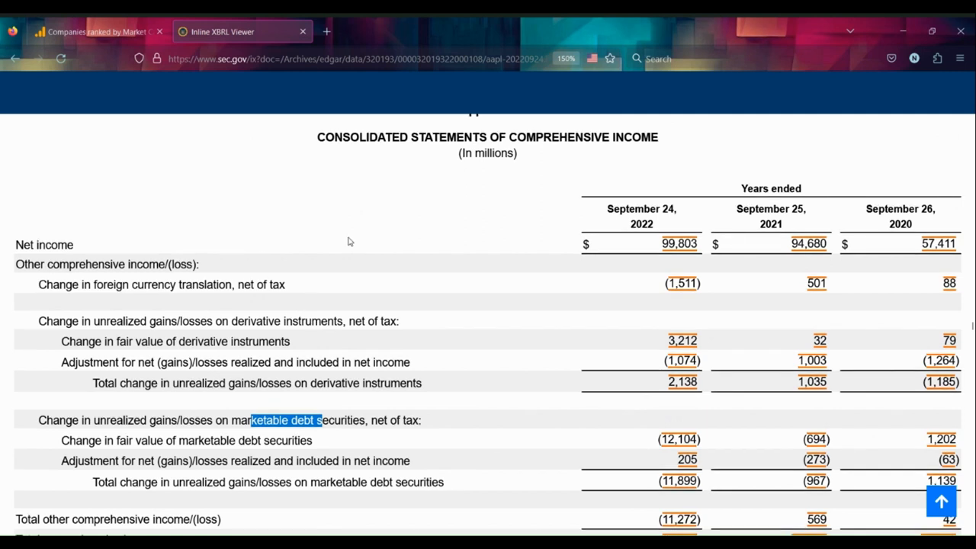
pyautogui.scroll(3)
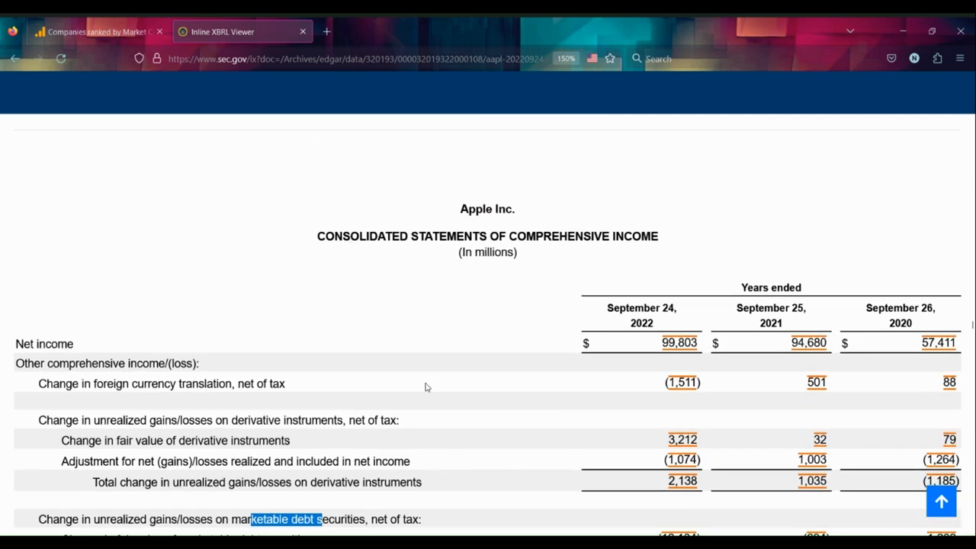
pyautogui.scroll(-3)
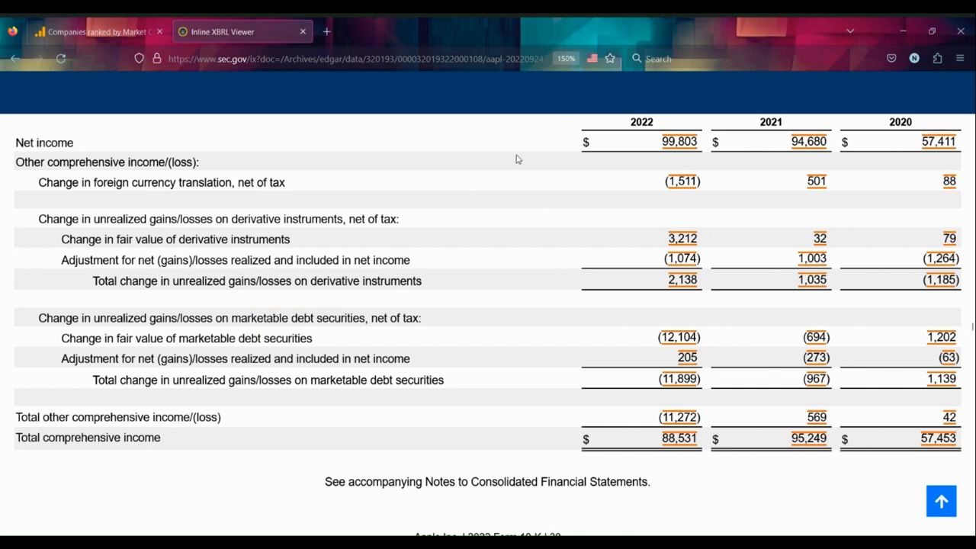
pyautogui.moveTo(614, 242)
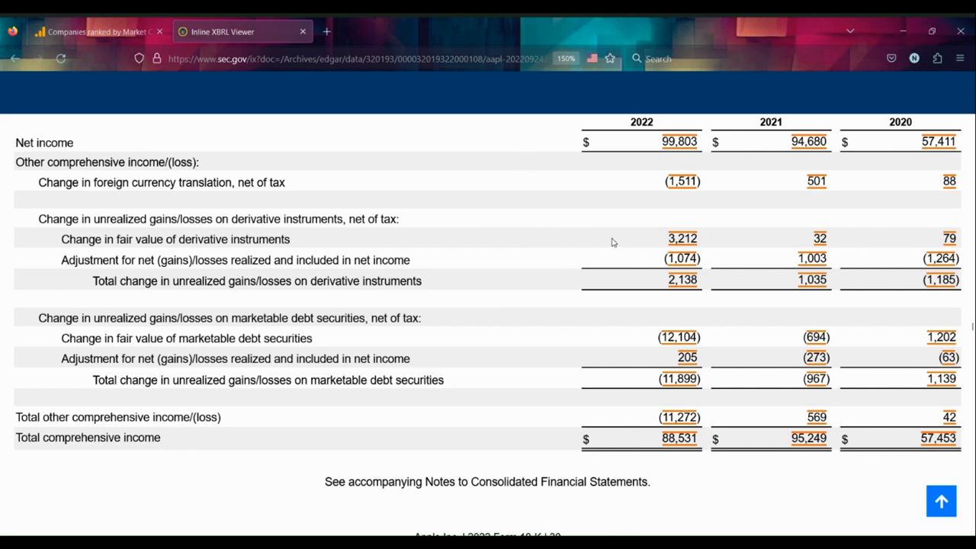
pyautogui.moveTo(169, 215)
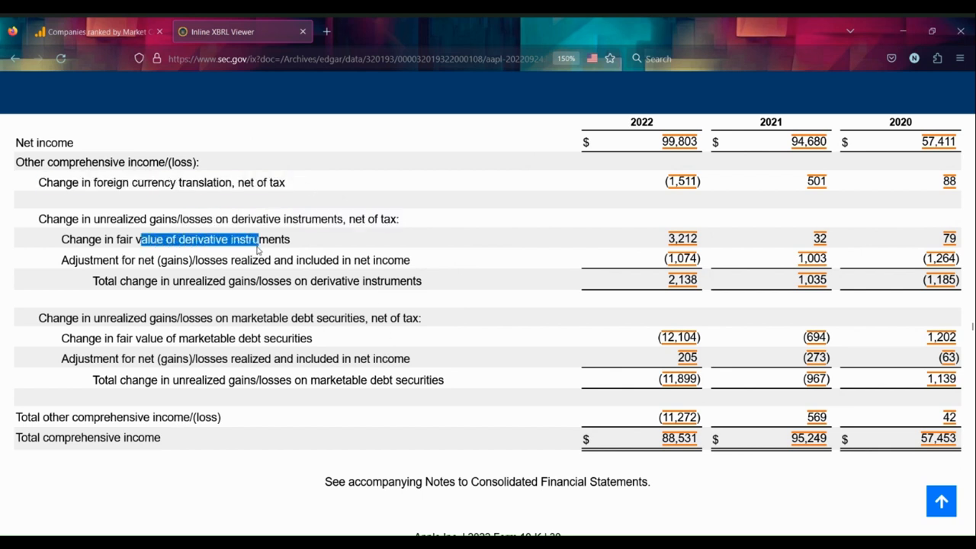
pyautogui.click(271, 239)
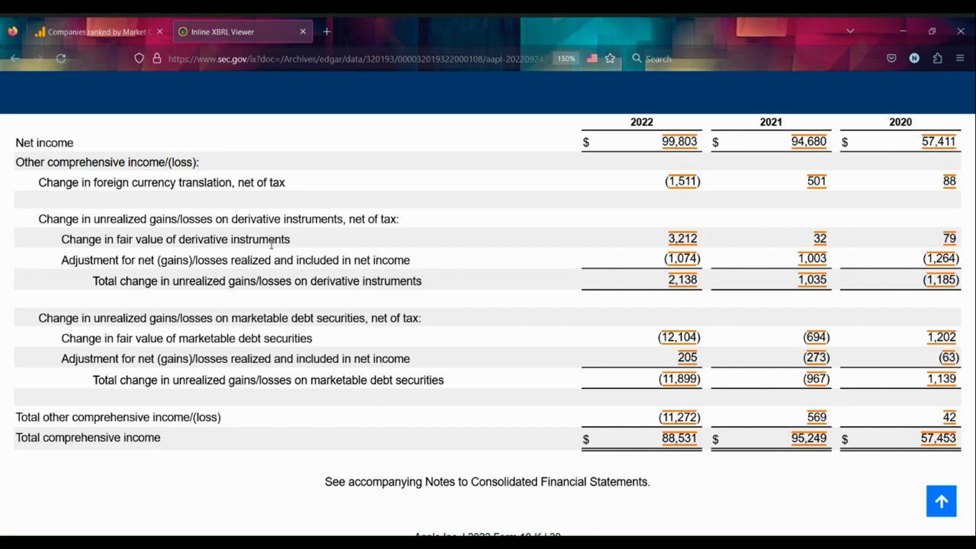
pyautogui.moveTo(310, 208)
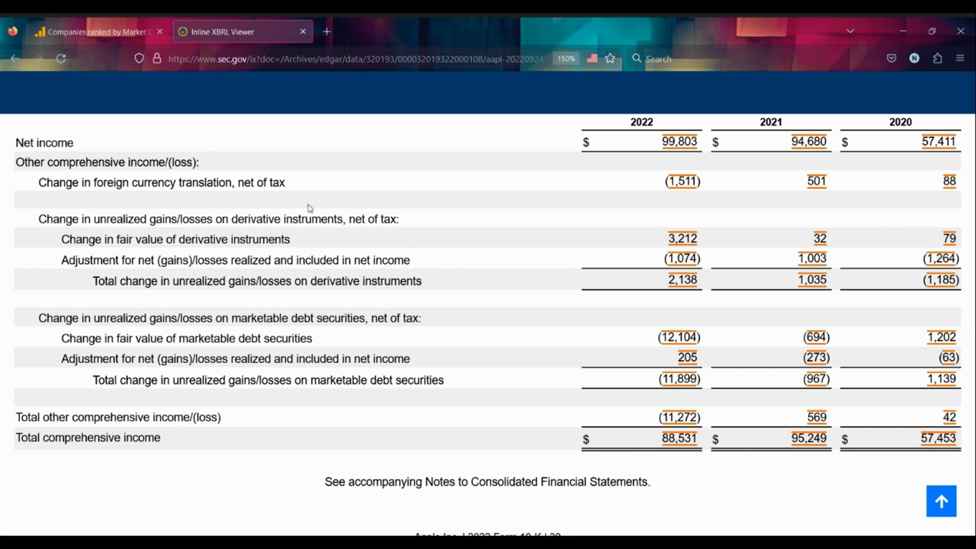
pyautogui.moveTo(738, 443)
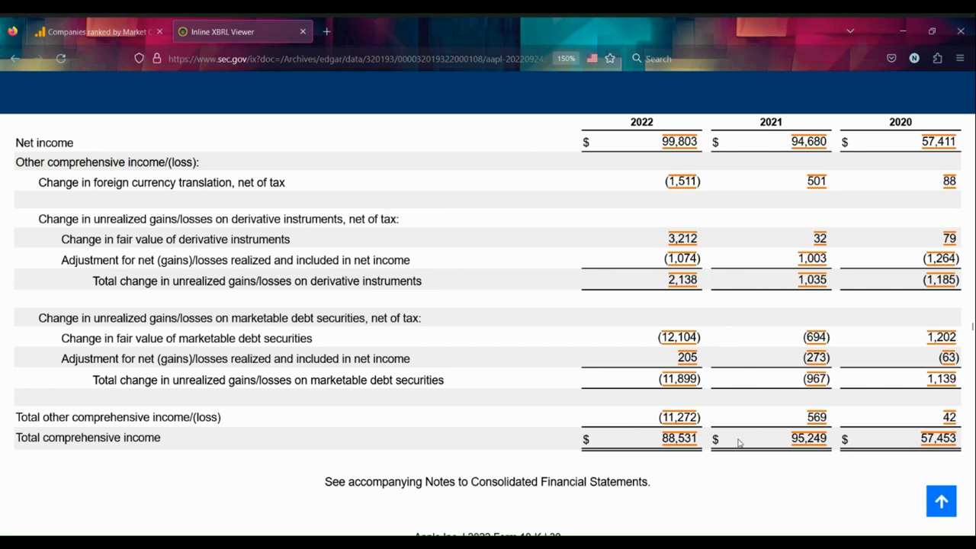
pyautogui.moveTo(939, 226)
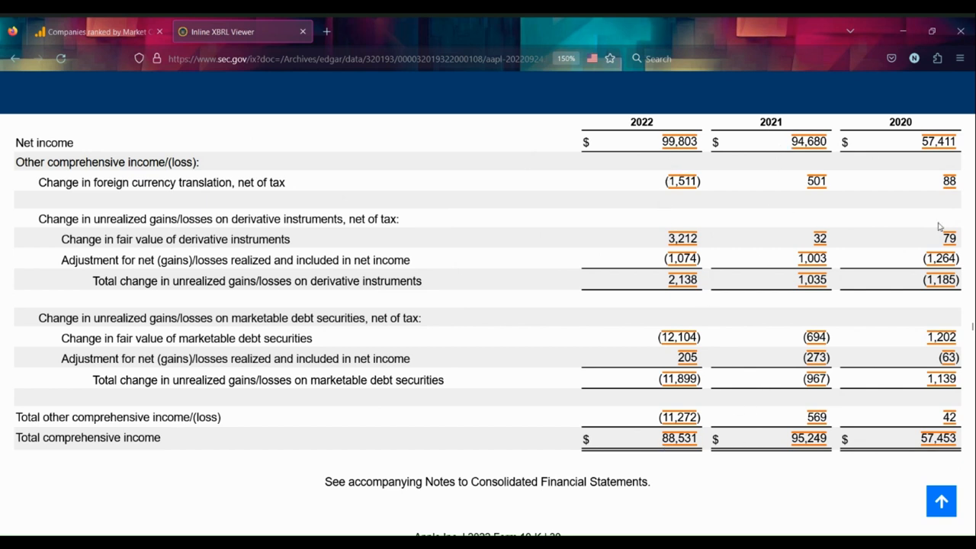
pyautogui.moveTo(821, 209)
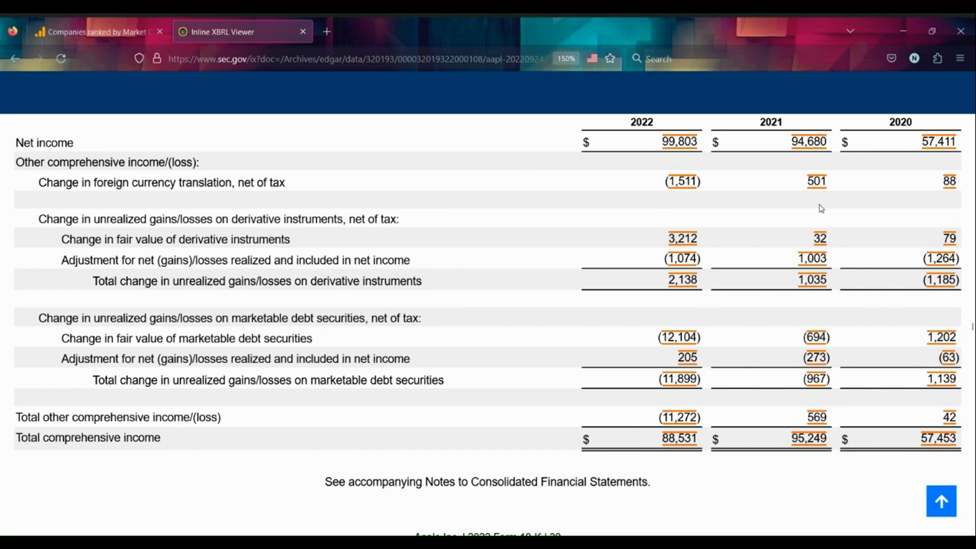
pyautogui.moveTo(652, 150)
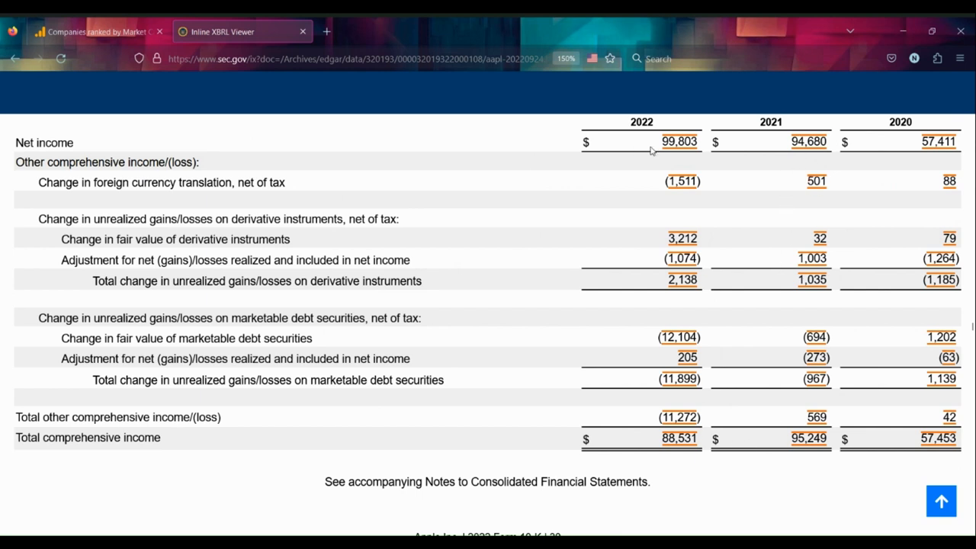
pyautogui.moveTo(658, 352)
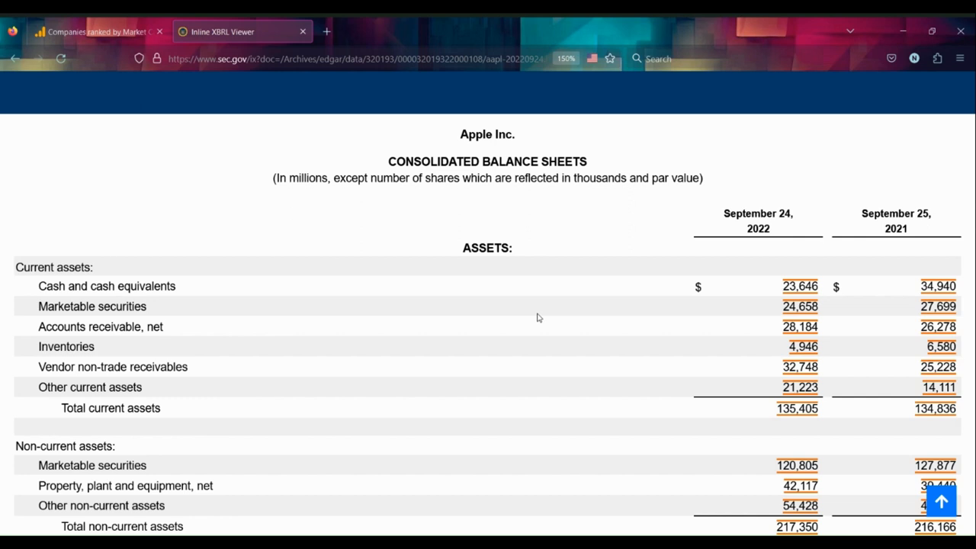
pyautogui.moveTo(776, 289)
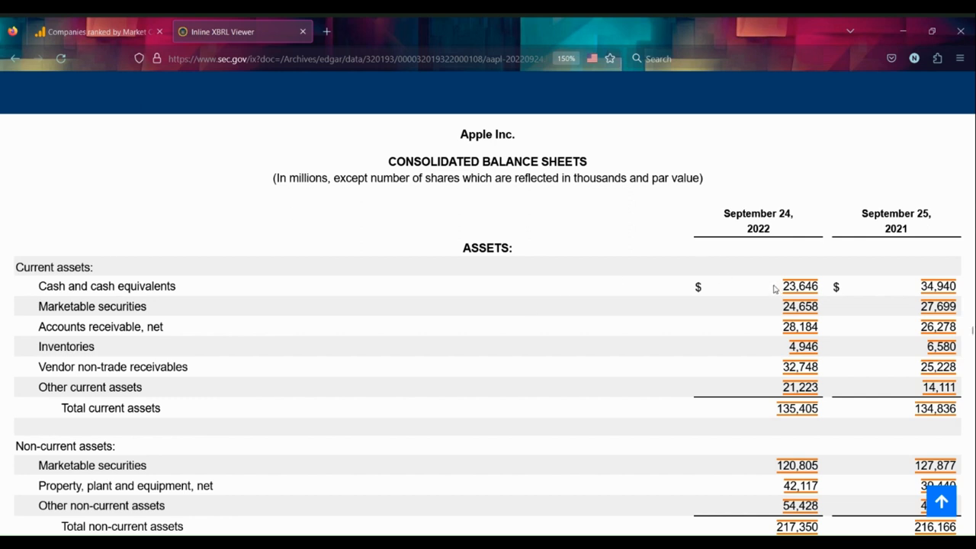
pyautogui.moveTo(769, 285)
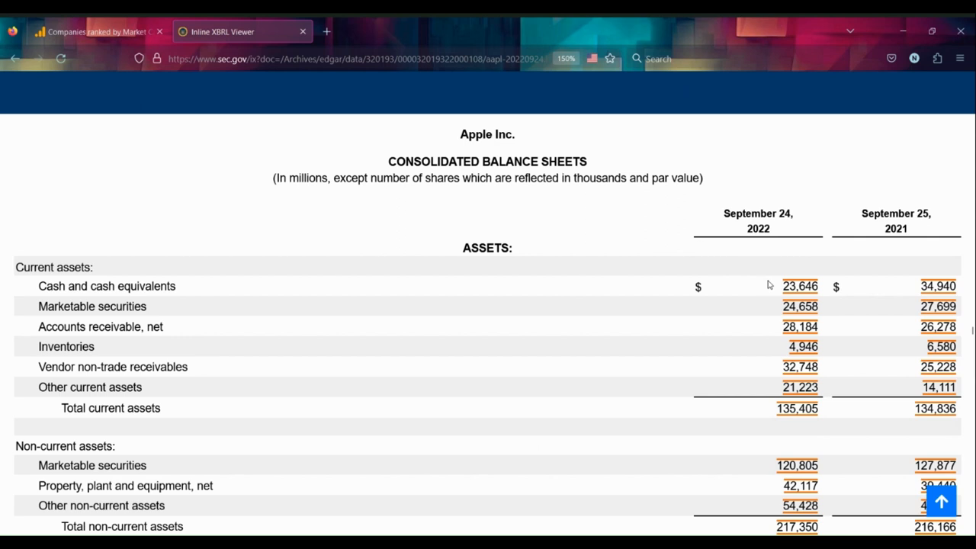
pyautogui.moveTo(834, 244)
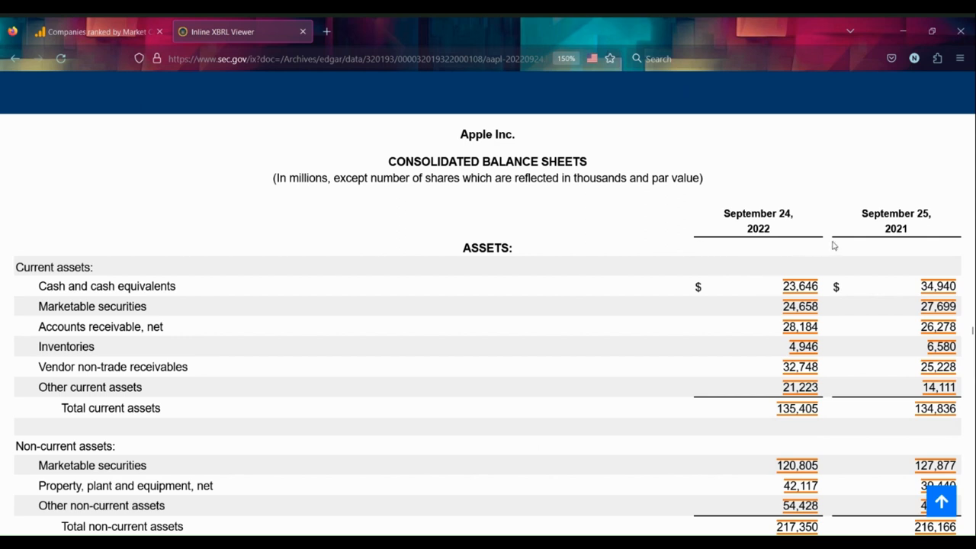
pyautogui.moveTo(871, 254)
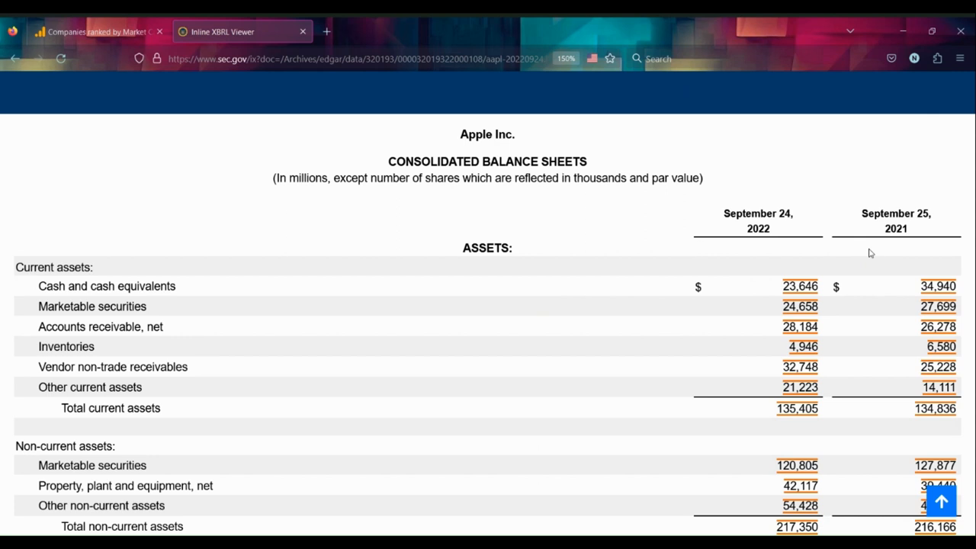
pyautogui.moveTo(852, 316)
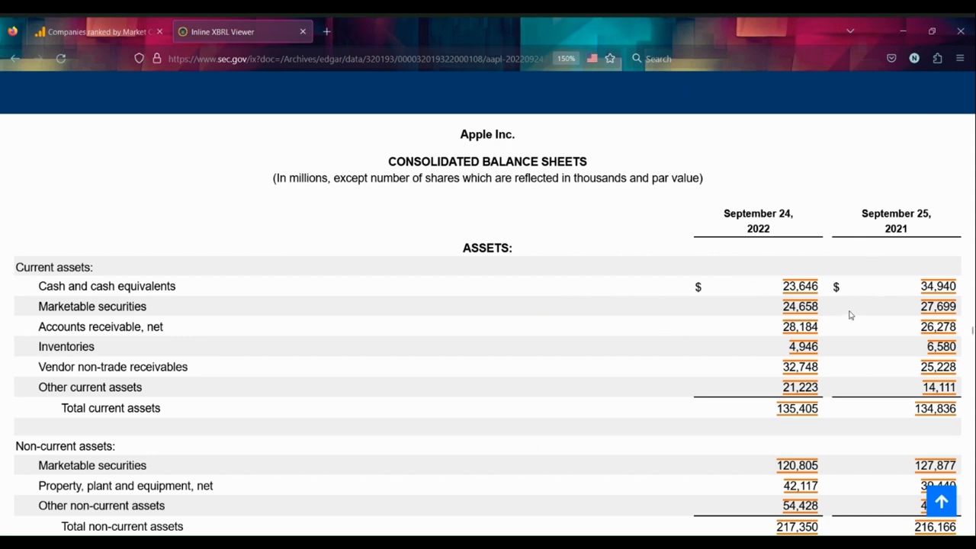
pyautogui.moveTo(761, 310)
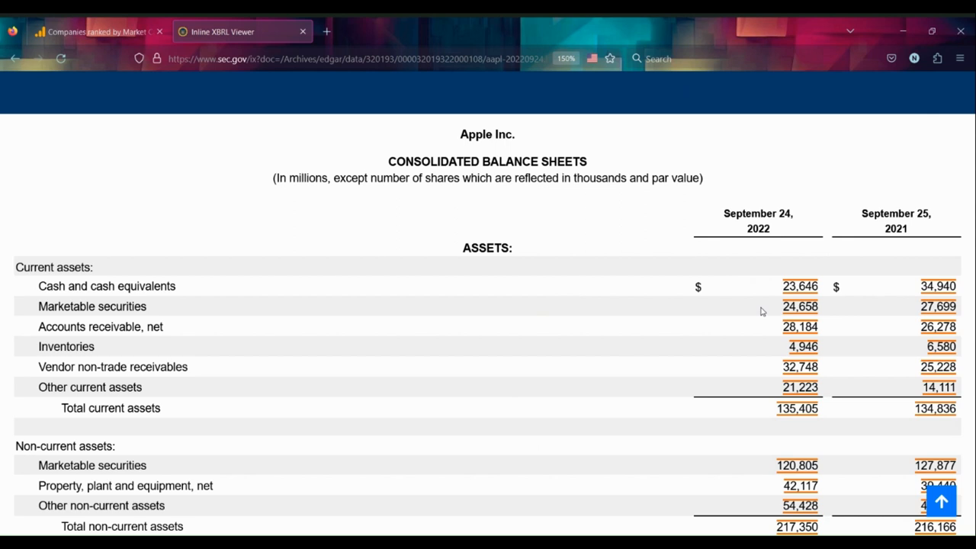
# Scroll the Consolidated Balance Sheets to total liabilities and shareholders' equity of $352,755 million.
pyautogui.scroll(-3)
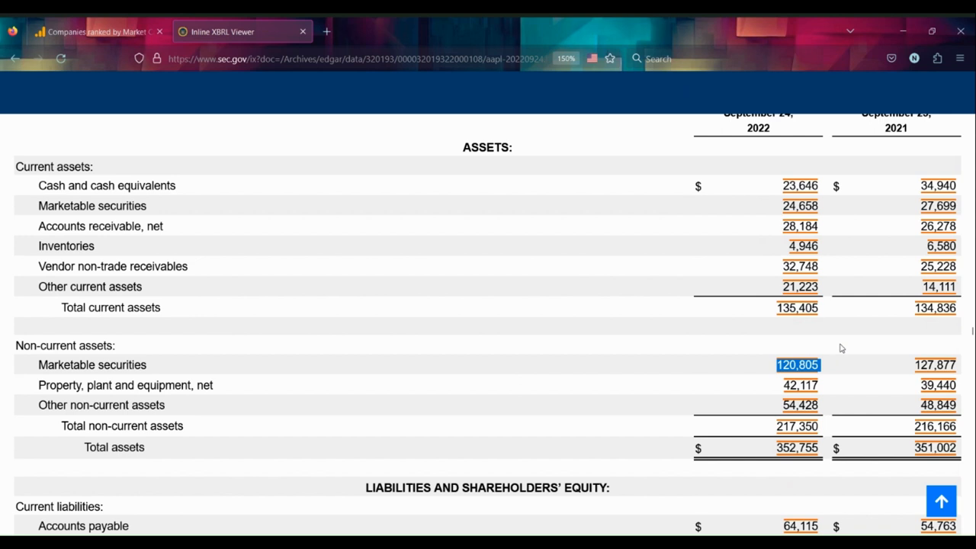
pyautogui.moveTo(620, 303)
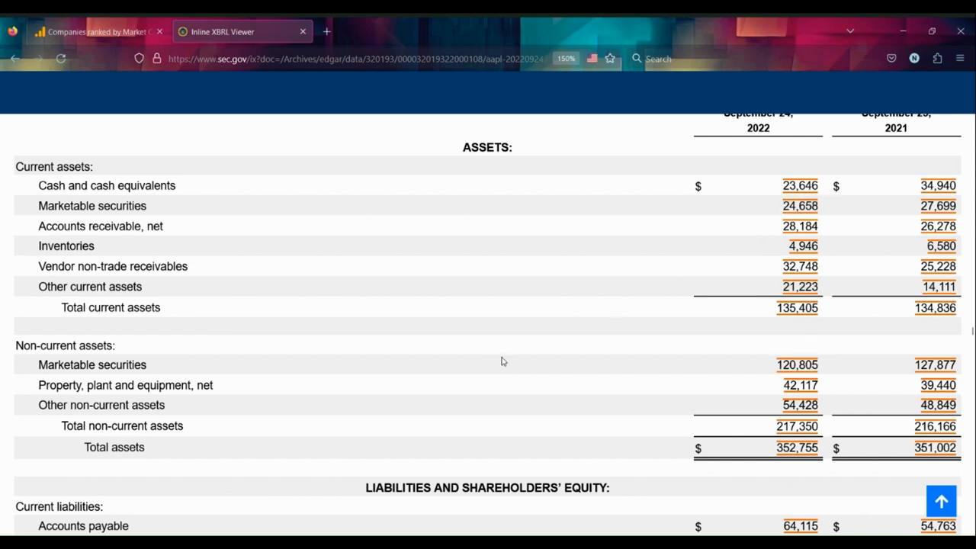
pyautogui.scroll(-3)
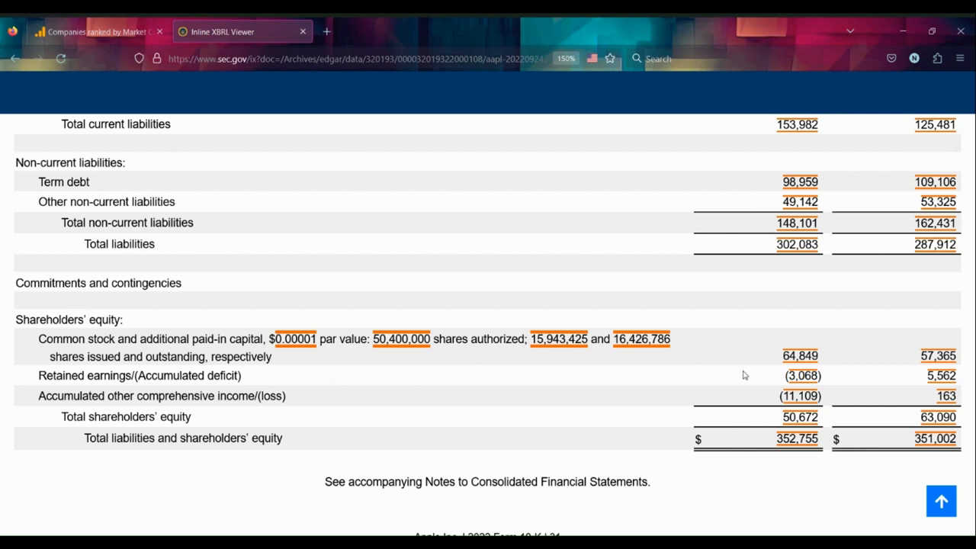
pyautogui.moveTo(838, 379)
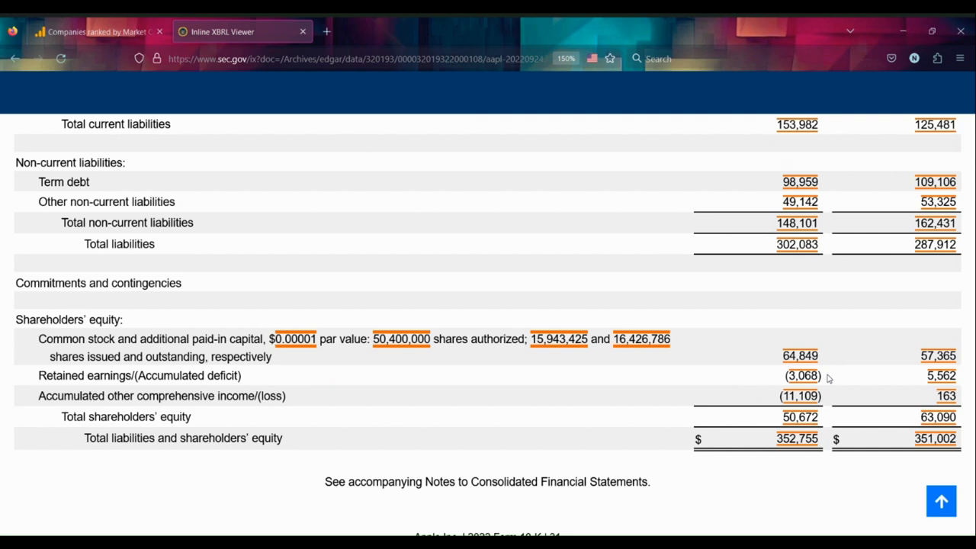
pyautogui.scroll(-3)
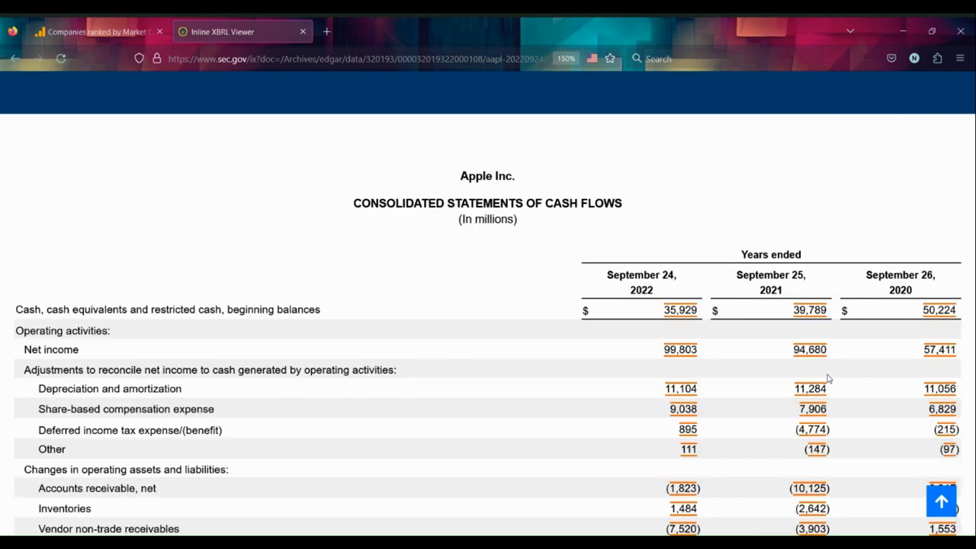
pyautogui.scroll(-3)
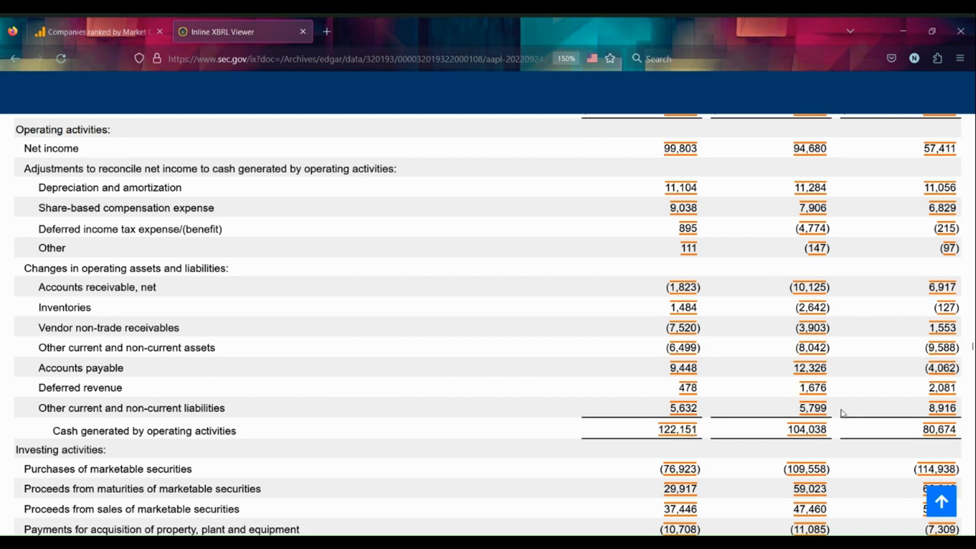
pyautogui.moveTo(745, 428)
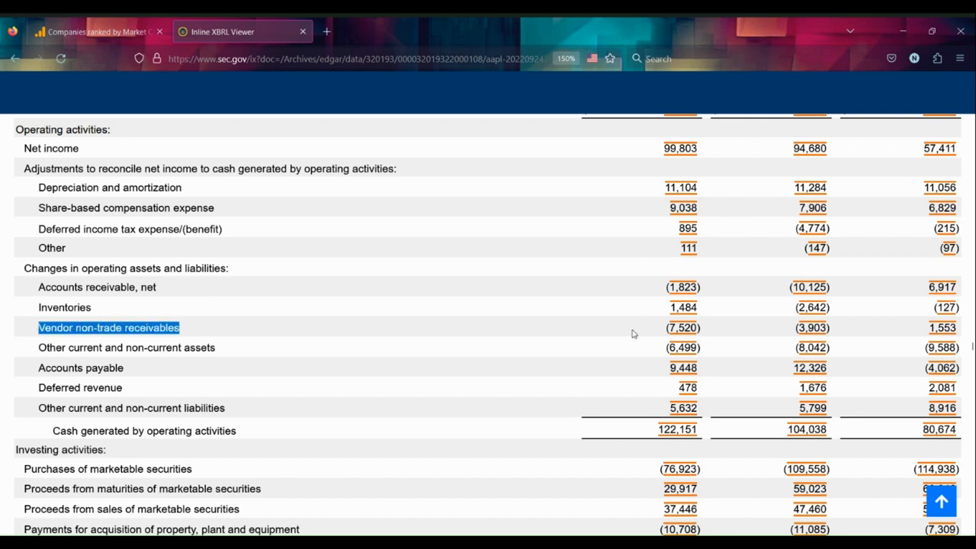
pyautogui.moveTo(642, 332)
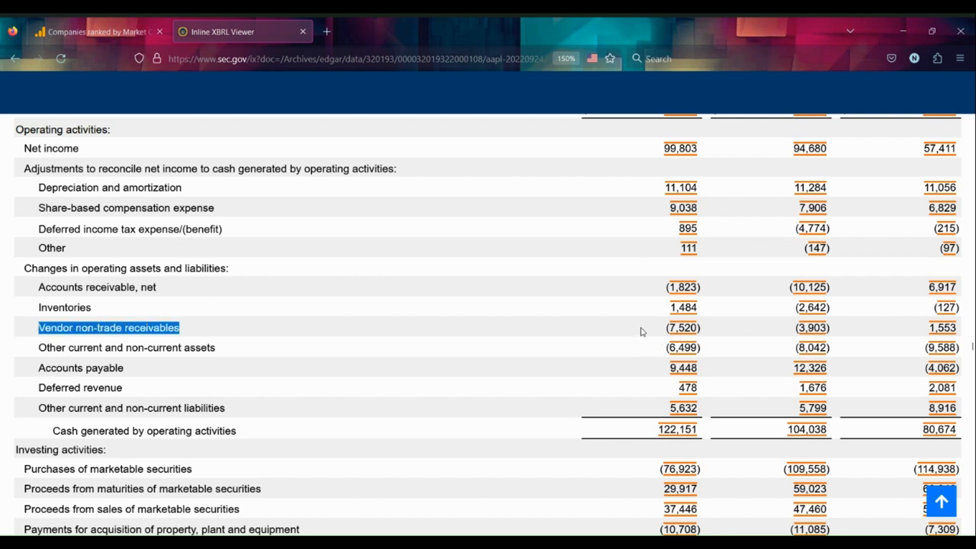
pyautogui.click(641, 328)
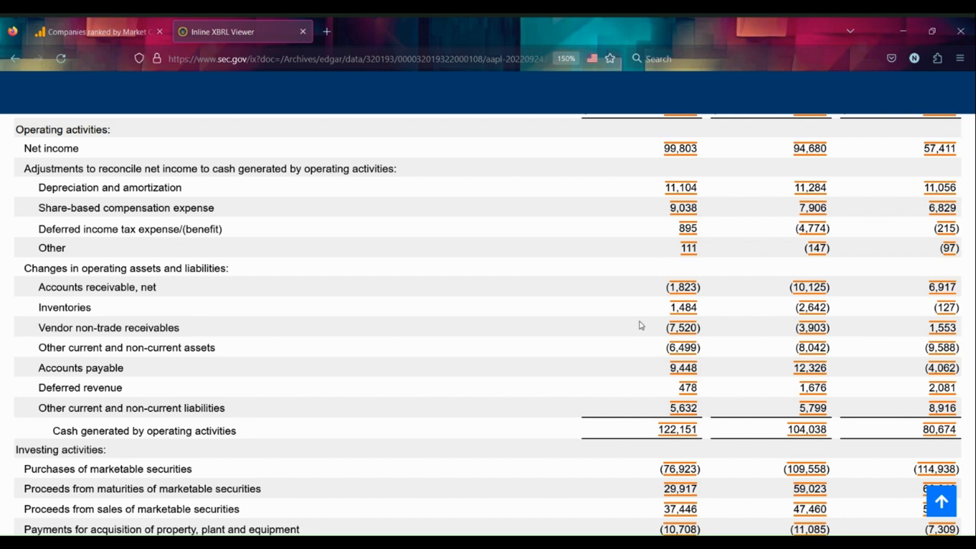
pyautogui.scroll(-3)
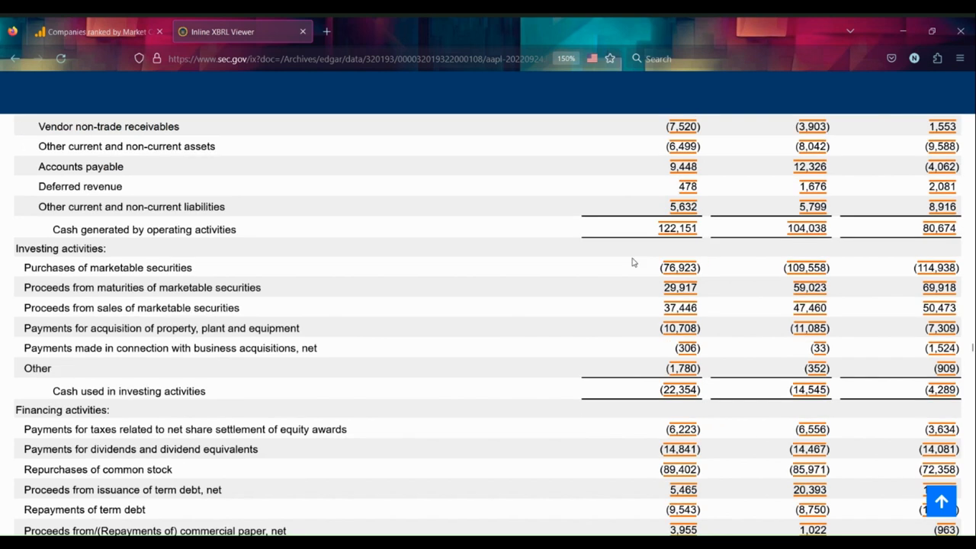
pyautogui.moveTo(220, 303)
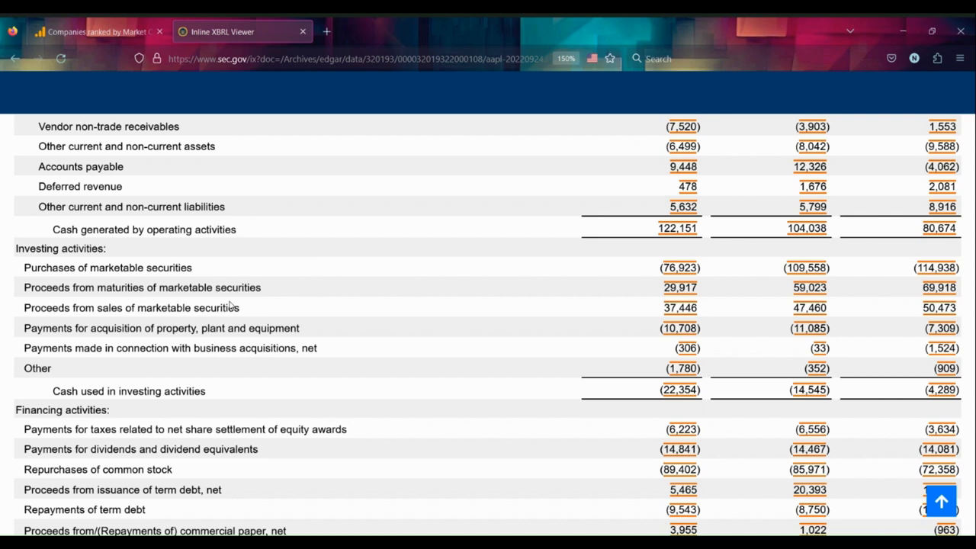
pyautogui.moveTo(706, 273)
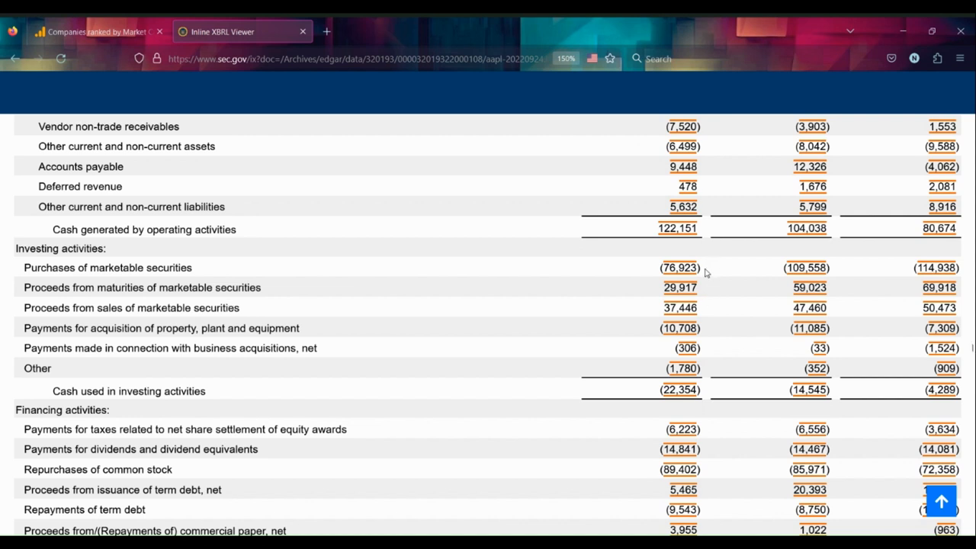
pyautogui.click(679, 268)
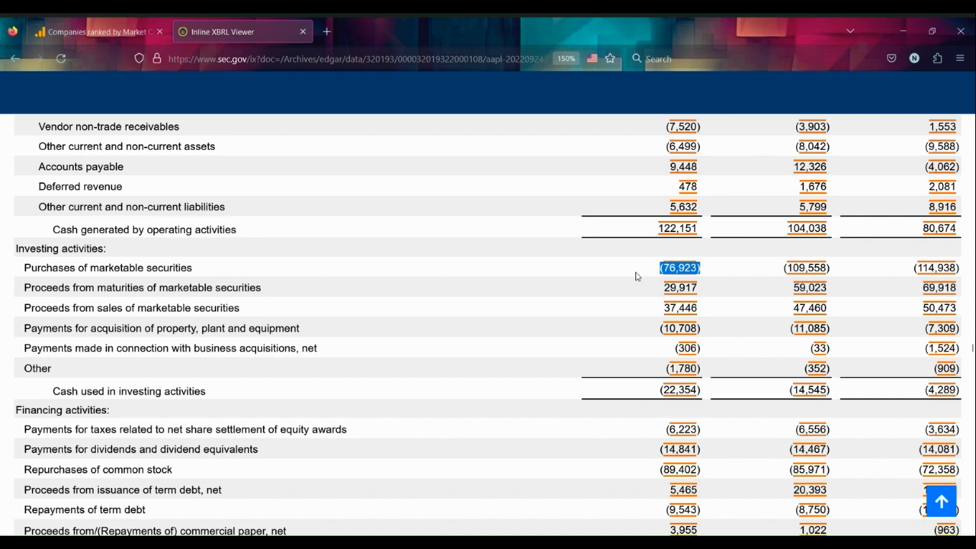
pyautogui.click(806, 267)
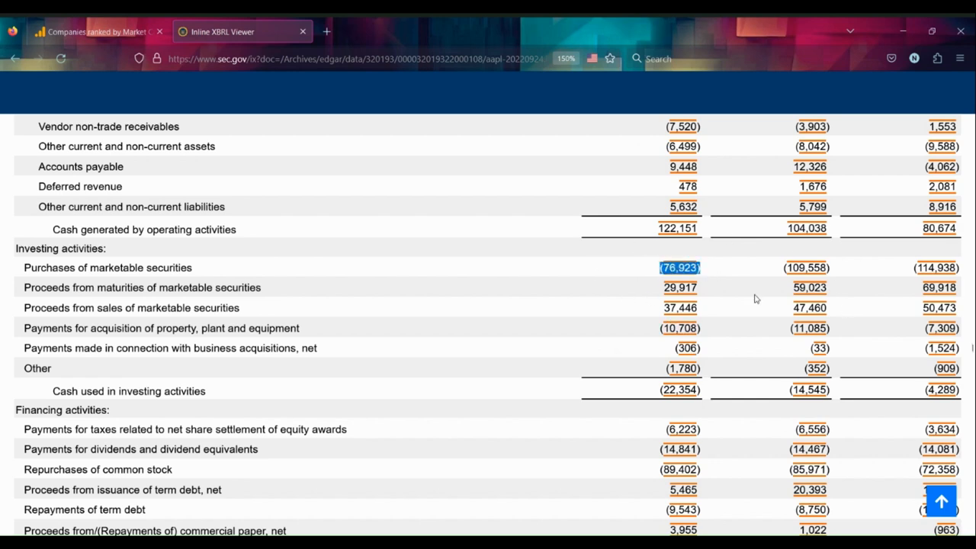
pyautogui.scroll(3)
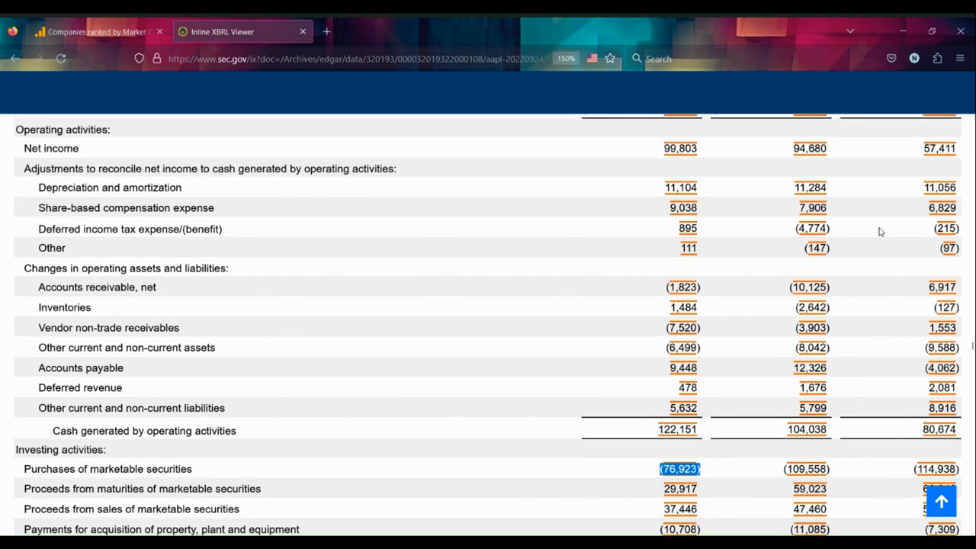
# Scroll to financing activities ($(110,749) million), briefly highlighting Repurchases of common stock.
pyautogui.scroll(-3)
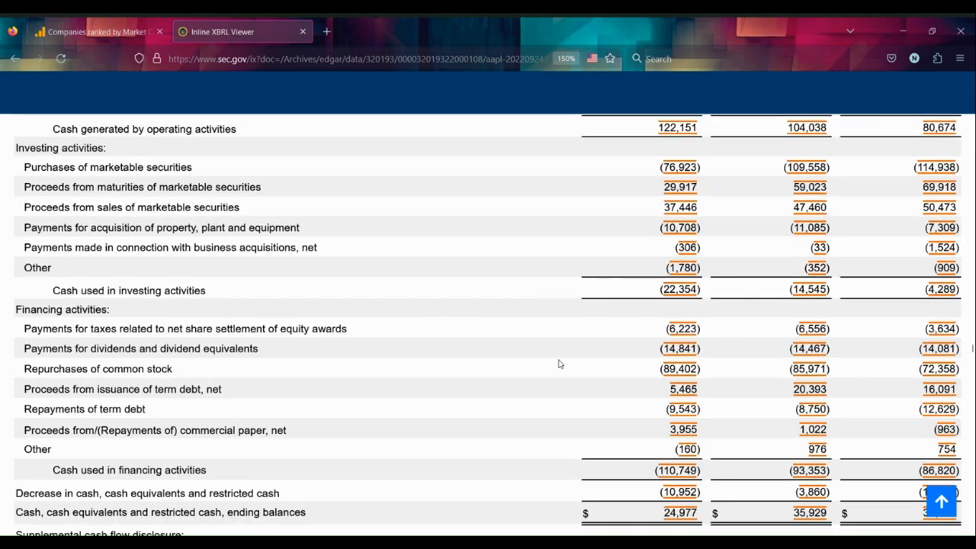
pyautogui.moveTo(644, 379)
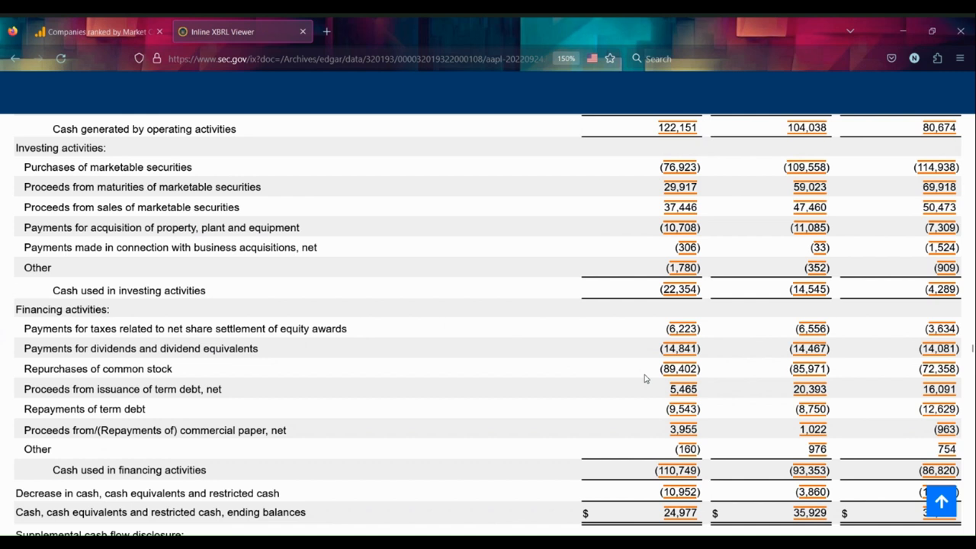
pyautogui.doubleClick(98, 369)
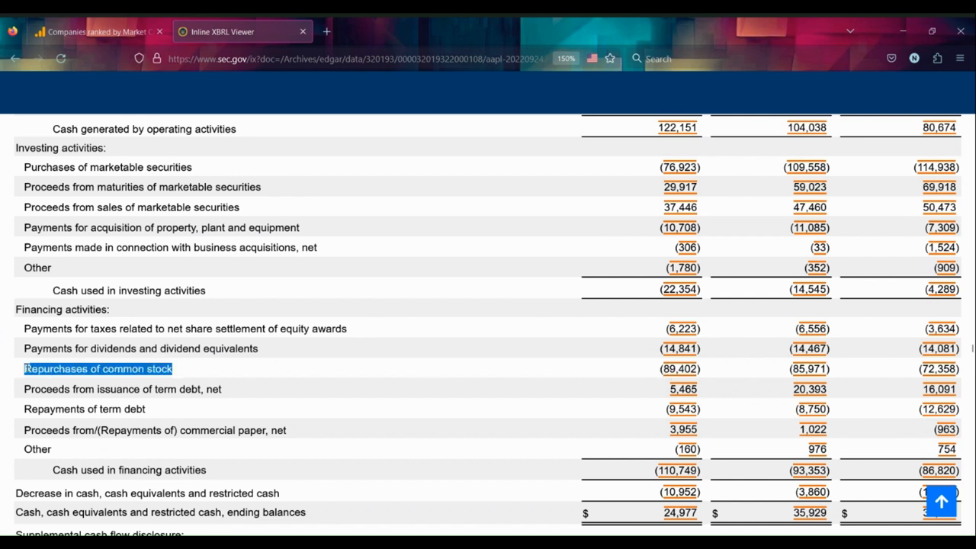
pyautogui.click(711, 362)
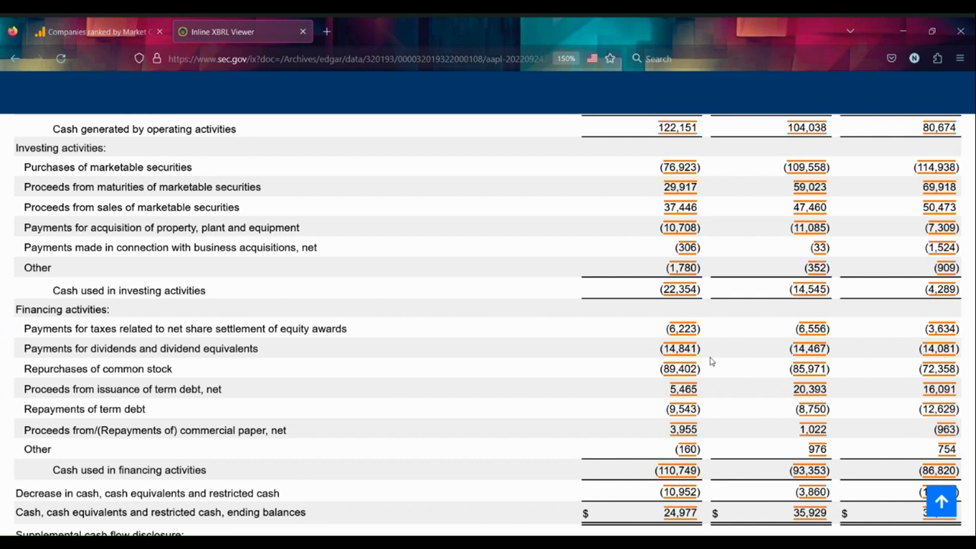
pyautogui.moveTo(738, 344)
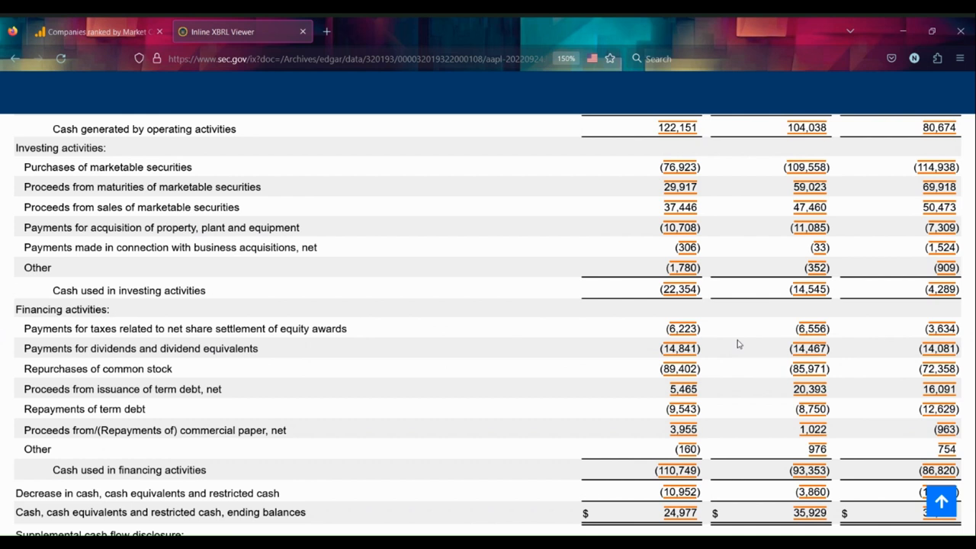
pyautogui.doubleClick(155, 167)
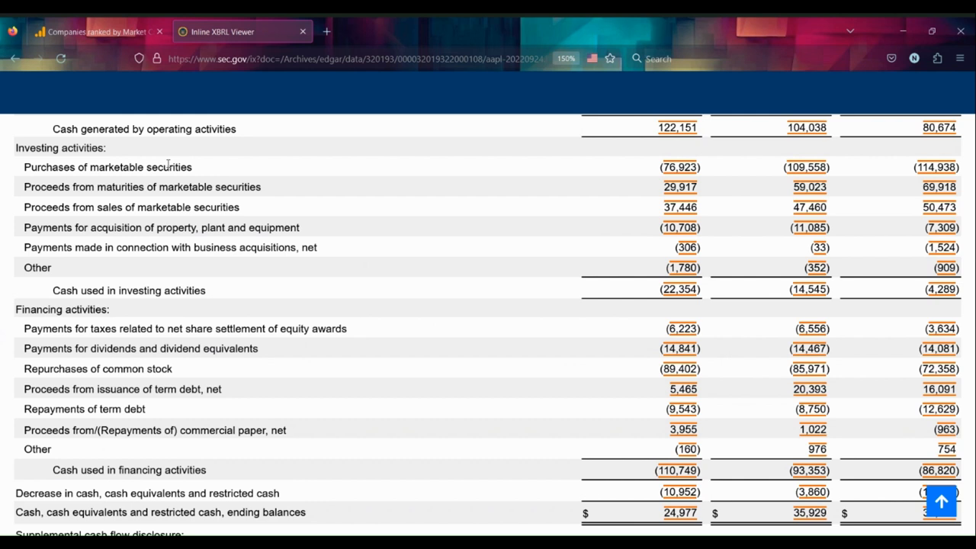
pyautogui.moveTo(256, 206)
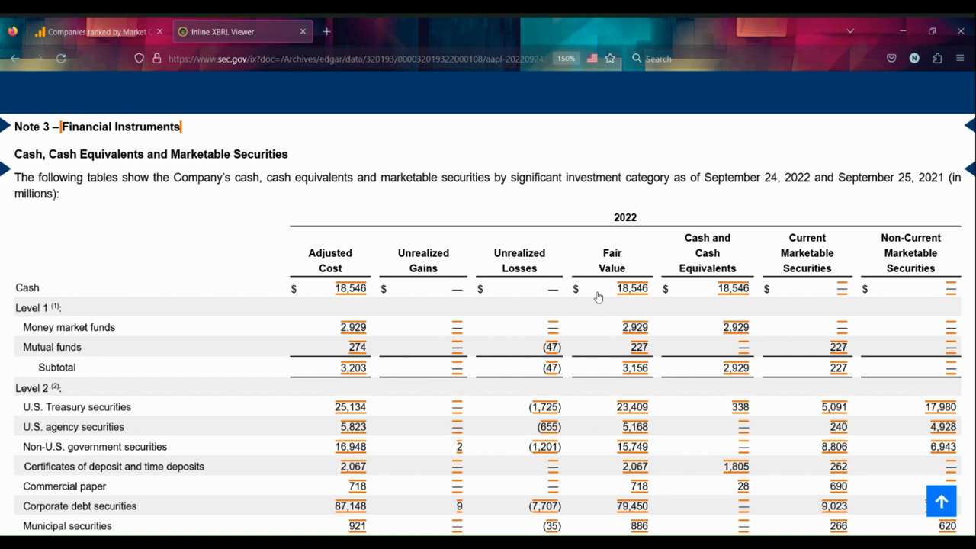
pyautogui.moveTo(11, 27)
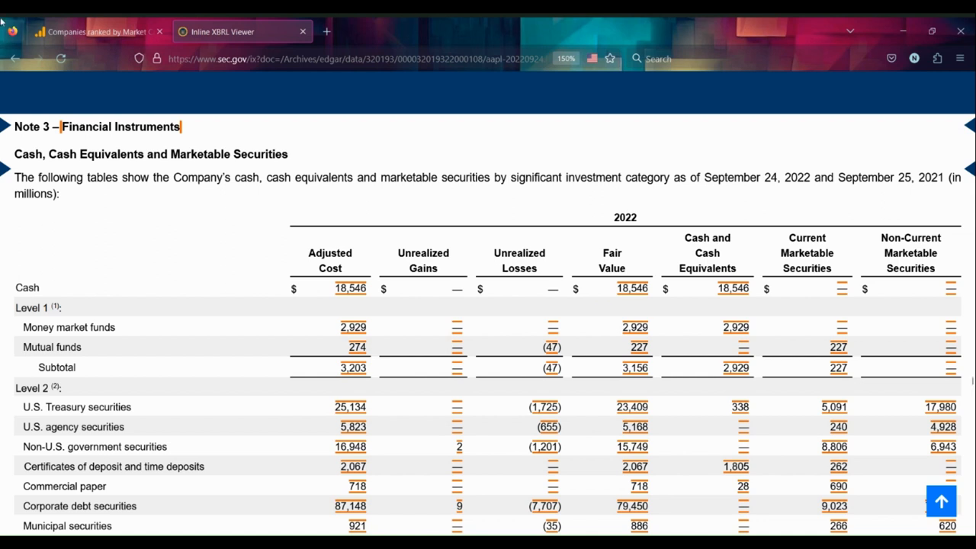
pyautogui.moveTo(196, 140)
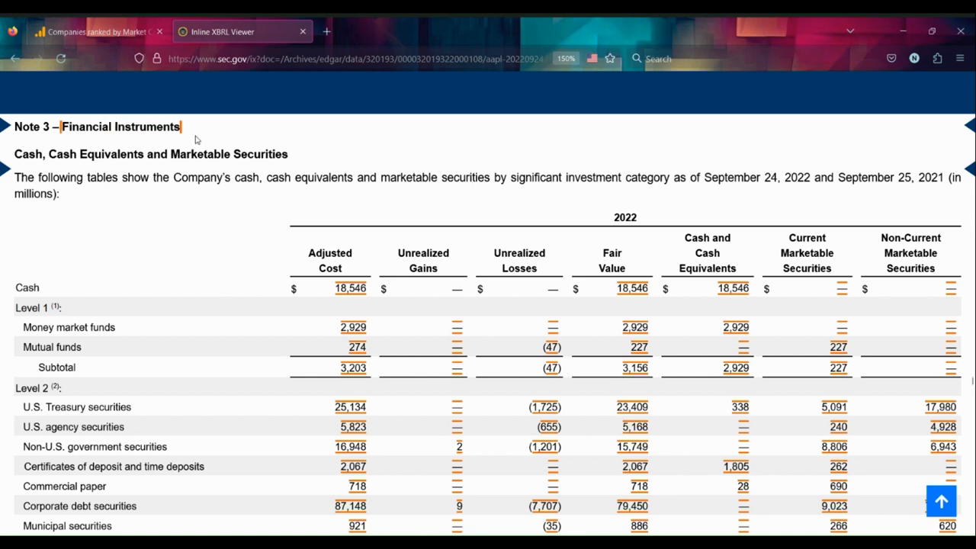
pyautogui.moveTo(175, 150)
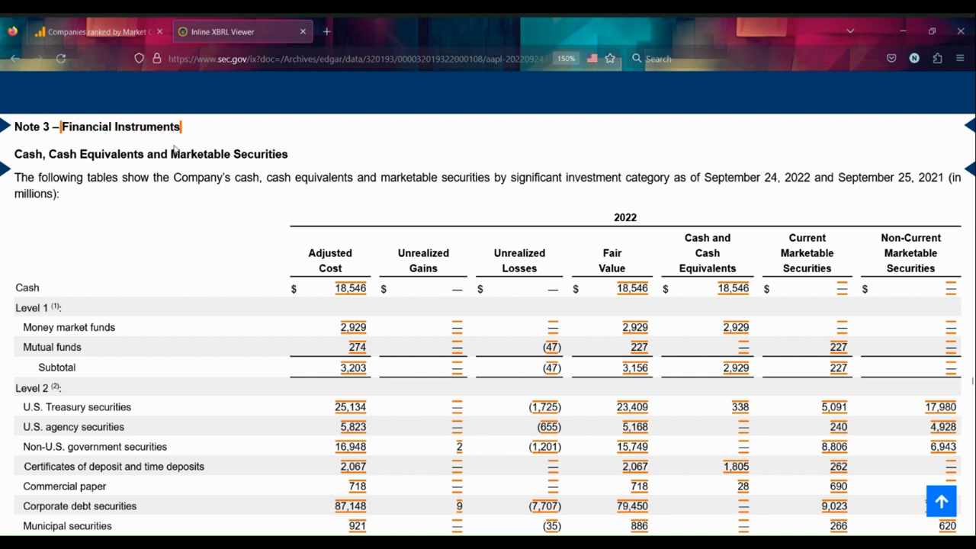
# Scroll to Note 3's 2022 Level 1/Level 2 securities table, total fair value $169,109 million.
pyautogui.scroll(-3)
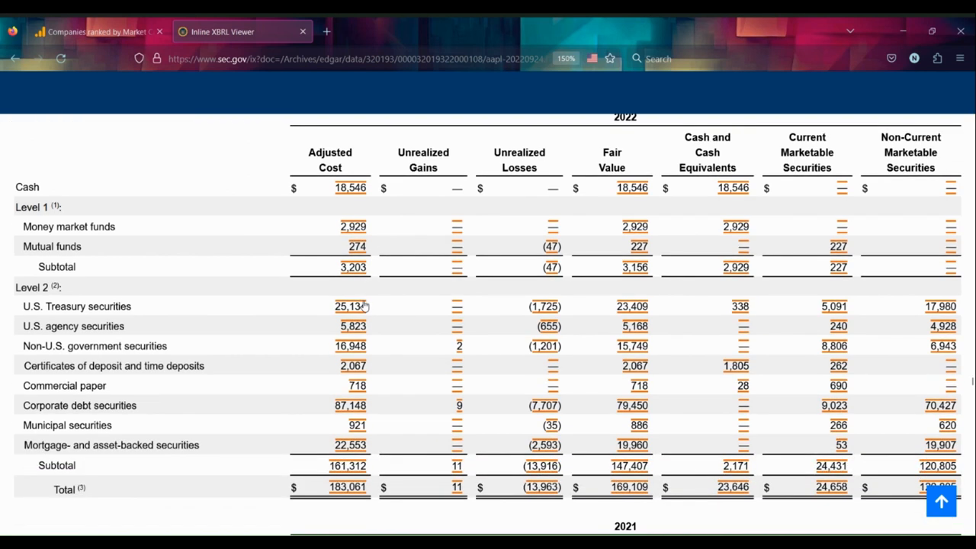
pyautogui.moveTo(165, 186)
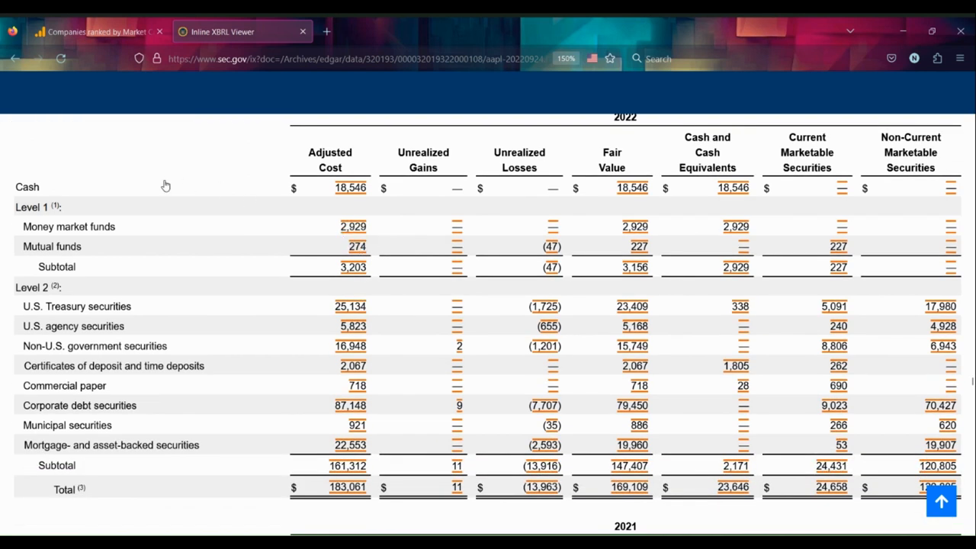
pyautogui.moveTo(70, 186)
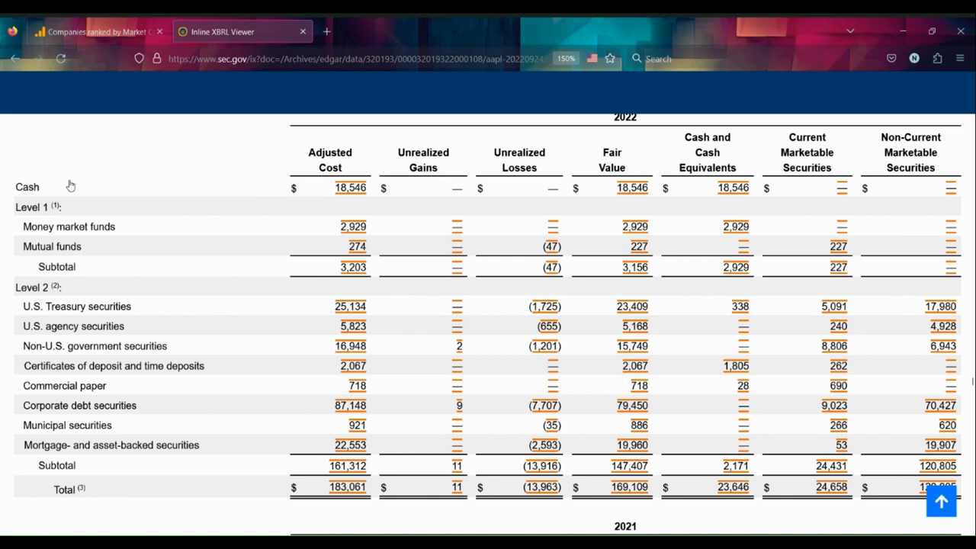
pyautogui.scroll(3)
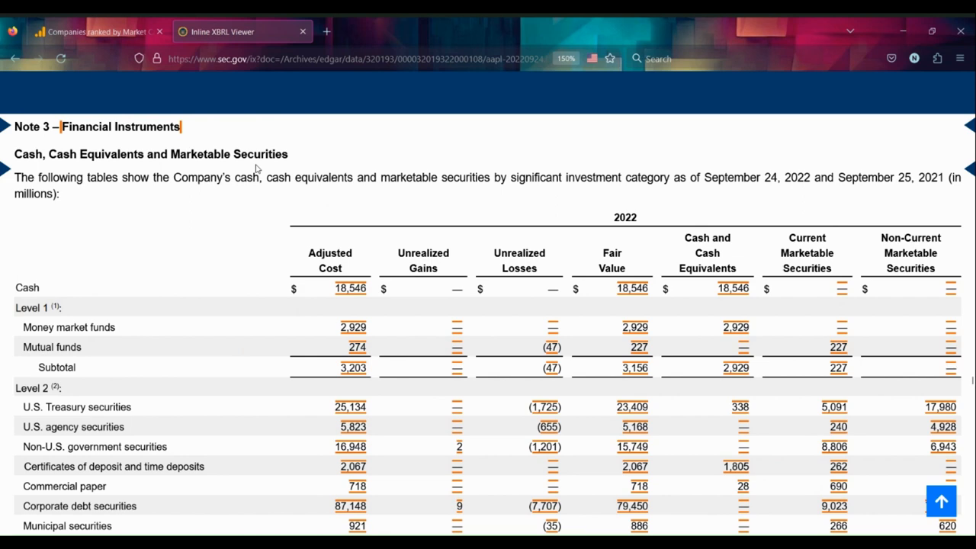
pyautogui.moveTo(76, 313)
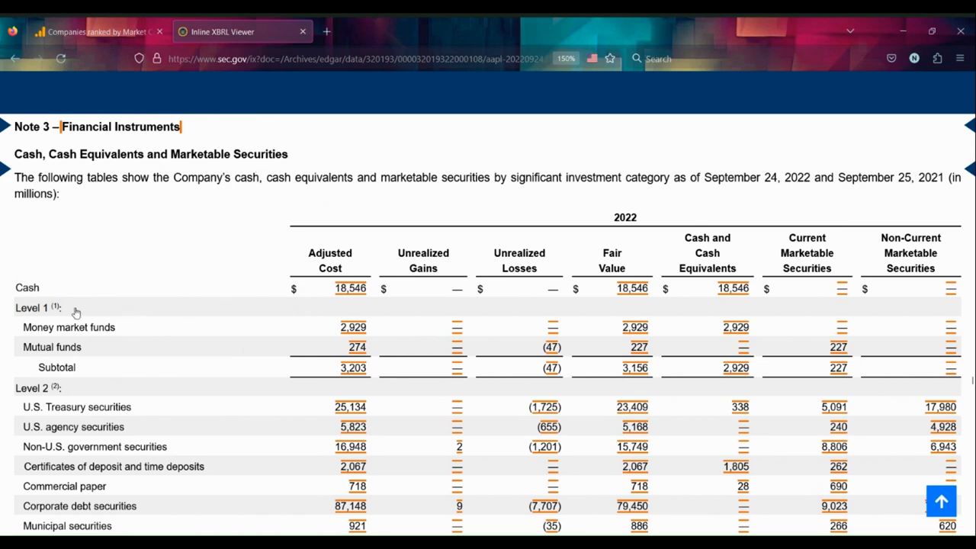
pyautogui.scroll(-3)
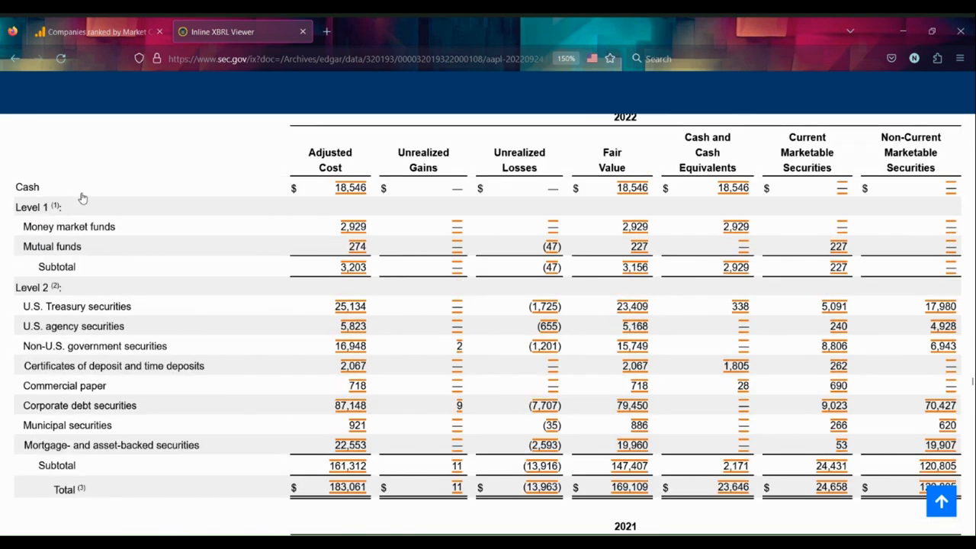
pyautogui.moveTo(65, 341)
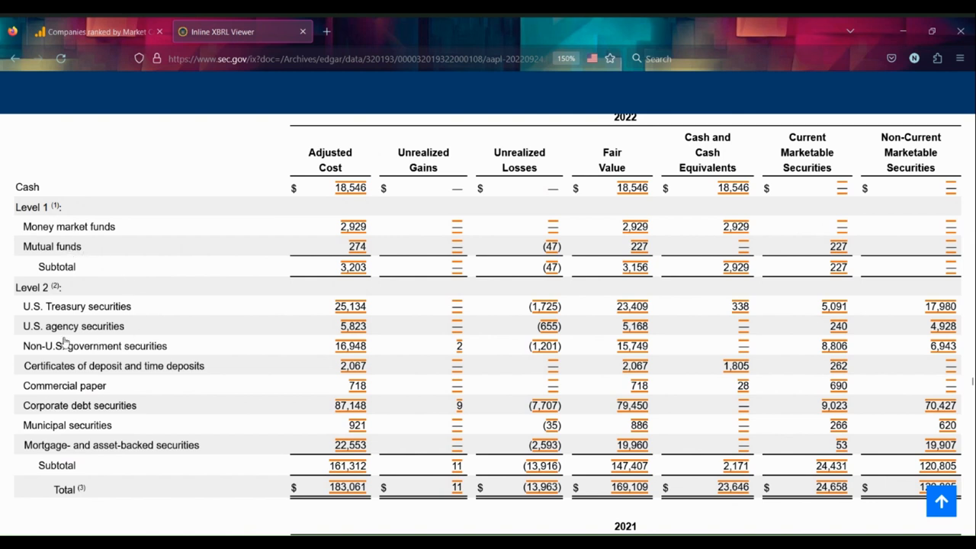
pyautogui.moveTo(48, 227)
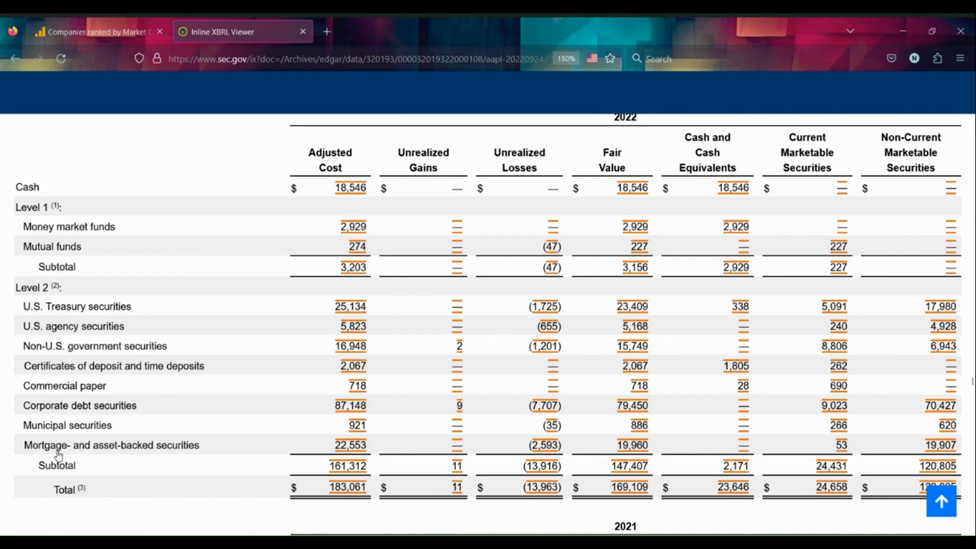
pyautogui.moveTo(193, 438)
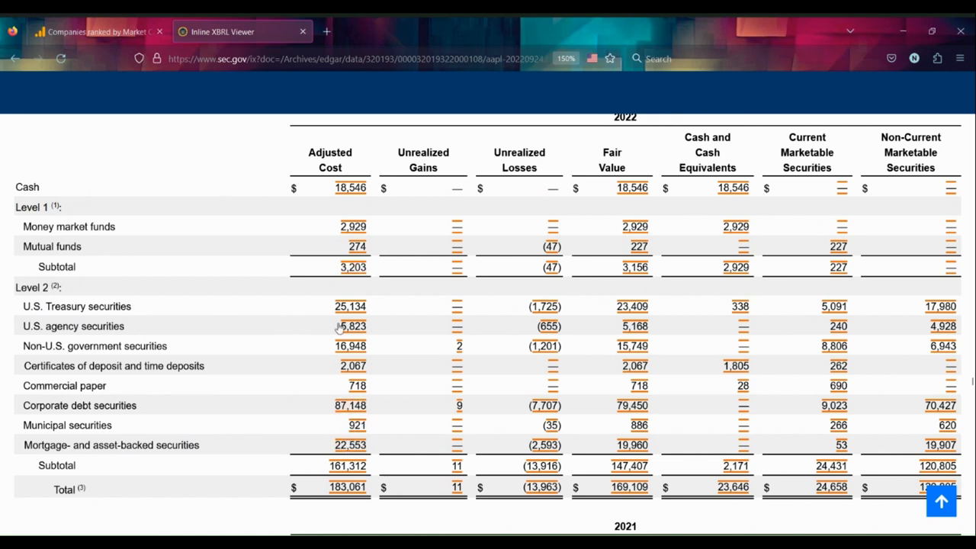
pyautogui.moveTo(318, 313)
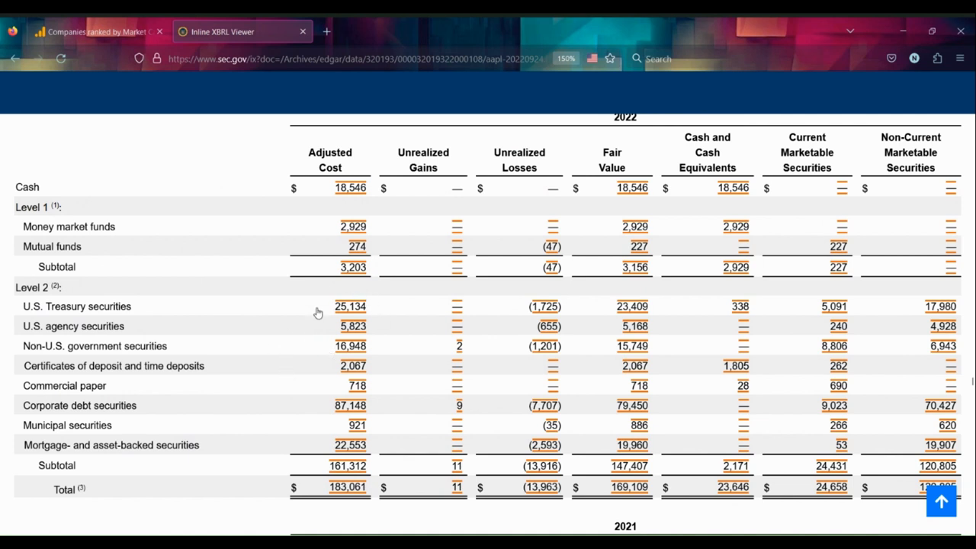
pyautogui.moveTo(336, 296)
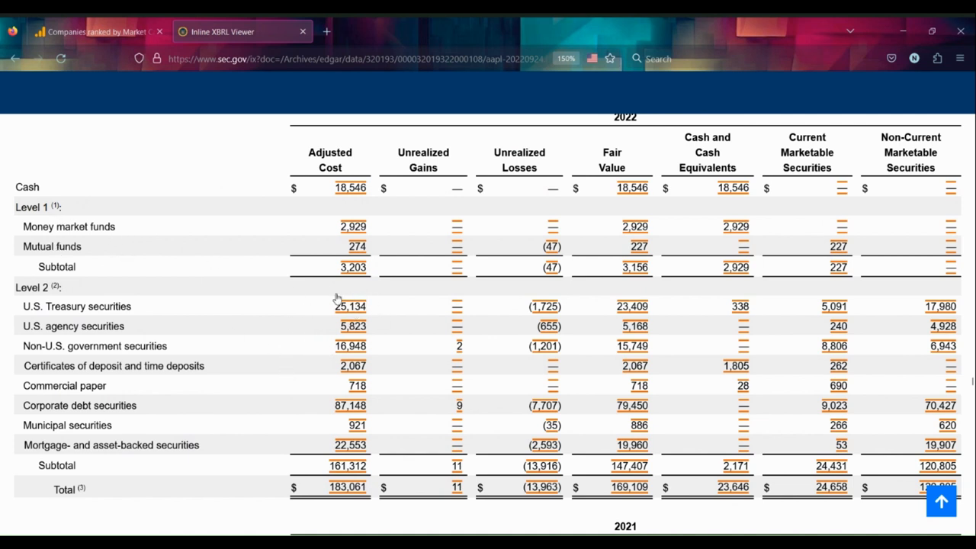
pyautogui.moveTo(150, 320)
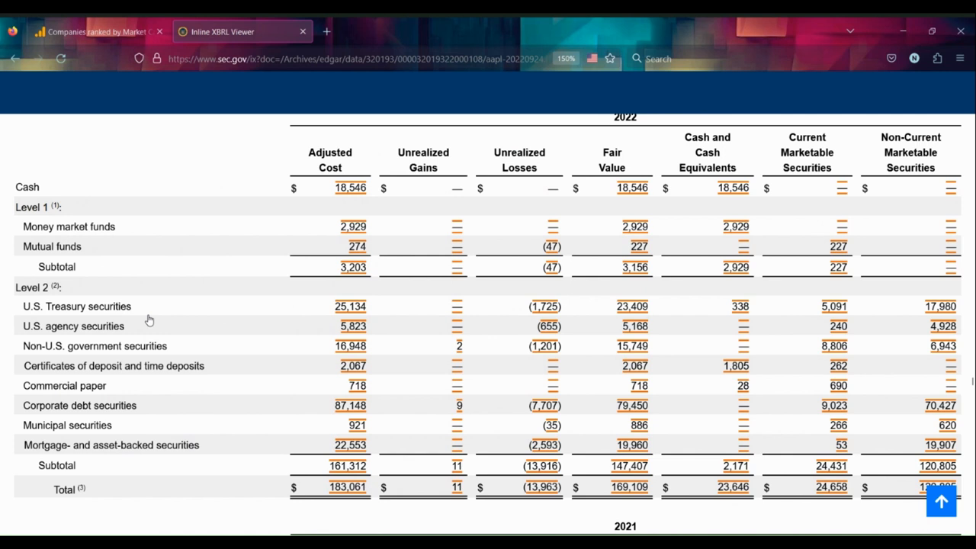
pyautogui.moveTo(217, 271)
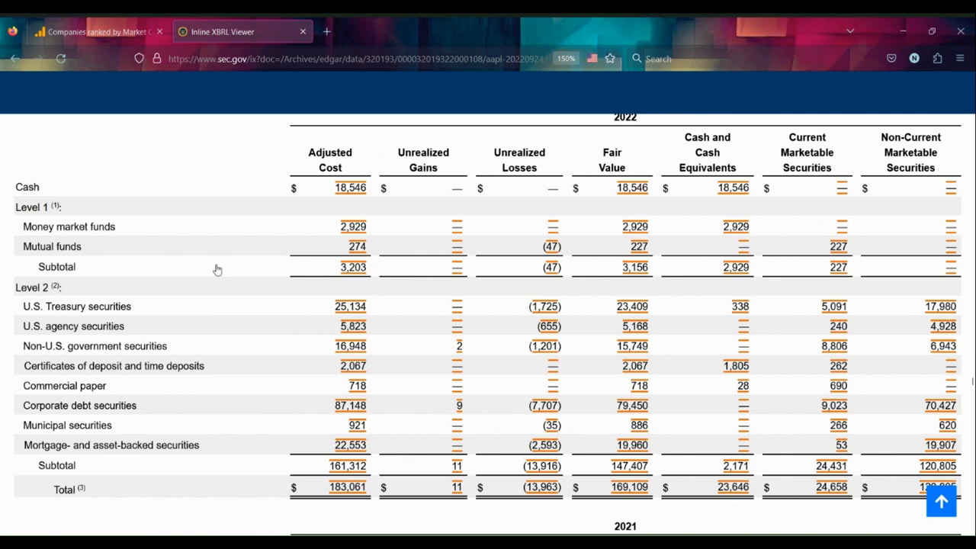
pyautogui.moveTo(330, 364)
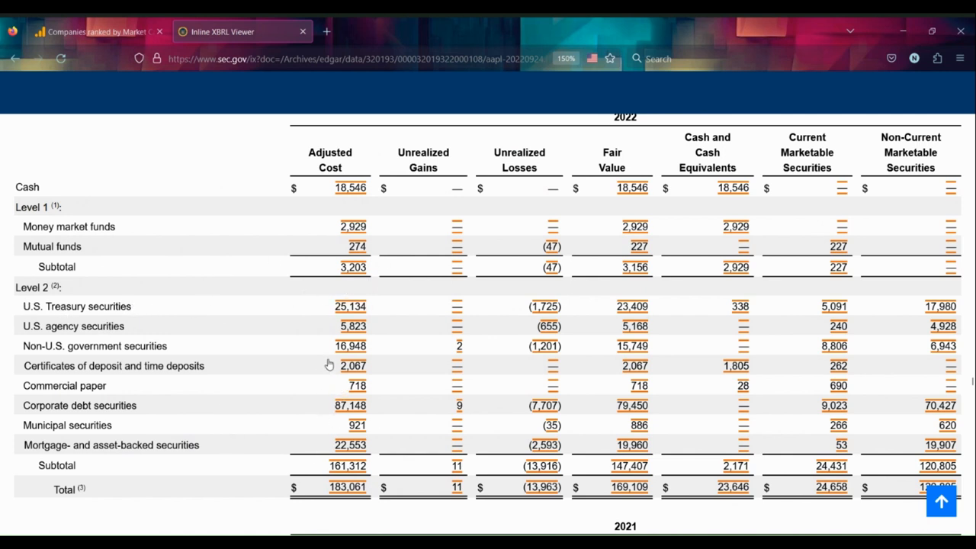
pyautogui.moveTo(325, 350)
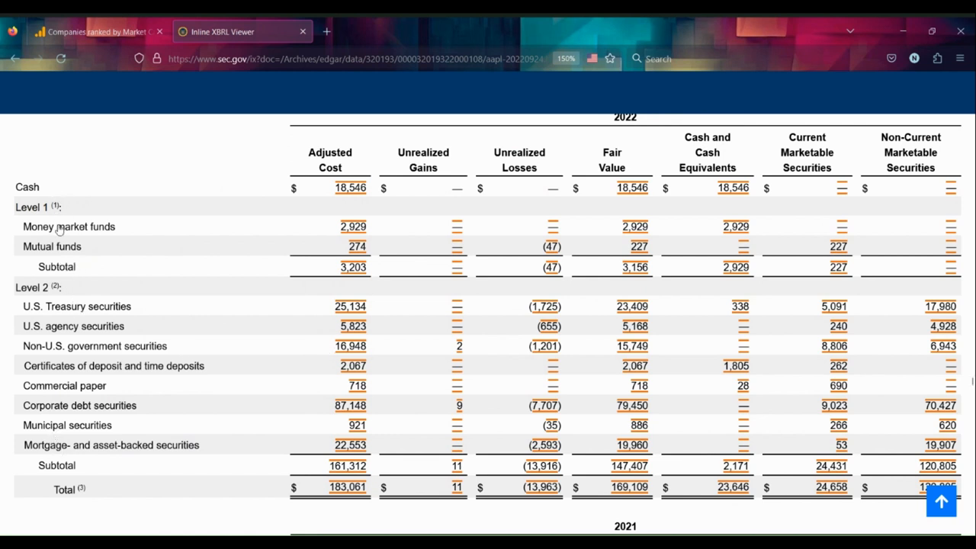
pyautogui.scroll(-3)
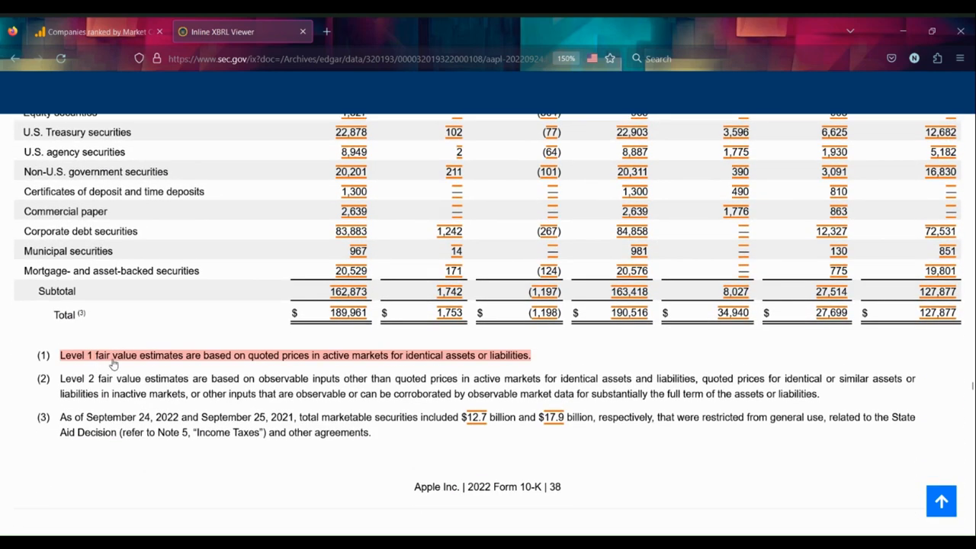
pyautogui.moveTo(305, 364)
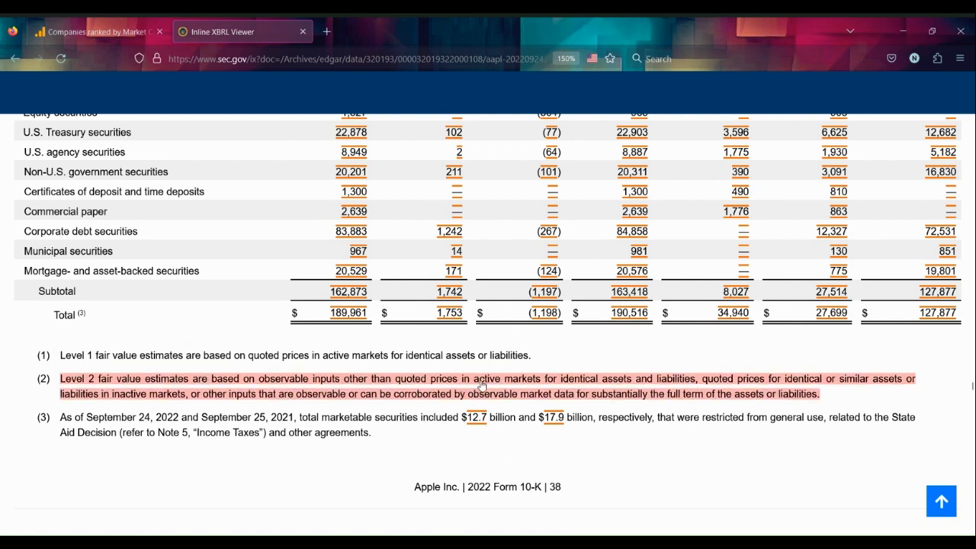
# Scroll past the 2021 table to the Level 1 and Level 2 fair value footnotes.
pyautogui.scroll(-3)
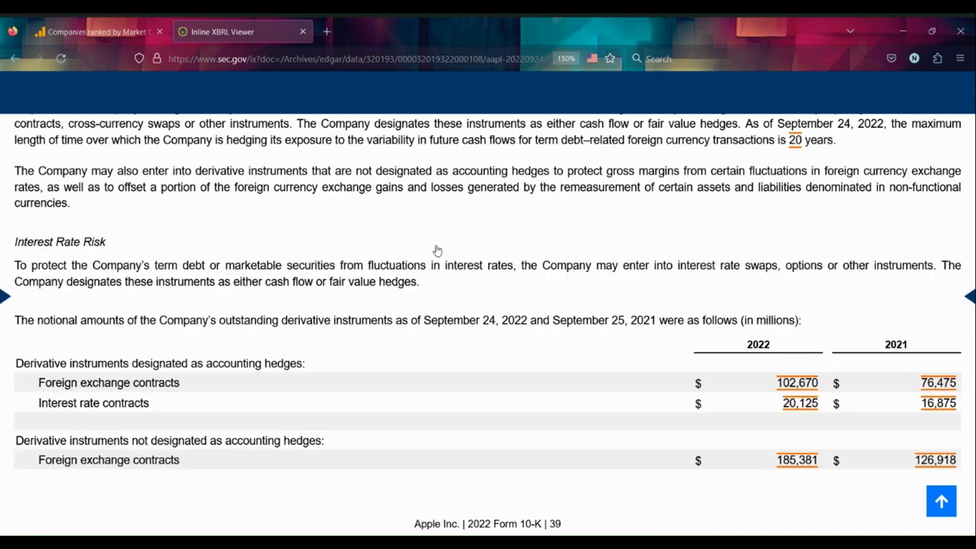
pyautogui.moveTo(4, 337)
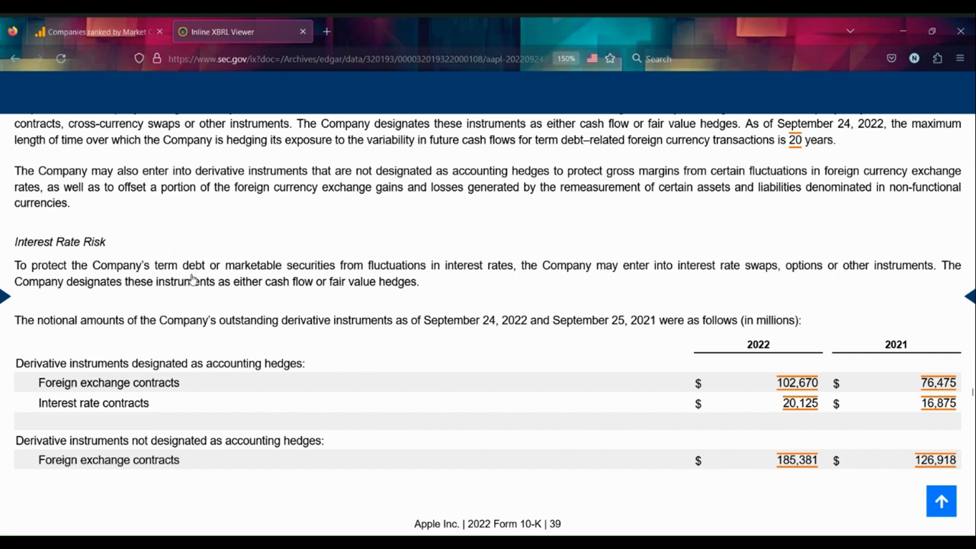
pyautogui.moveTo(387, 294)
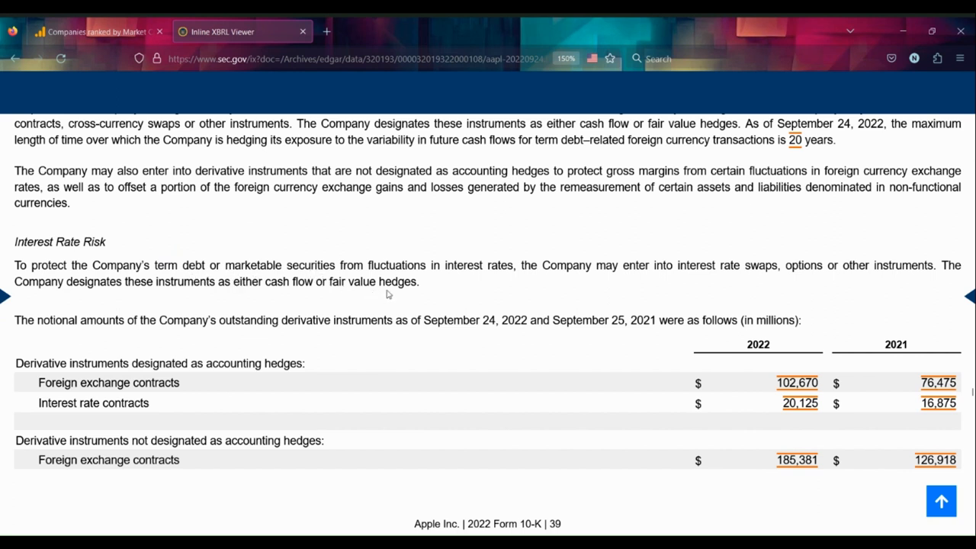
pyautogui.moveTo(713, 294)
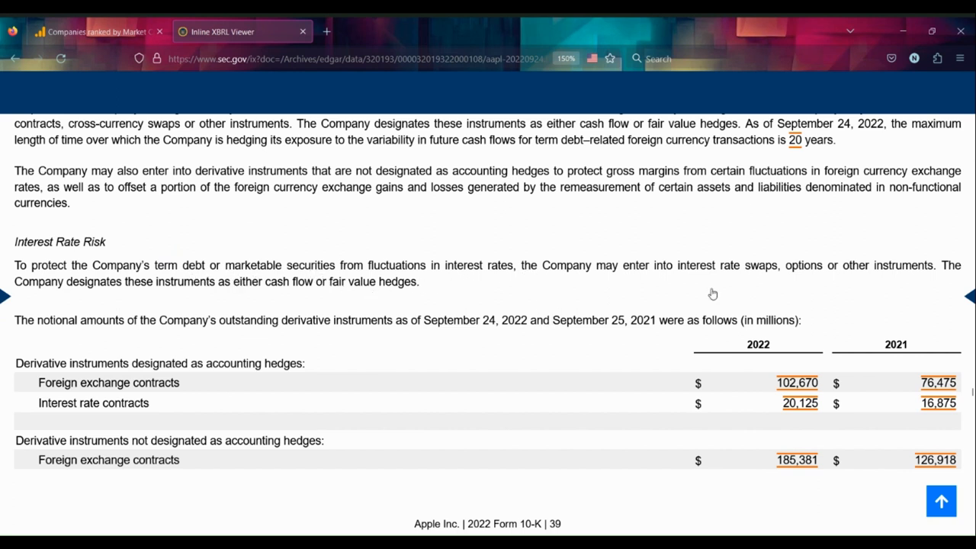
pyautogui.moveTo(862, 278)
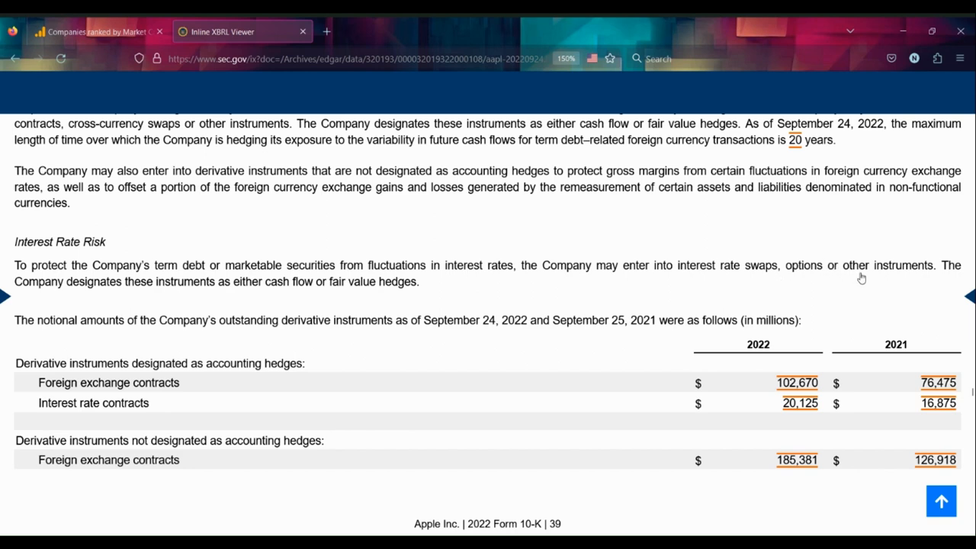
pyautogui.scroll(3)
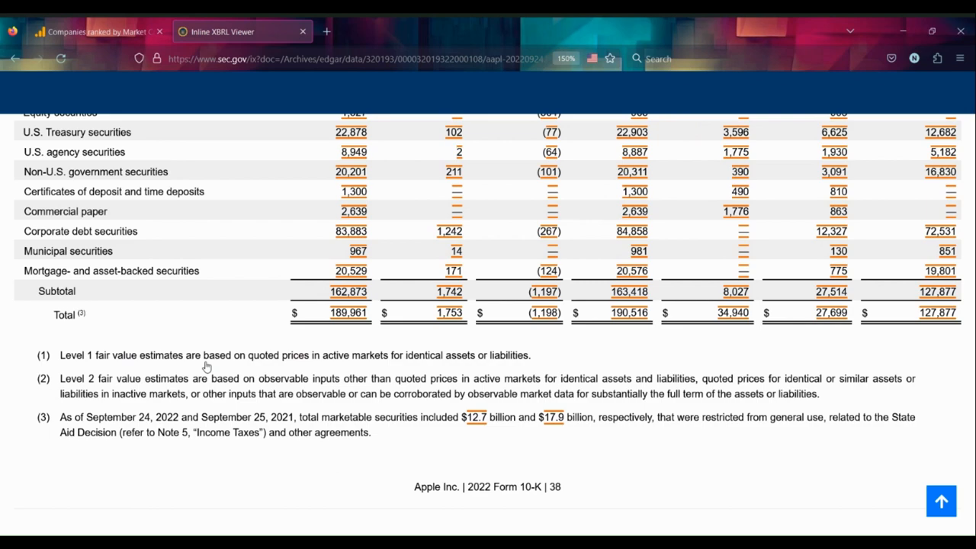
# Scroll back up through the 2021 table to the 2022 table totalling $169,109 million.
pyautogui.scroll(3)
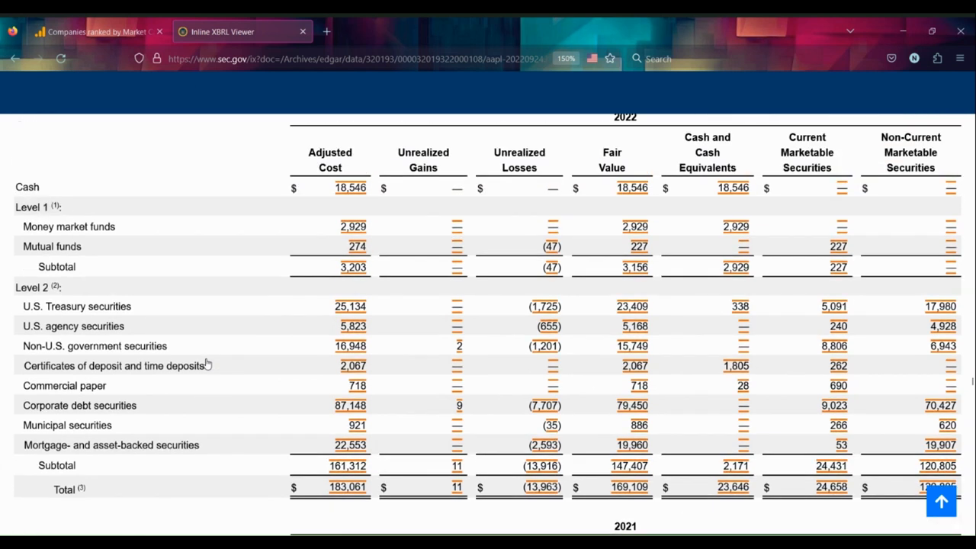
pyautogui.moveTo(235, 304)
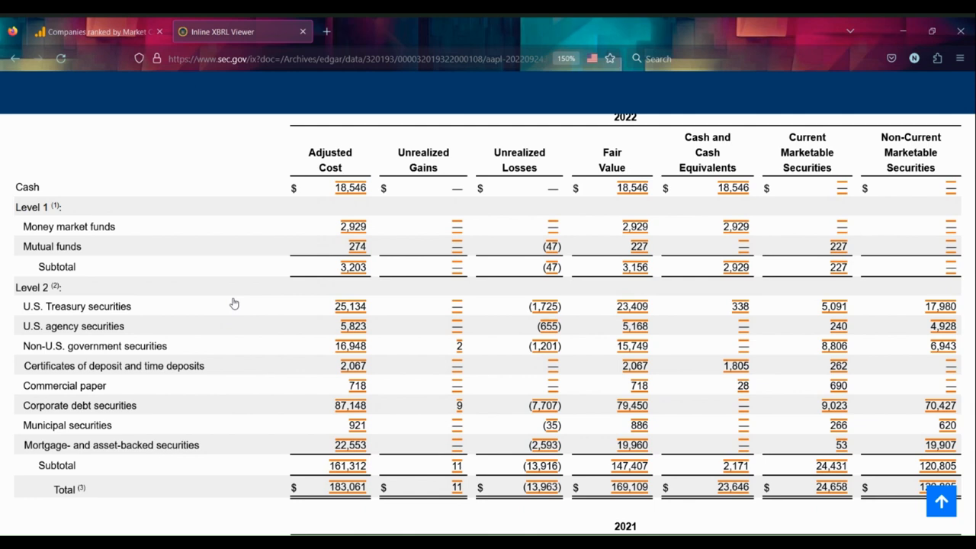
pyautogui.scroll(-3)
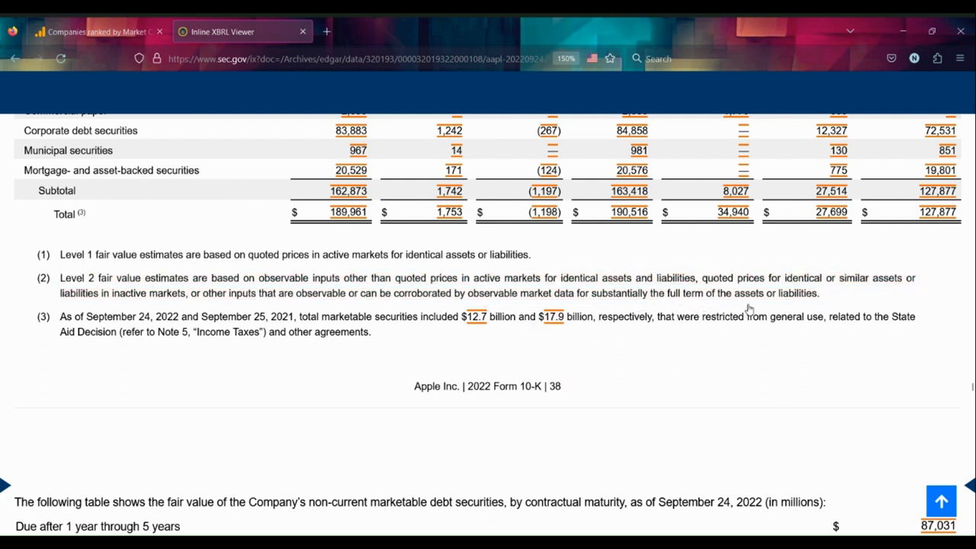
pyautogui.scroll(3)
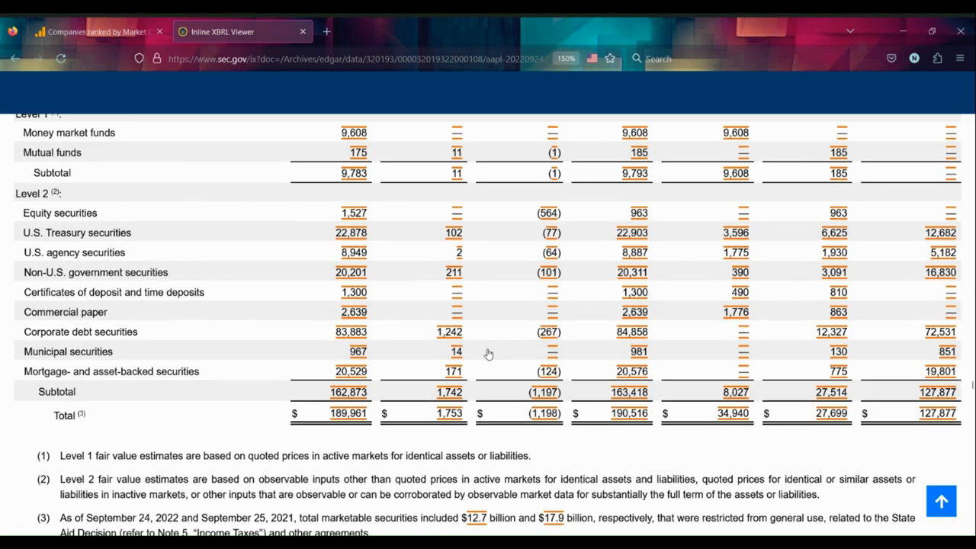
pyautogui.scroll(3)
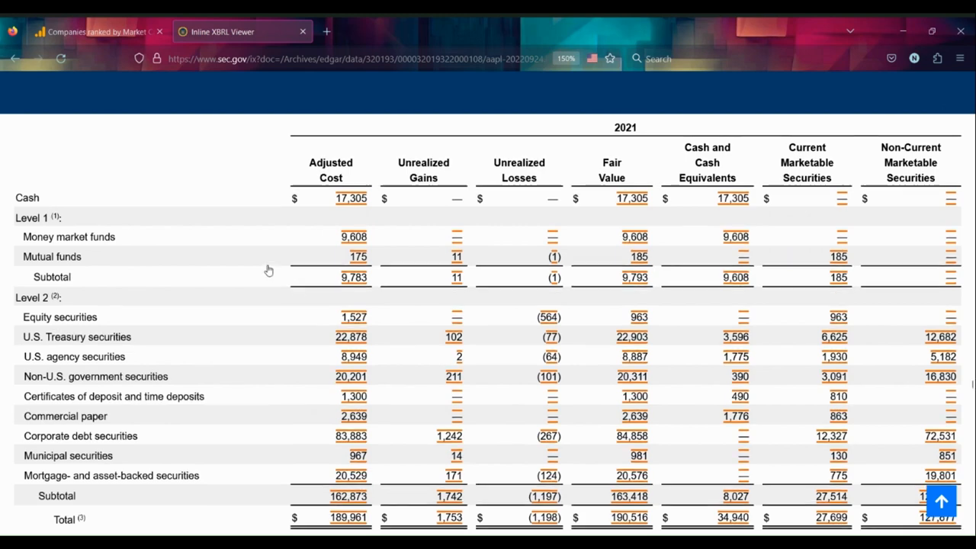
pyautogui.scroll(3)
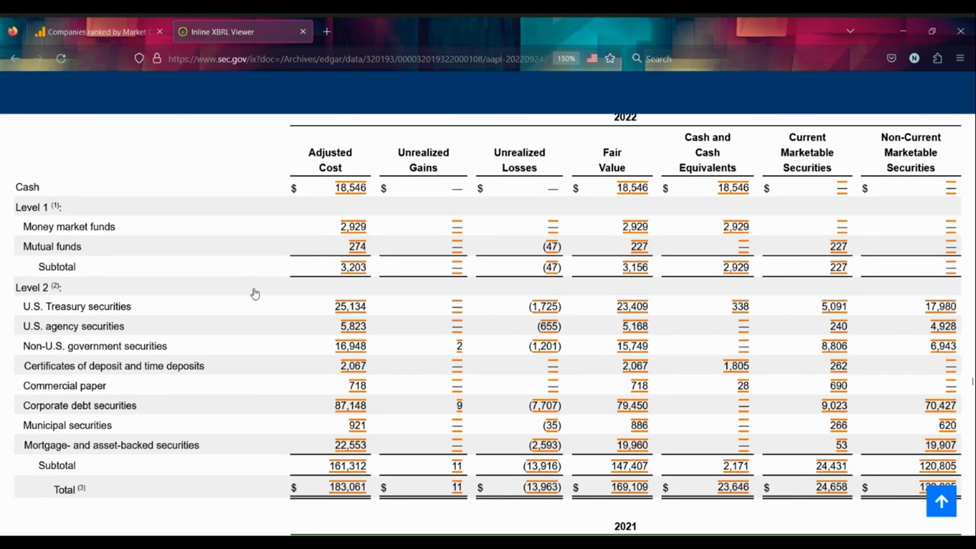
pyautogui.moveTo(118, 288)
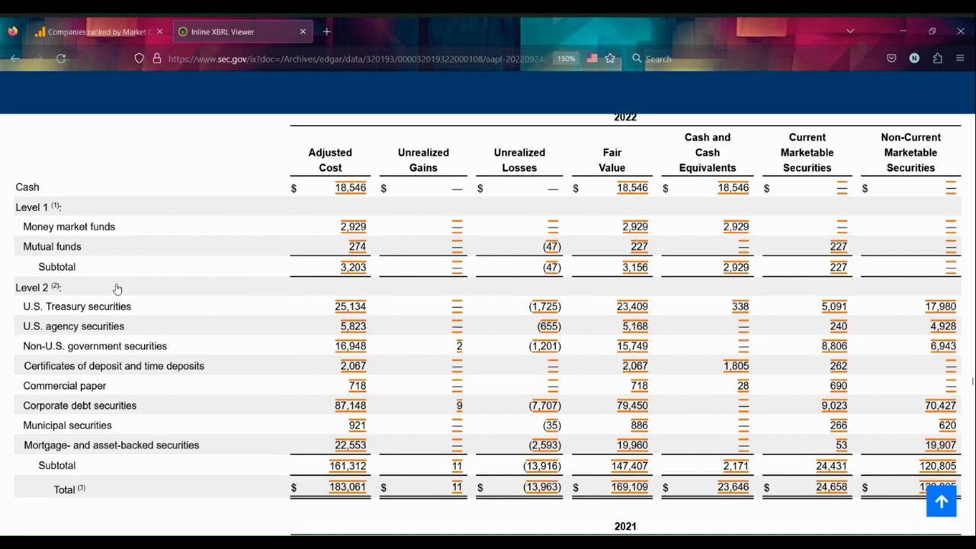
pyautogui.moveTo(160, 316)
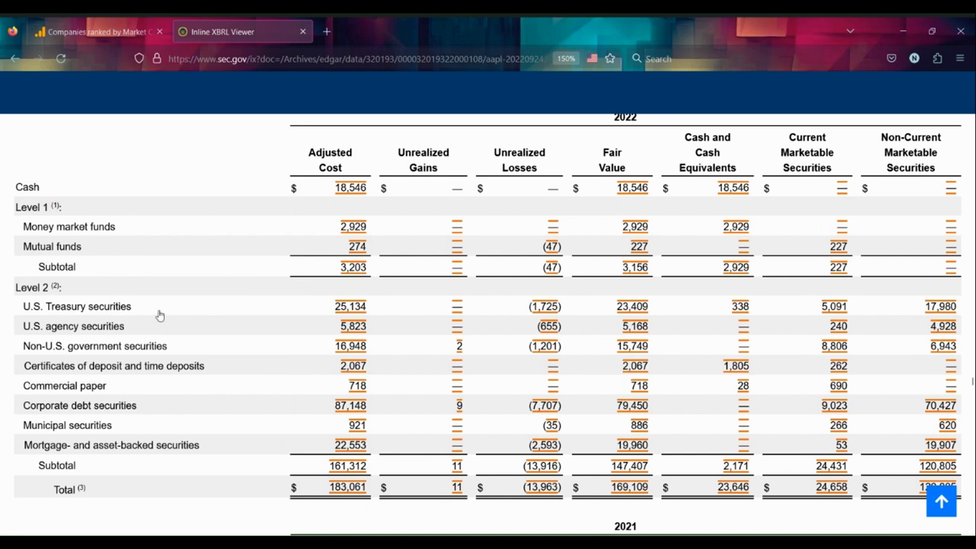
pyautogui.moveTo(167, 315)
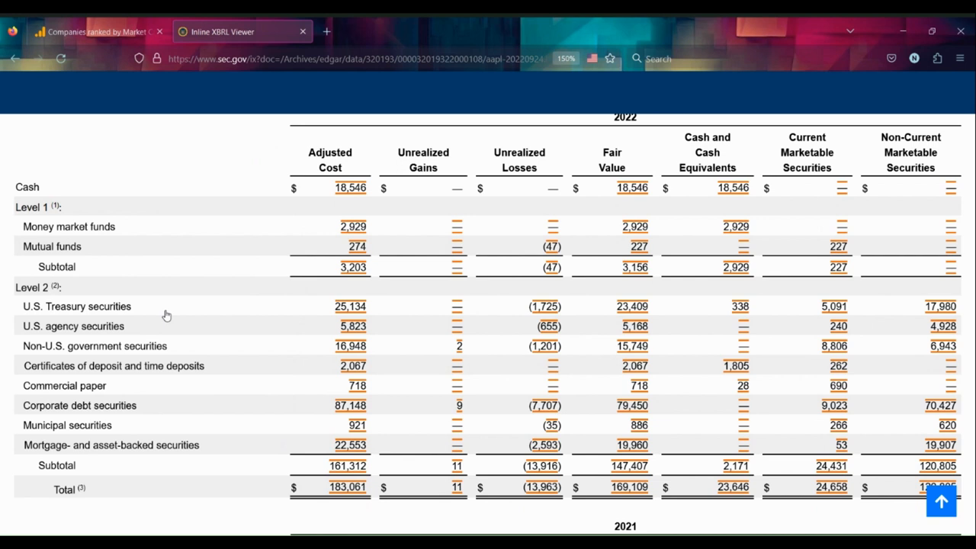
pyautogui.moveTo(63, 298)
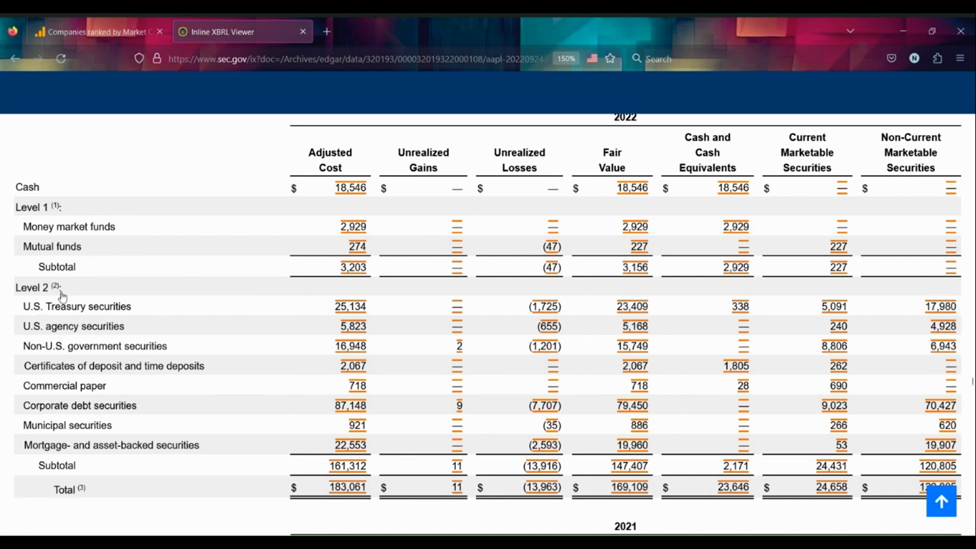
pyautogui.moveTo(64, 292)
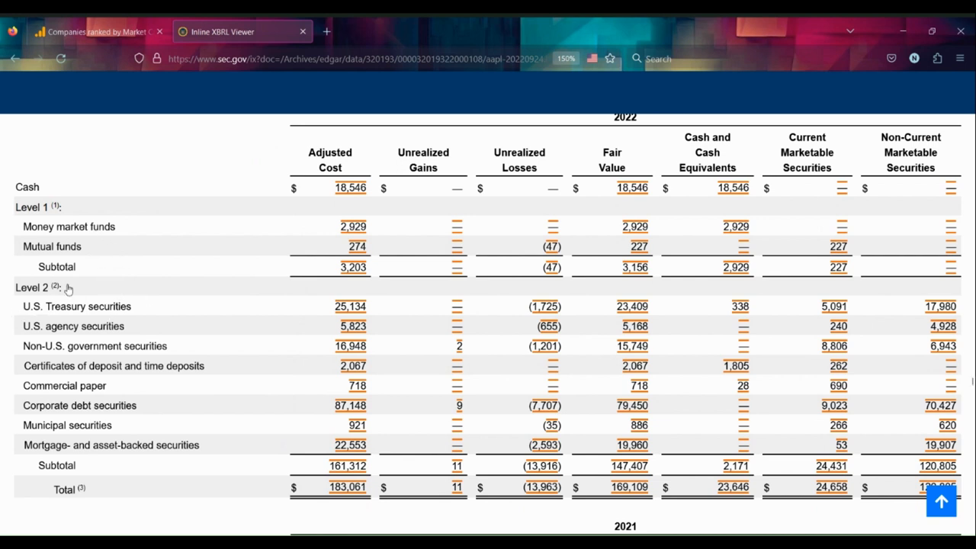
pyautogui.moveTo(86, 287)
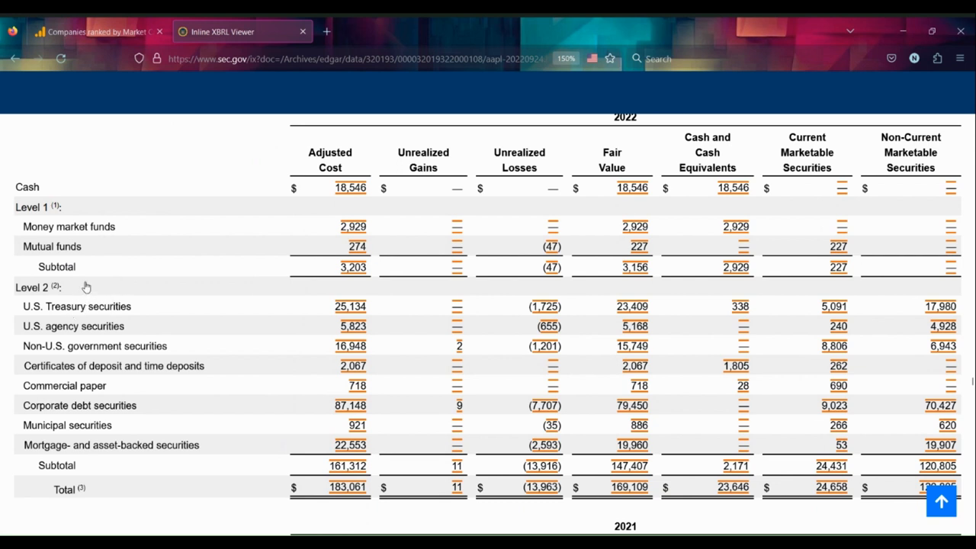
pyautogui.moveTo(74, 312)
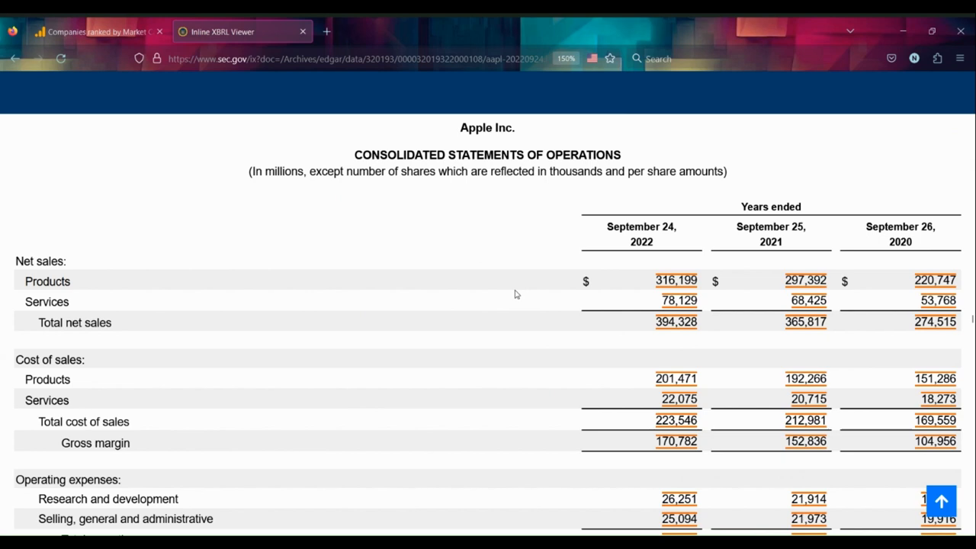
pyautogui.moveTo(404, 229)
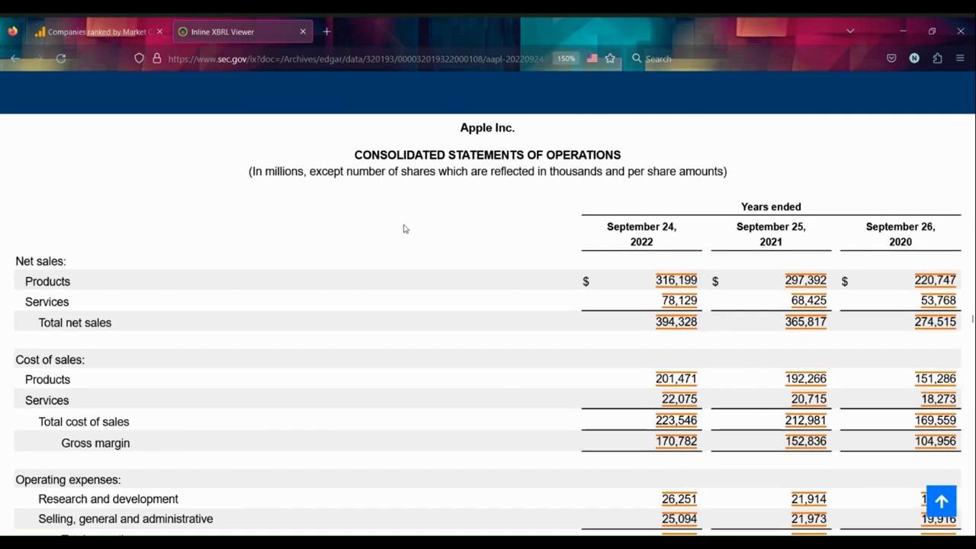
pyautogui.moveTo(396, 295)
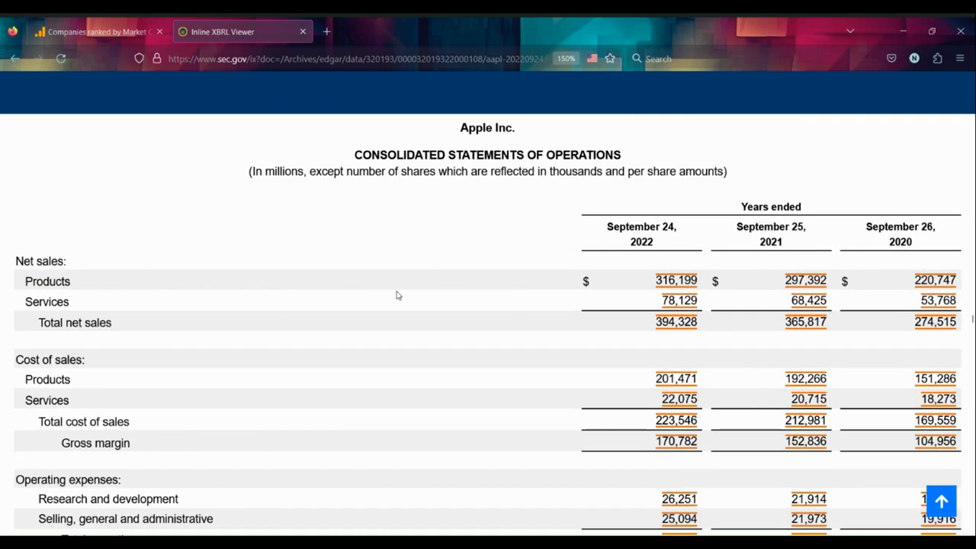
pyautogui.scroll(-3)
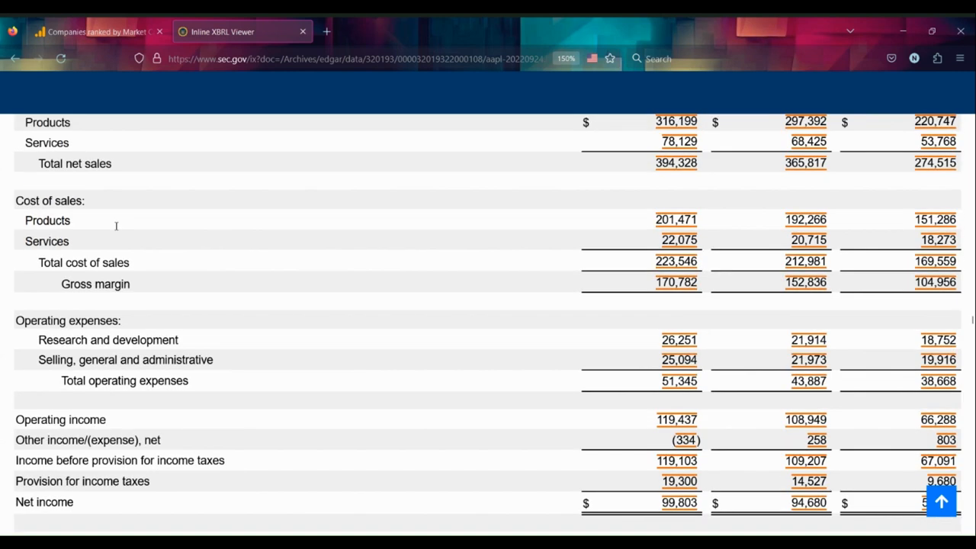
pyautogui.scroll(3)
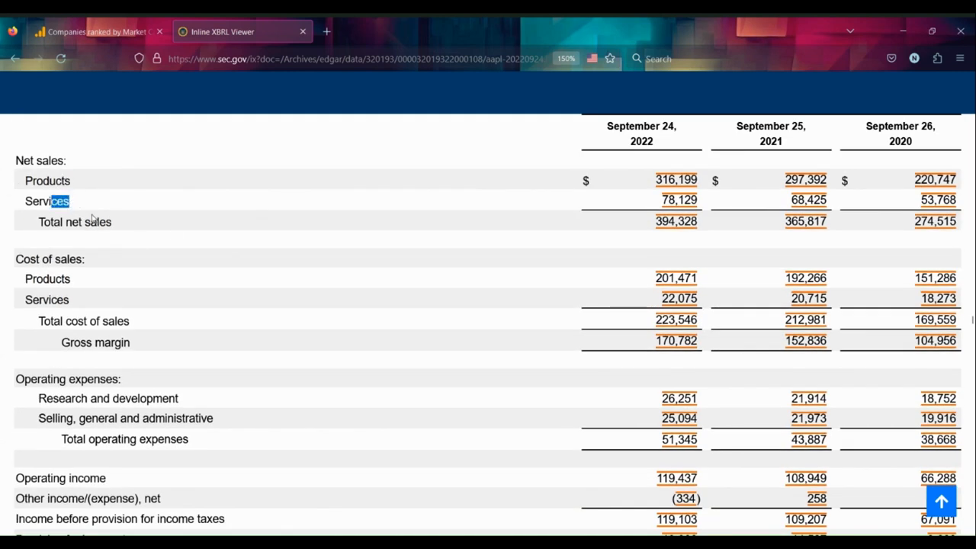
pyautogui.scroll(-3)
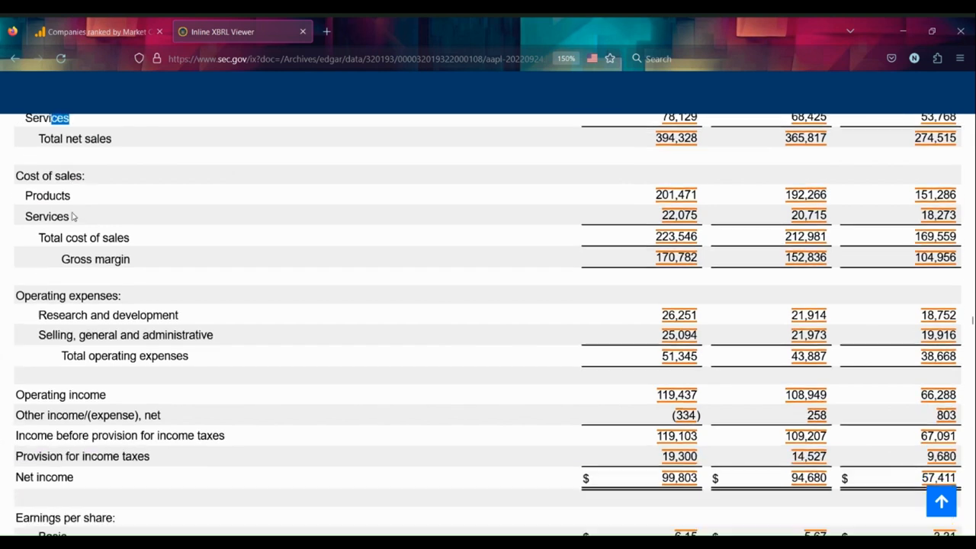
pyautogui.scroll(-3)
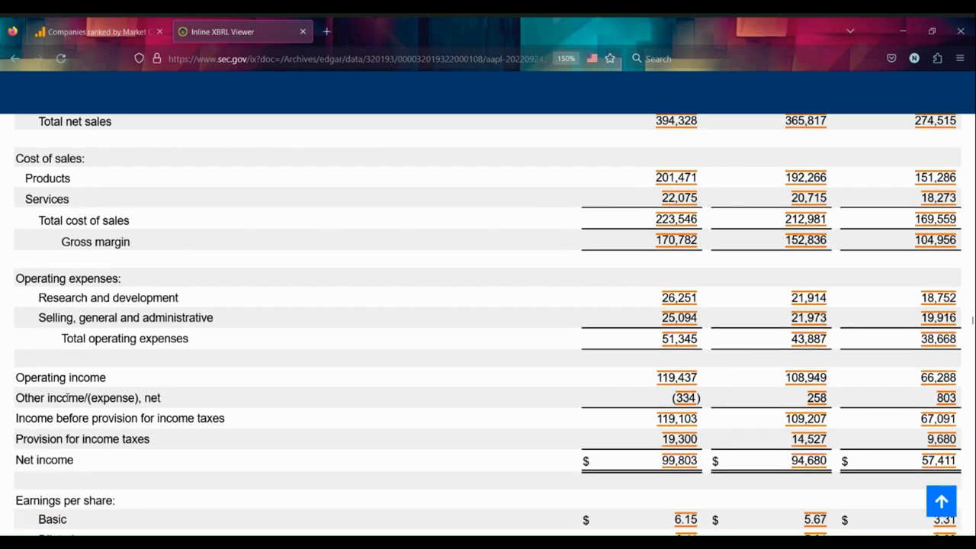
pyautogui.doubleClick(65, 398)
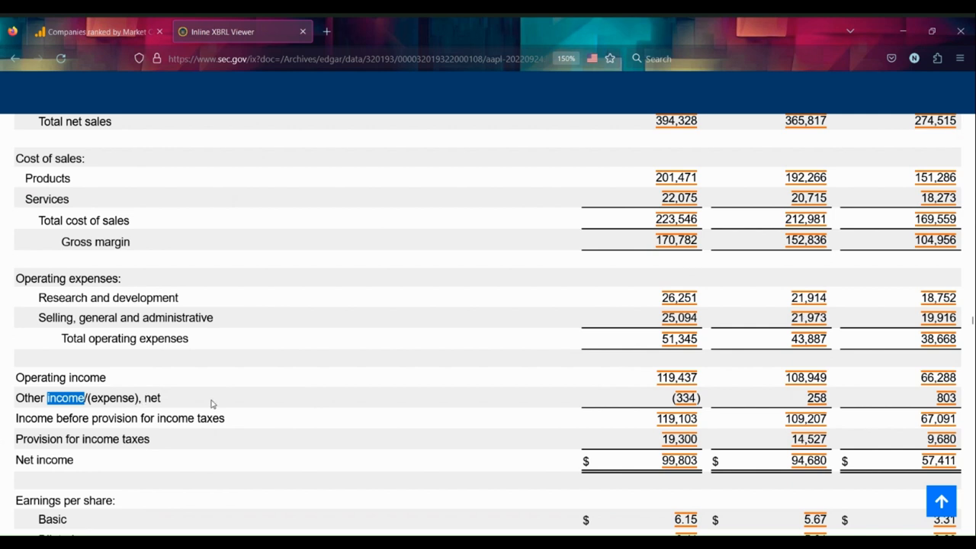
pyautogui.moveTo(565, 401)
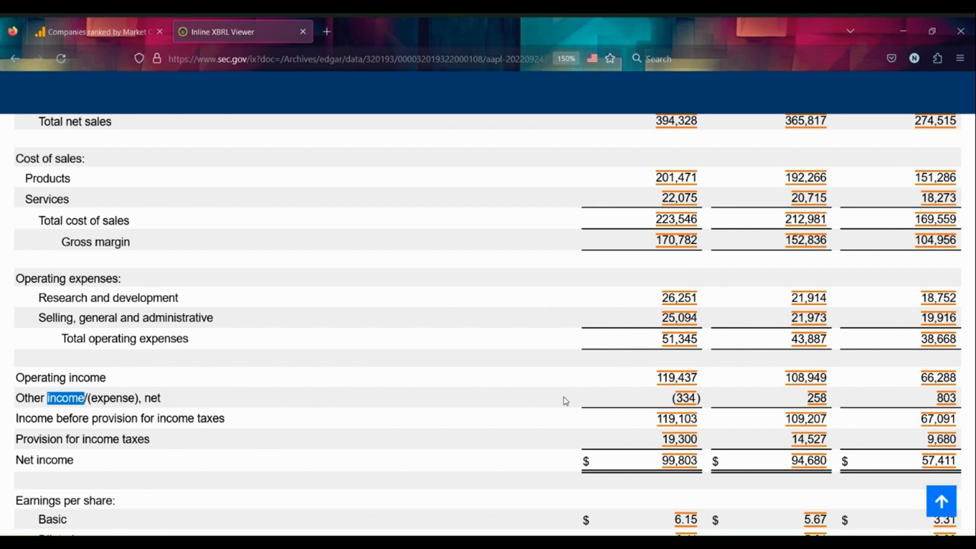
pyautogui.scroll(3)
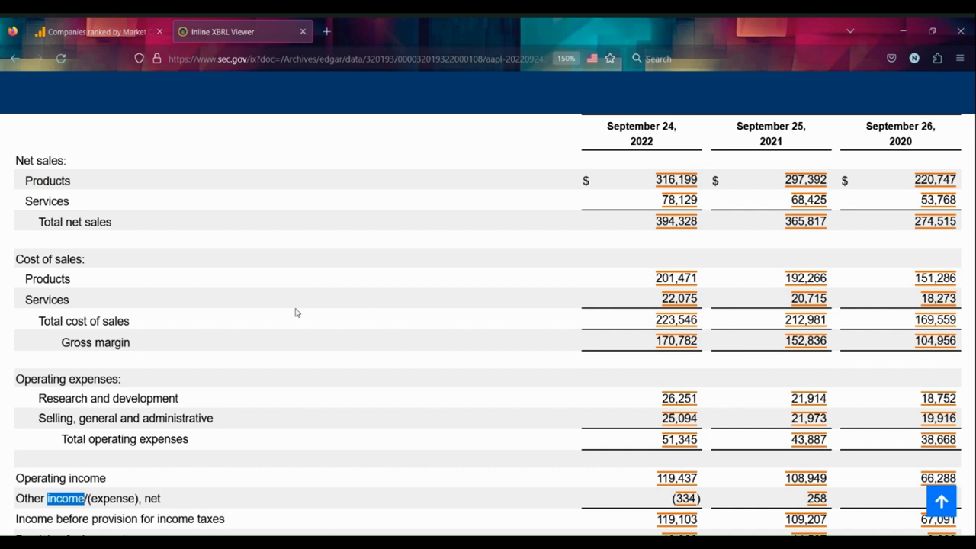
pyautogui.moveTo(565, 193)
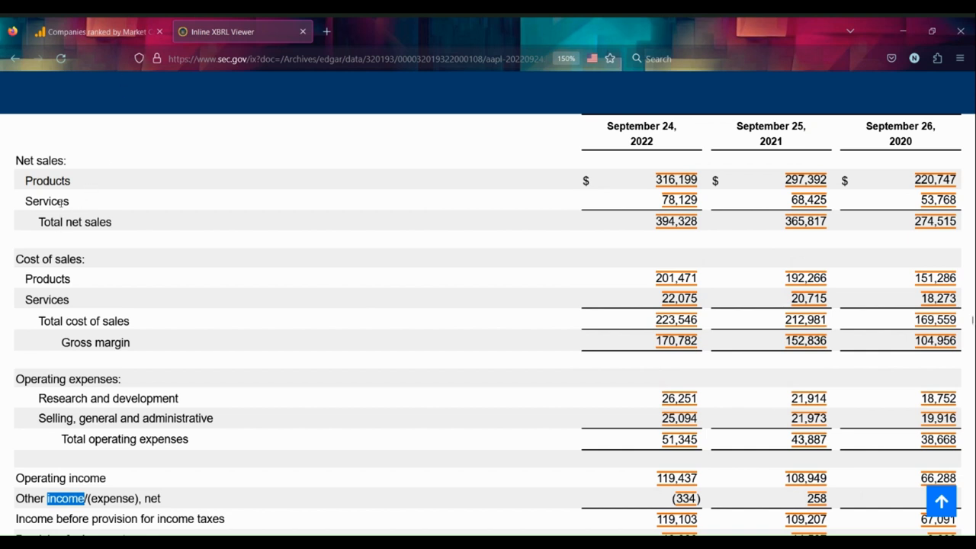
pyautogui.click(66, 498)
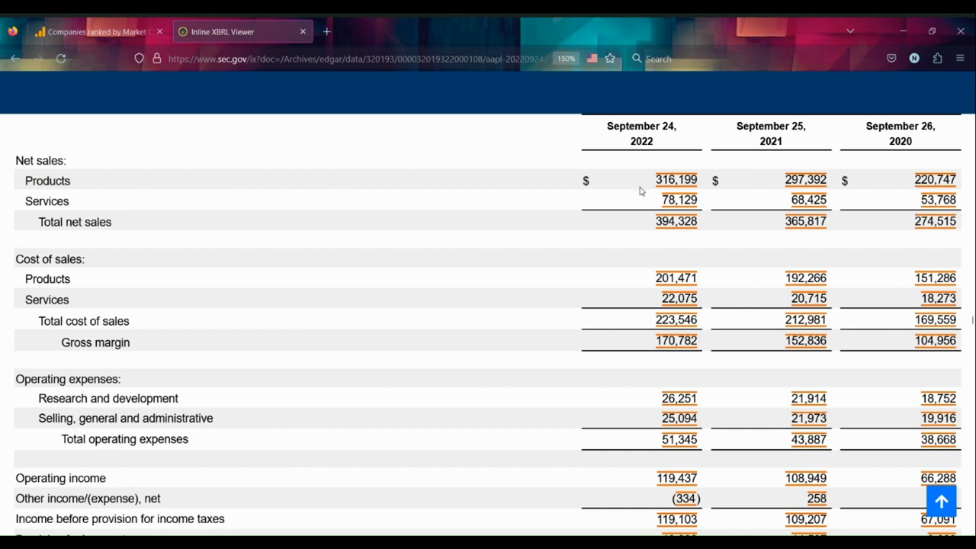
pyautogui.moveTo(630, 199)
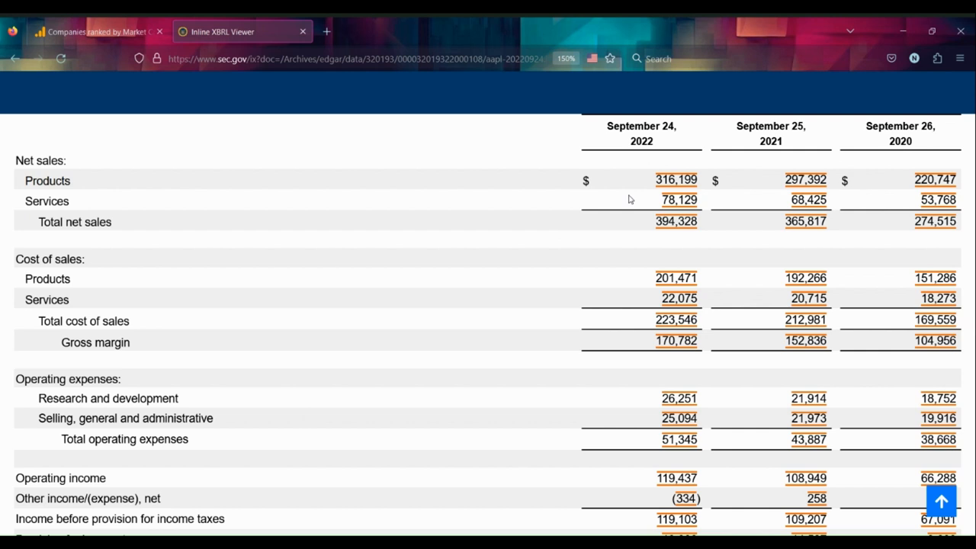
pyautogui.moveTo(653, 223)
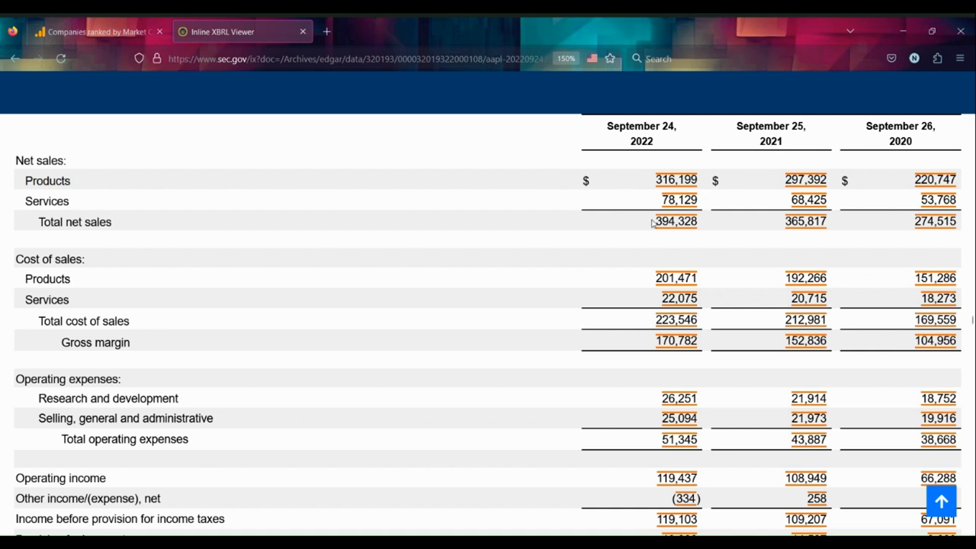
pyautogui.moveTo(557, 150)
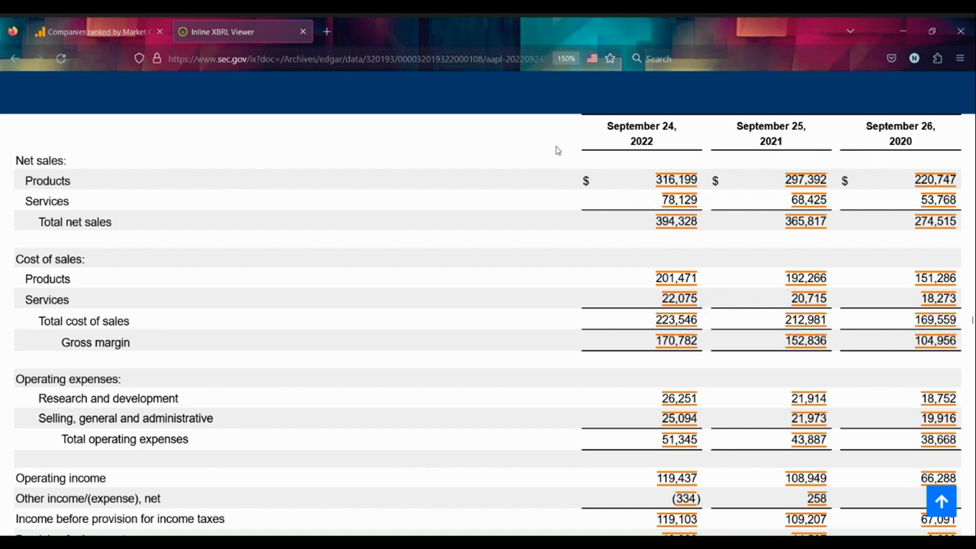
pyautogui.scroll(-3)
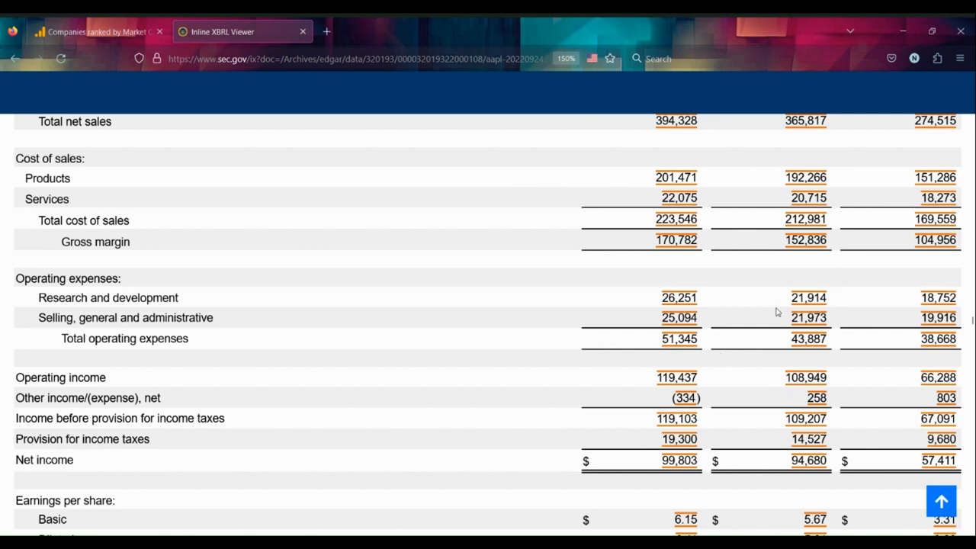
pyautogui.moveTo(650, 405)
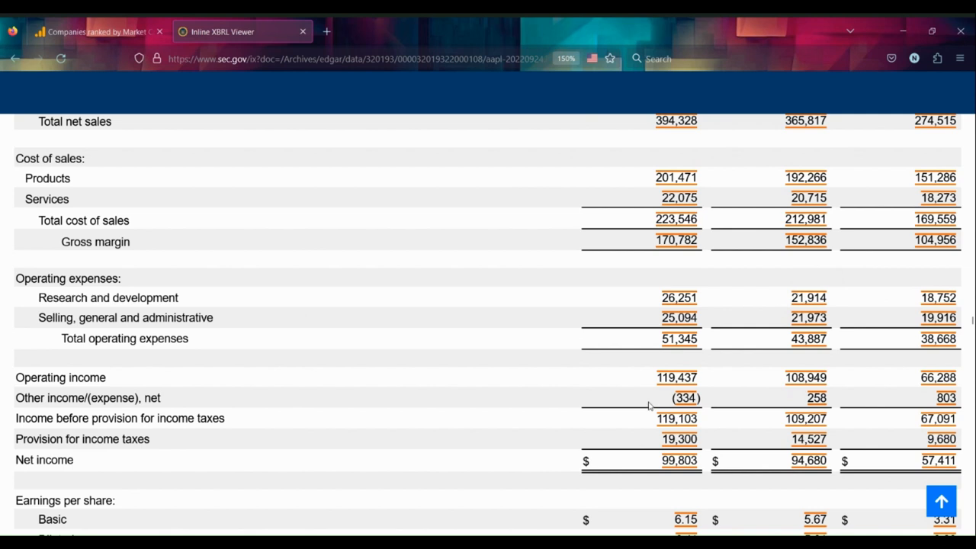
pyautogui.moveTo(675, 279)
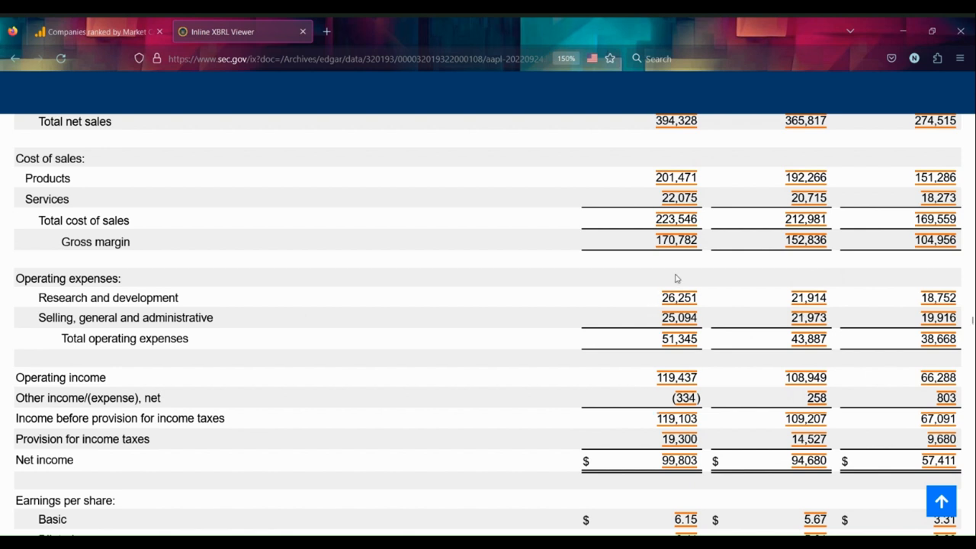
pyautogui.moveTo(653, 341)
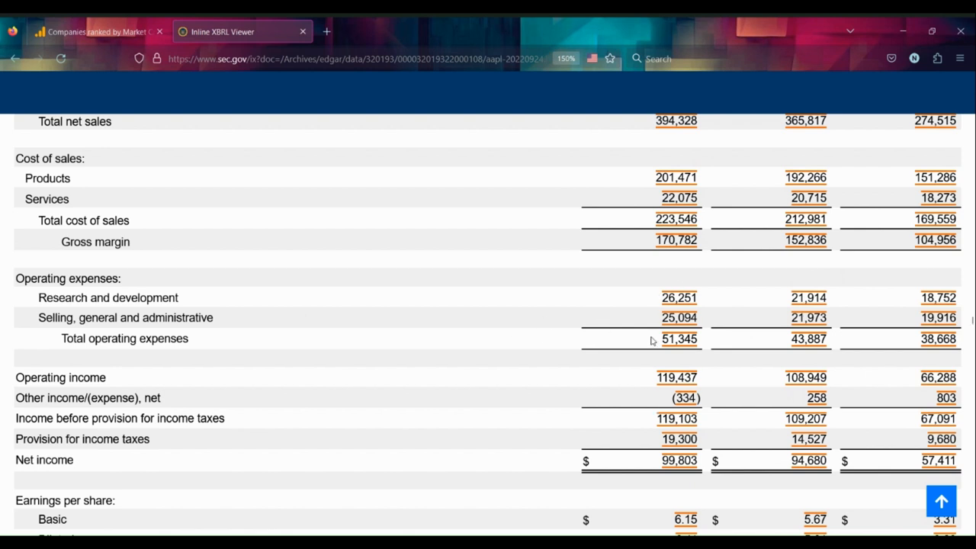
pyautogui.moveTo(502, 276)
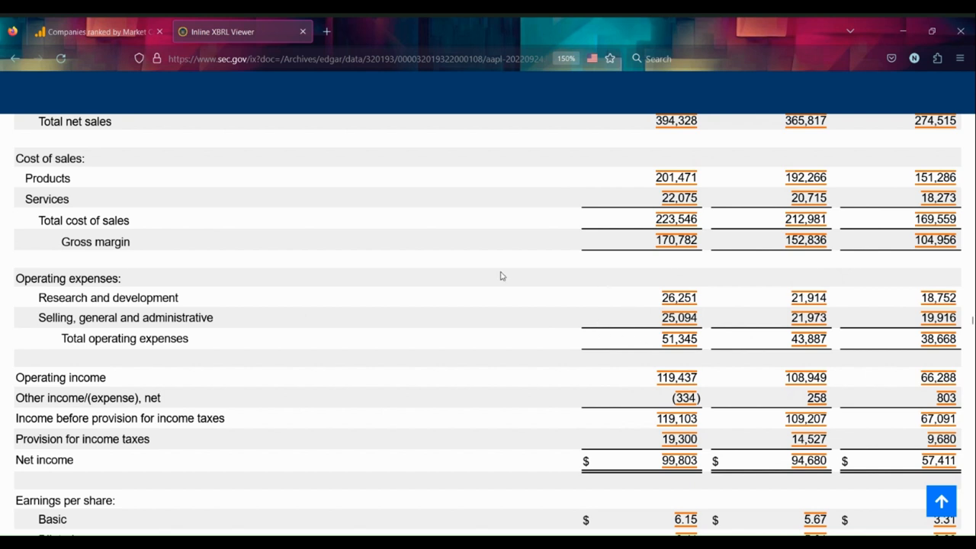
pyautogui.moveTo(75, 329)
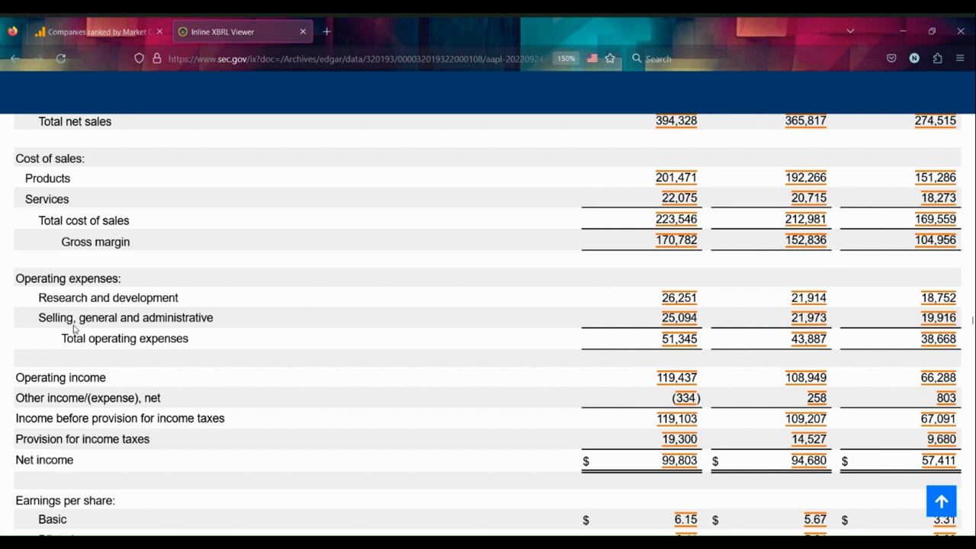
pyautogui.moveTo(145, 315)
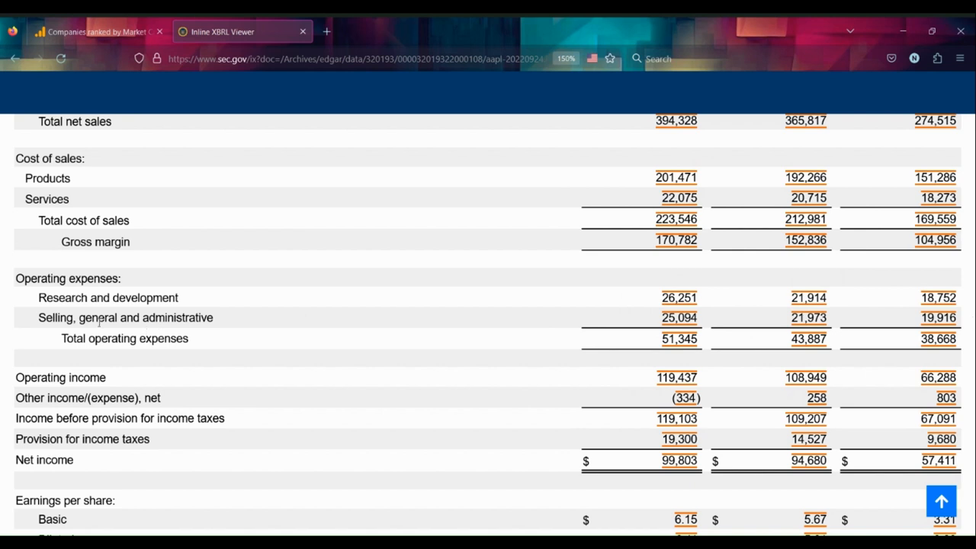
pyautogui.moveTo(746, 412)
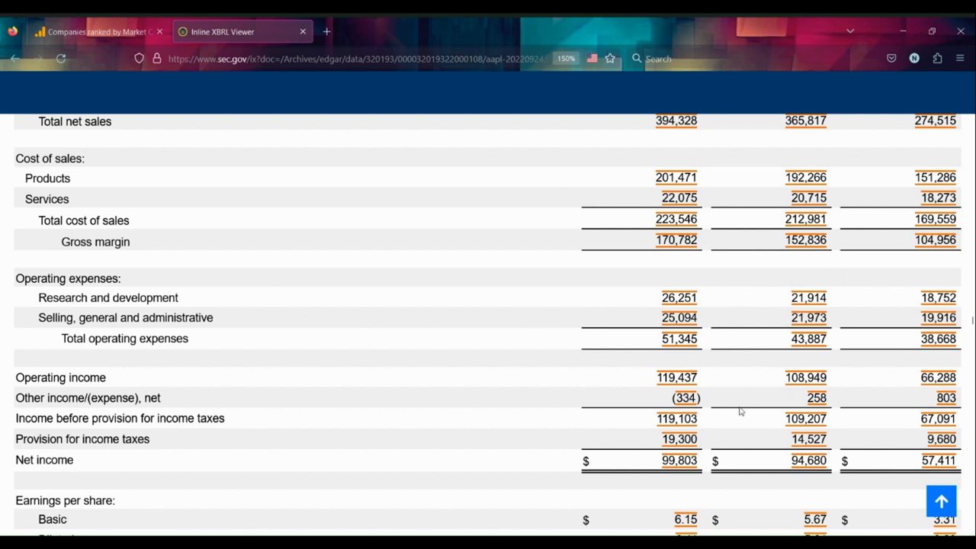
pyautogui.click(685, 398)
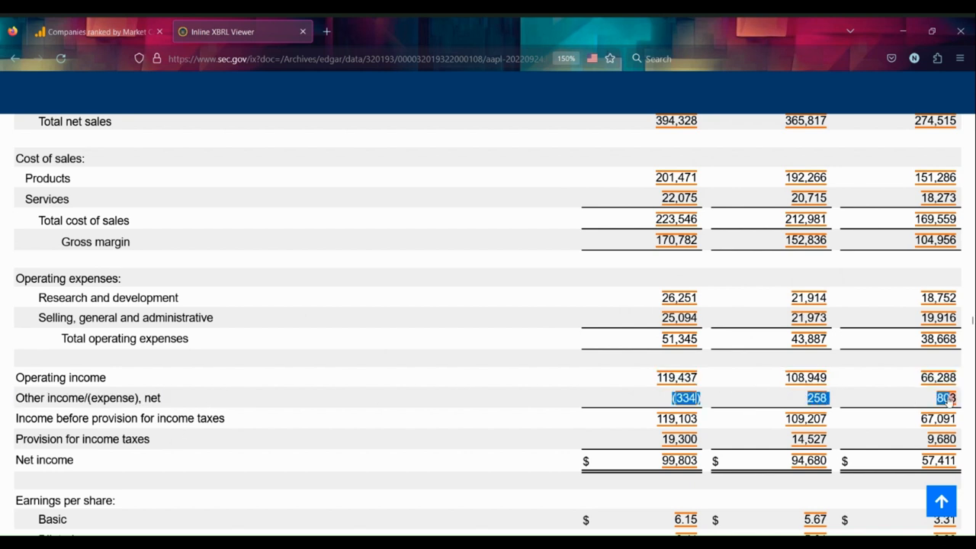
pyautogui.click(386, 405)
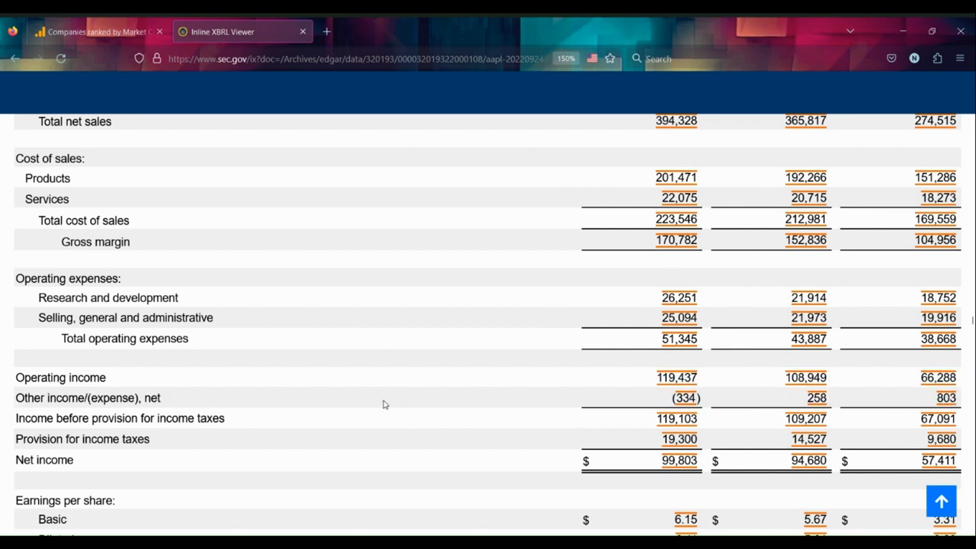
pyautogui.moveTo(288, 340)
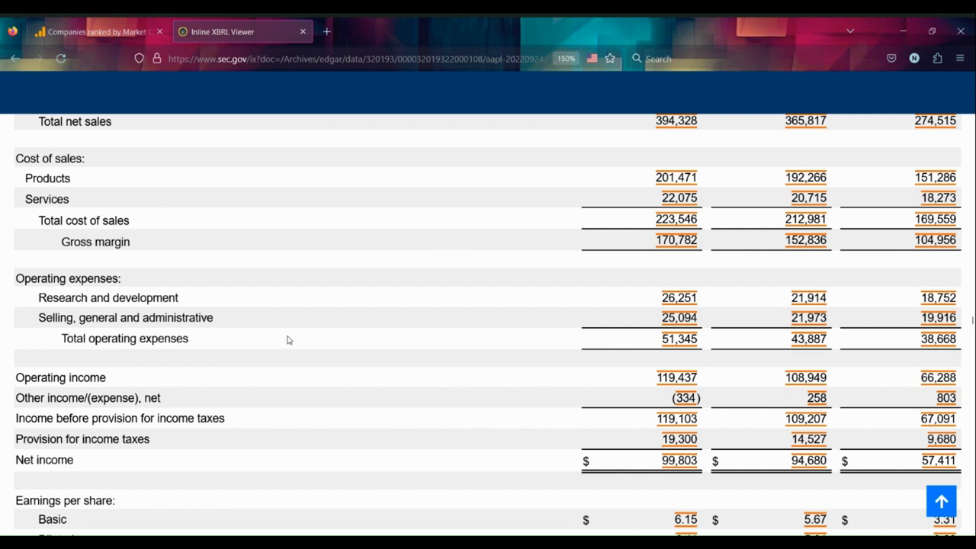
pyautogui.moveTo(214, 268)
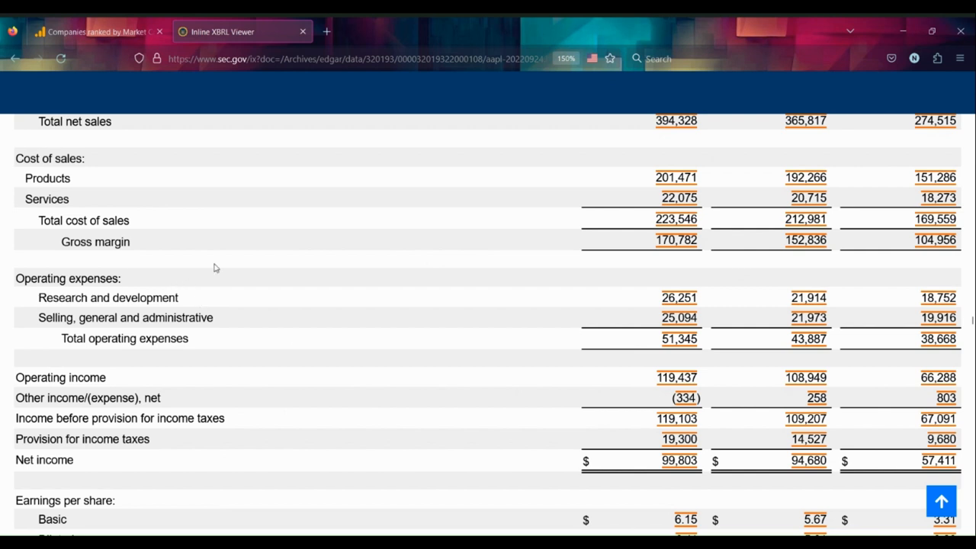
pyautogui.scroll(3)
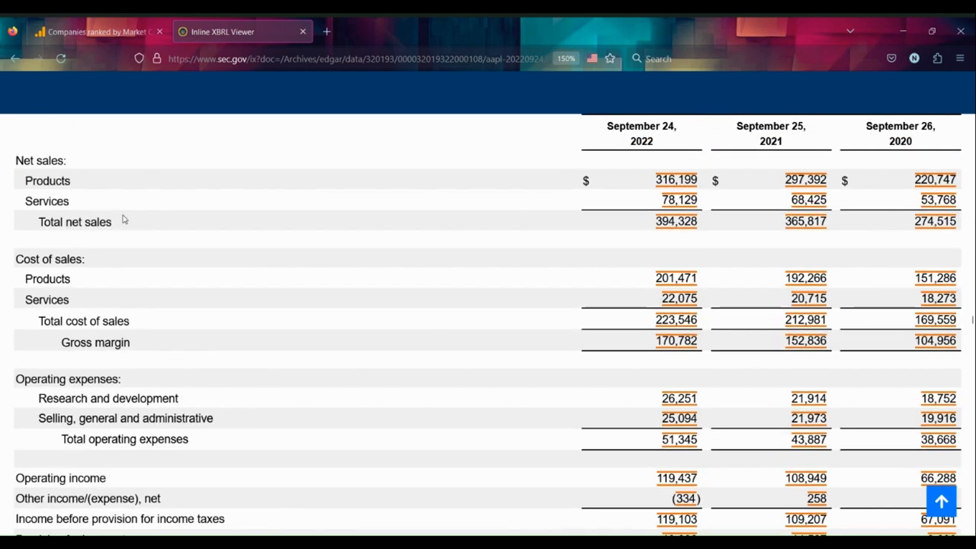
pyautogui.moveTo(40, 217)
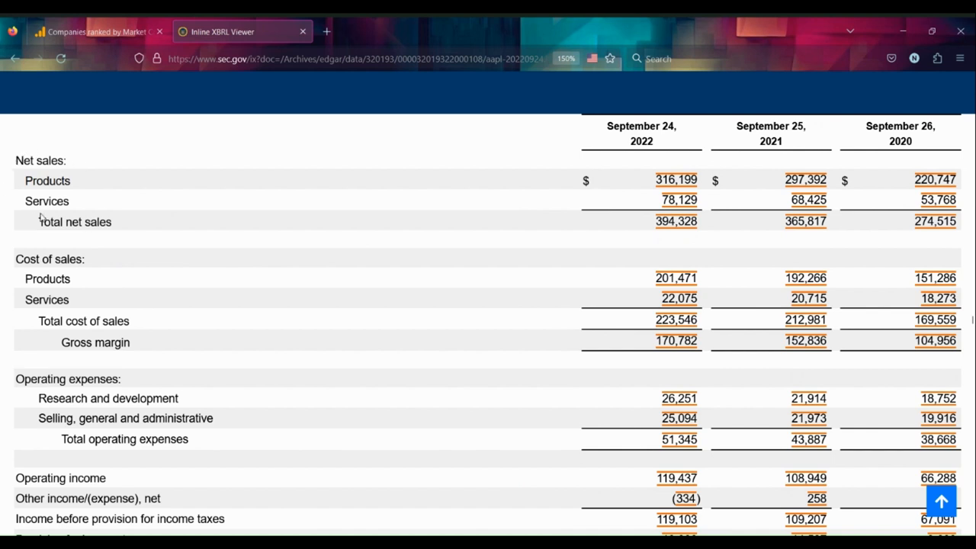
pyautogui.scroll(-3)
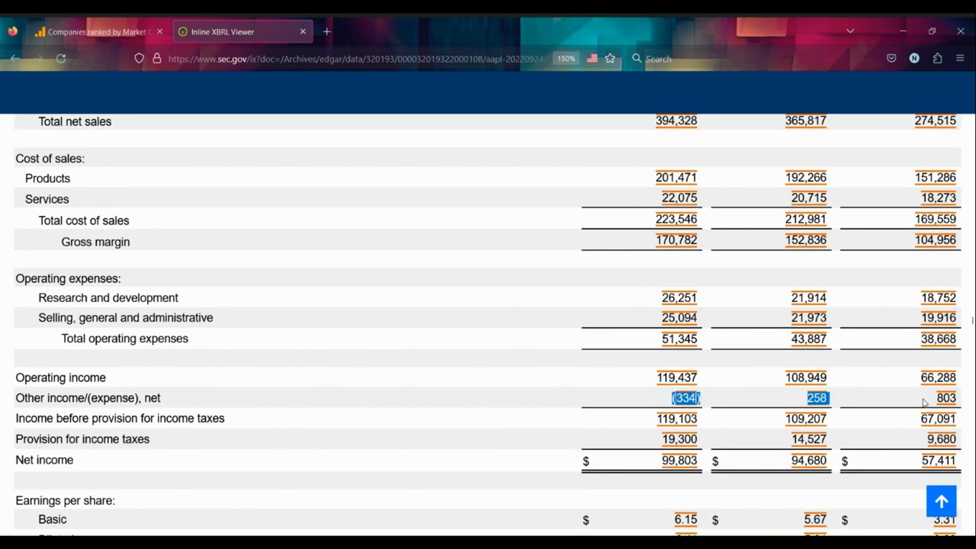
pyautogui.click(915, 402)
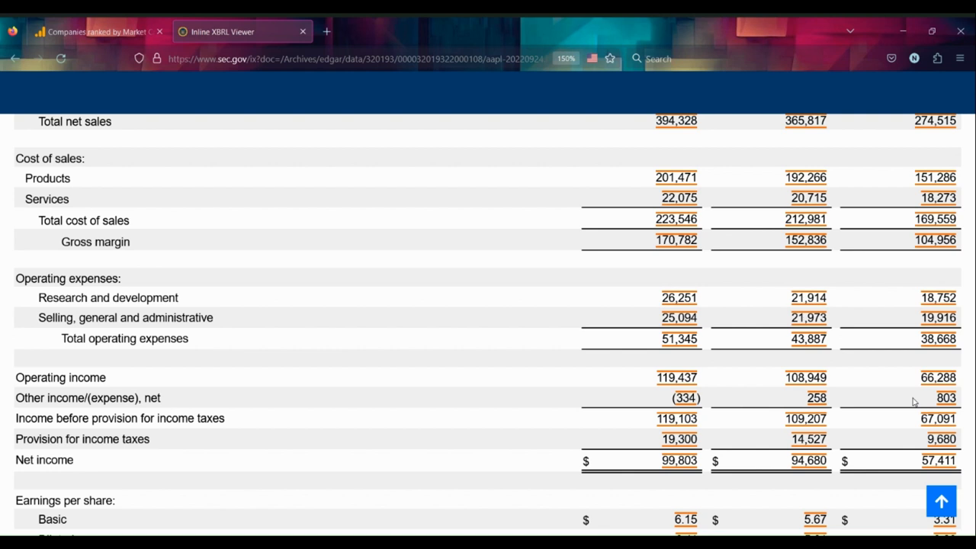
pyautogui.moveTo(610, 296)
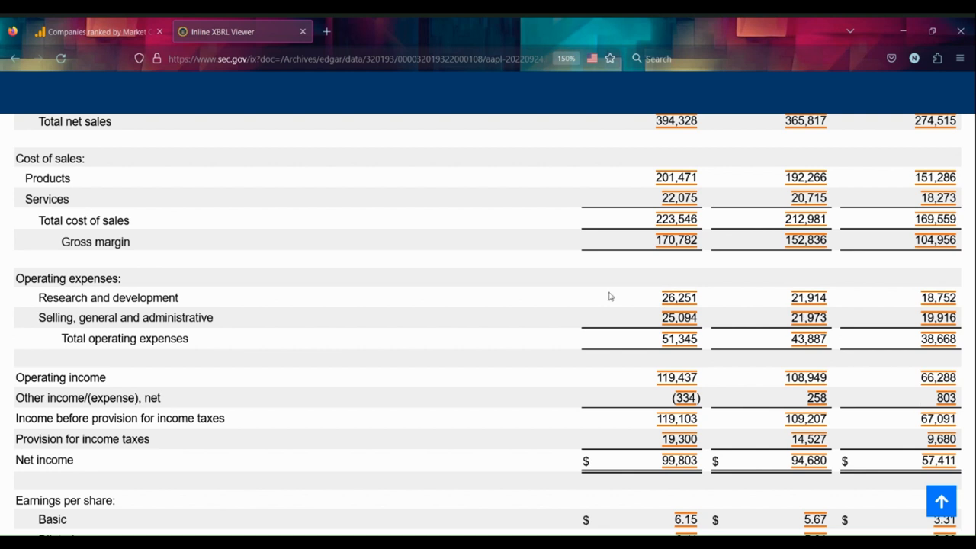